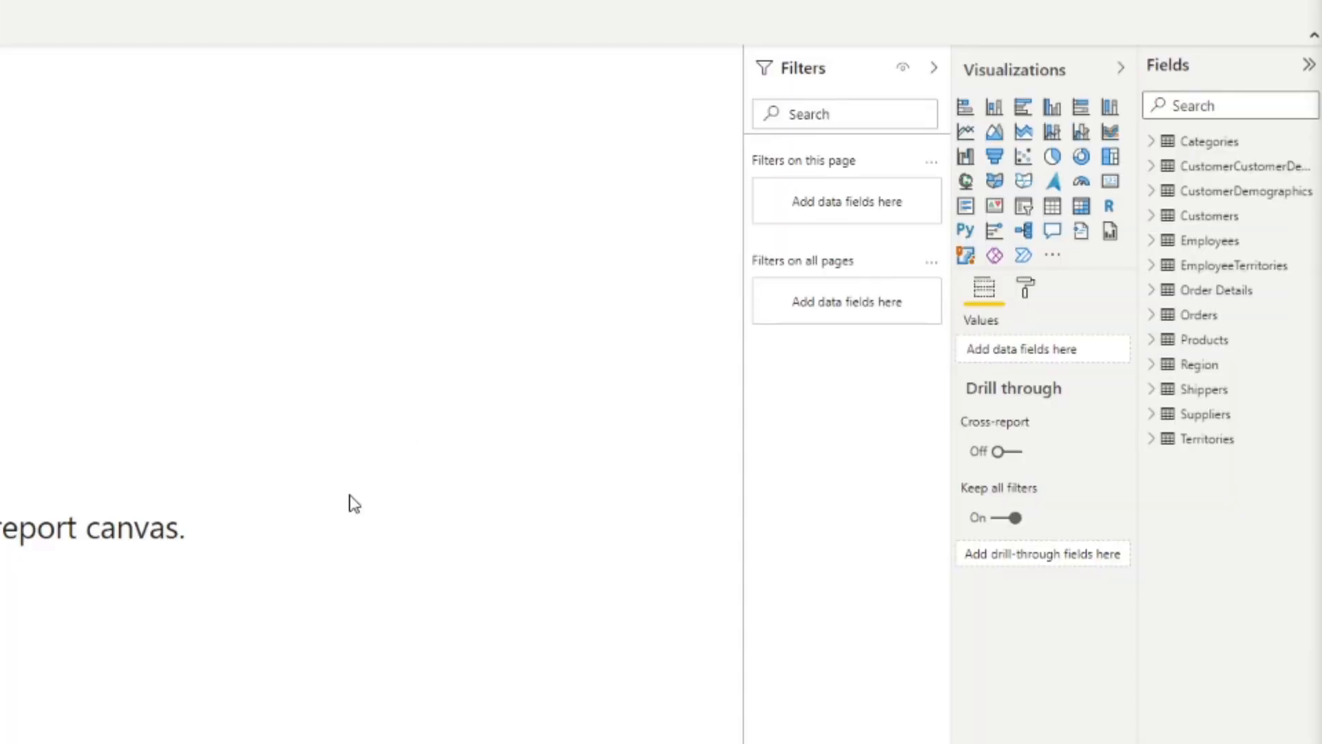
{"action": "mouse_move", "coordinate": [380, 624]}
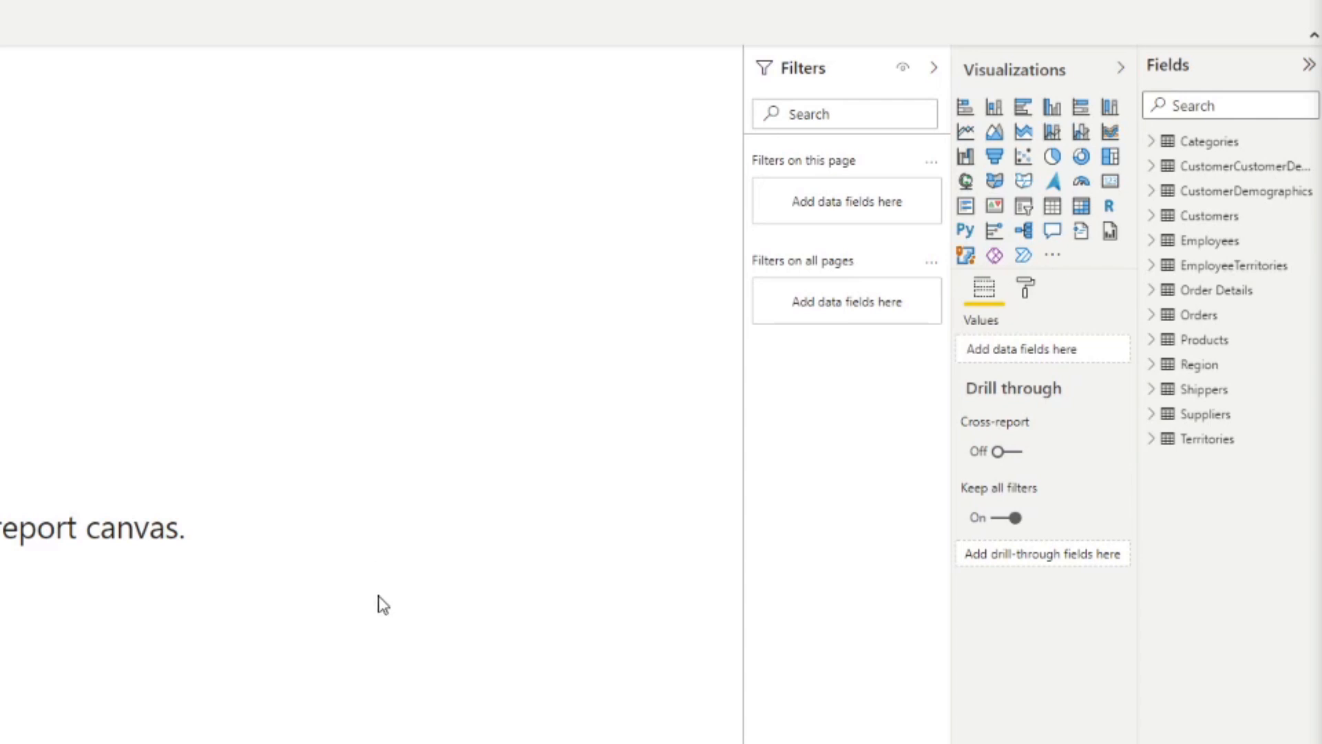
{"action": "mouse_move", "coordinate": [1138, 321]}
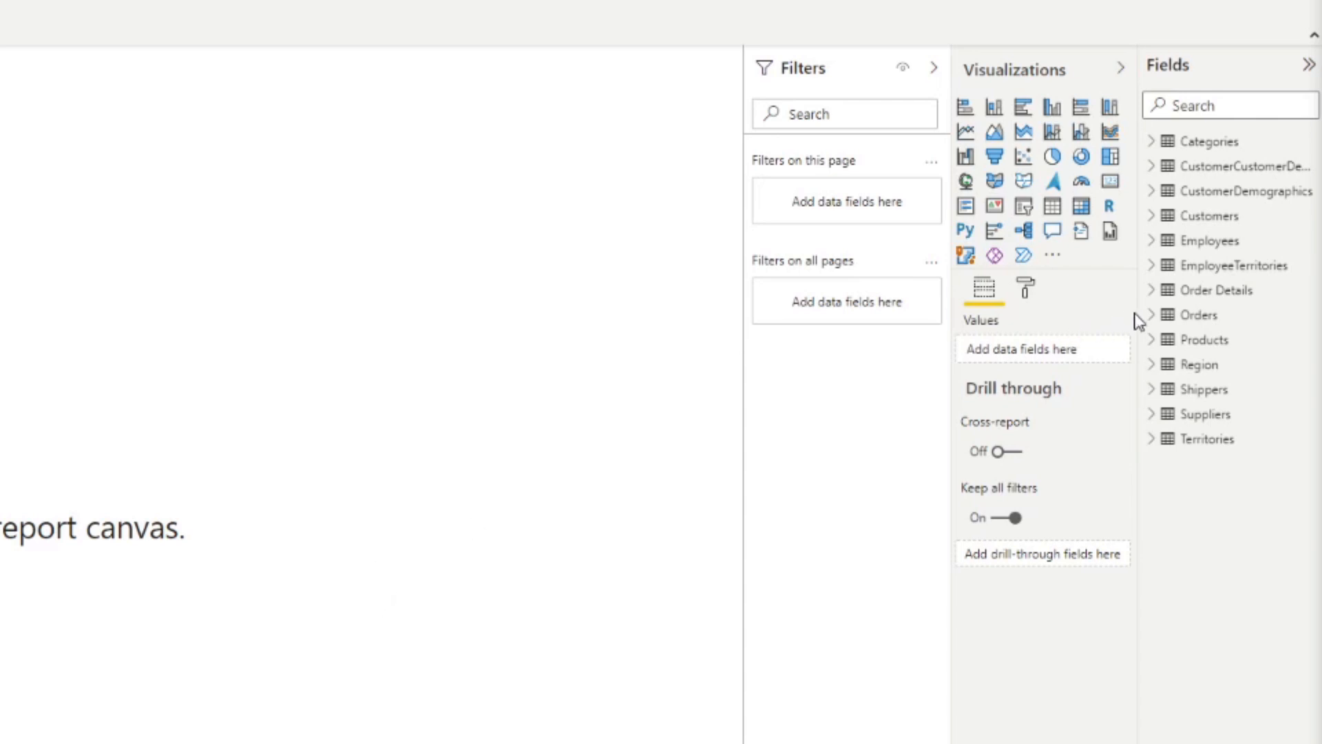
Select the Total Sales measure in Order Details to show its SUMX formula
{"action": "left_click", "coordinate": [1153, 289]}
{"action": "type", "text": "Total Sales = SUMX('Order Details', 'Order Details'[Quantity] * 'Order Details'[UnitPrice])"}
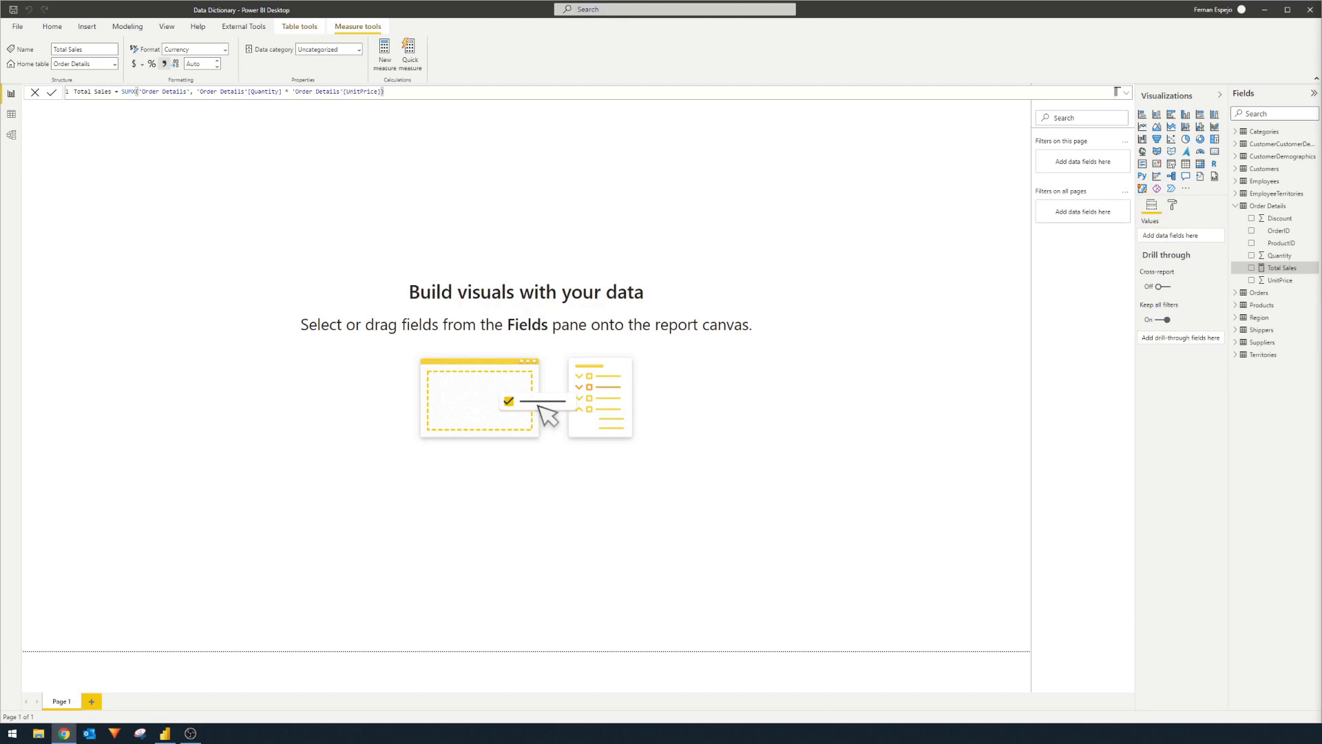
{"action": "mouse_move", "coordinate": [4, 207]}
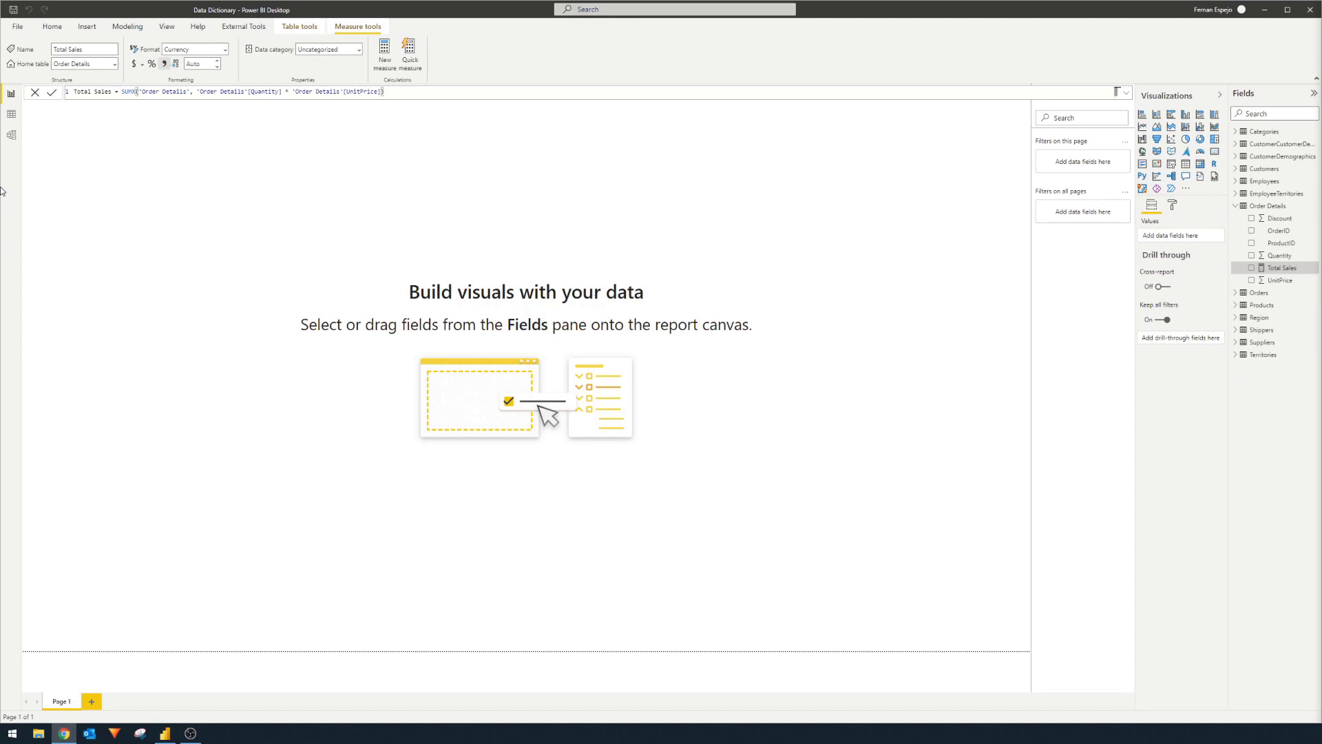
In Model view, describe Total Sales as 'This measure calculates the total sales by multiplying Unit Price and Quantity'
{"action": "left_click", "coordinate": [9, 132]}
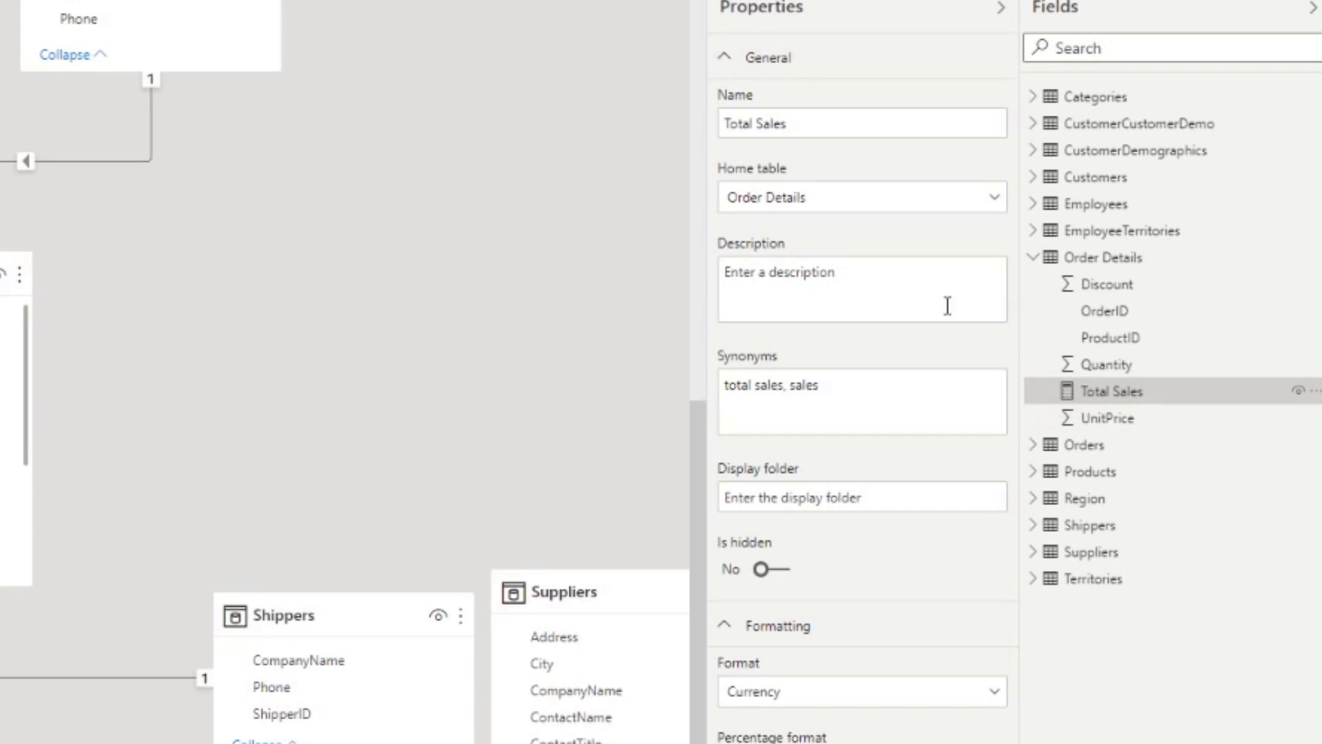
{"action": "mouse_move", "coordinate": [904, 289]}
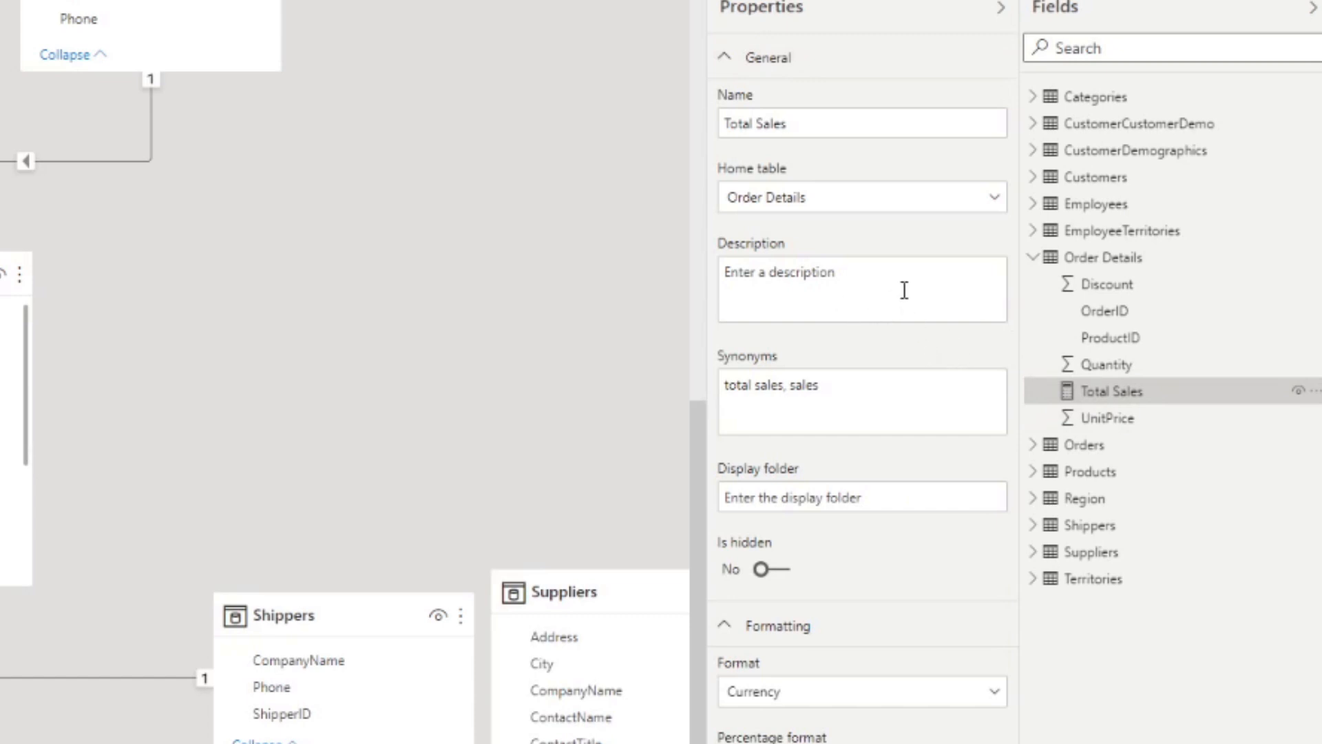
{"action": "type", "text": "This me"}
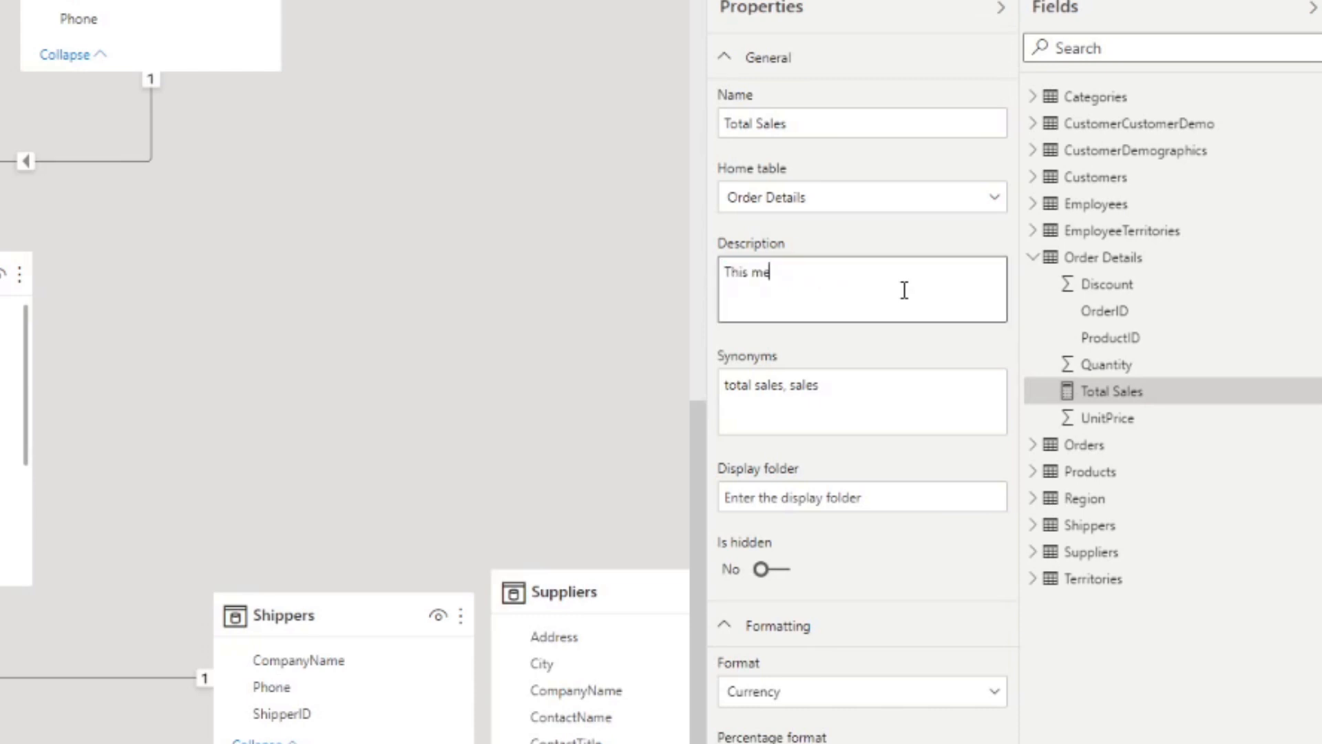
{"action": "type", "text": "asure calculates the total sales by multiplying Unit Price and Quantity columns from the Order Details Table."}
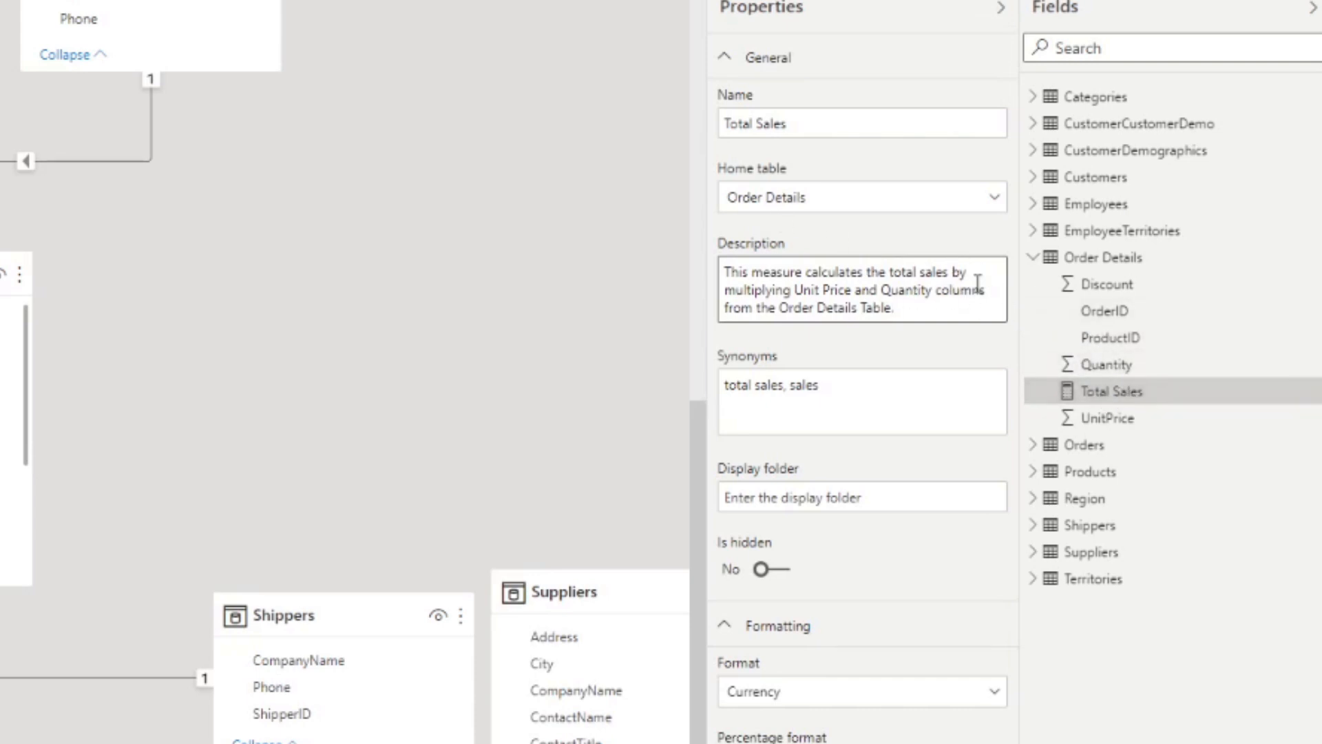
{"action": "mouse_move", "coordinate": [977, 320]}
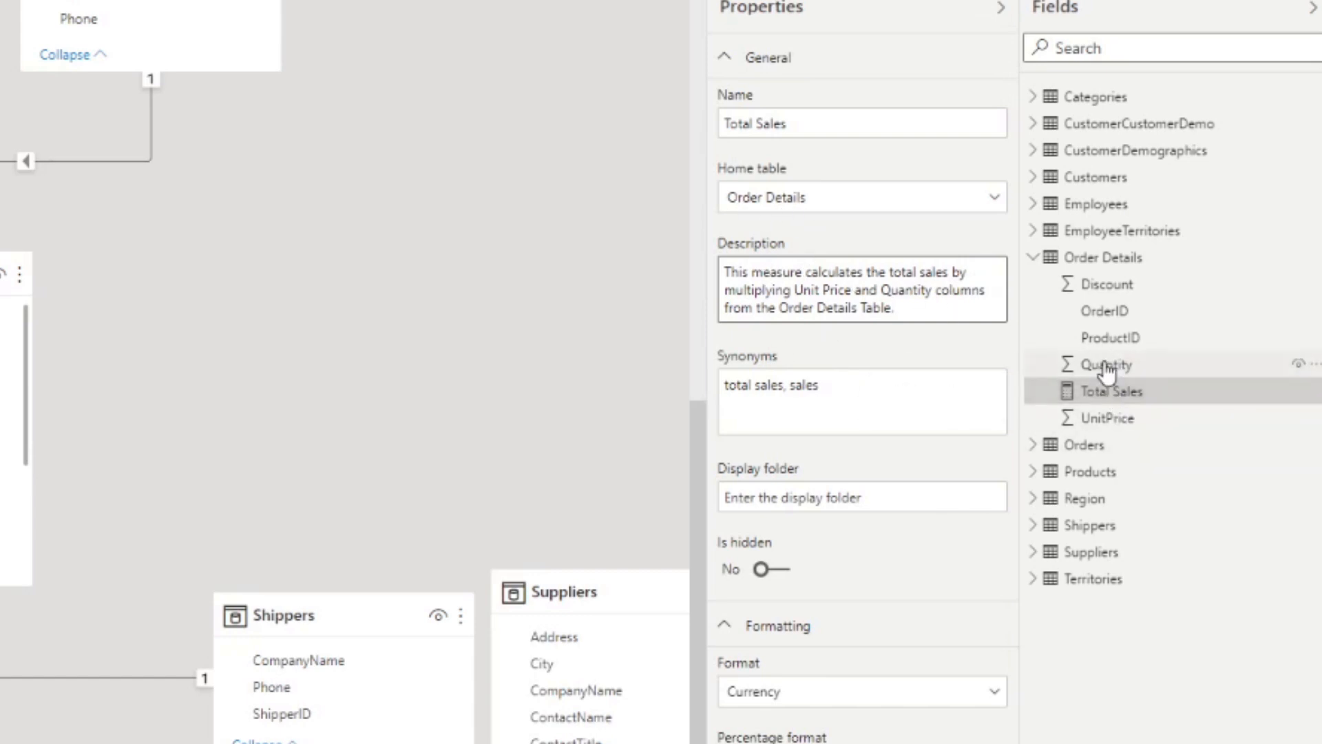
{"action": "mouse_move", "coordinate": [1117, 374]}
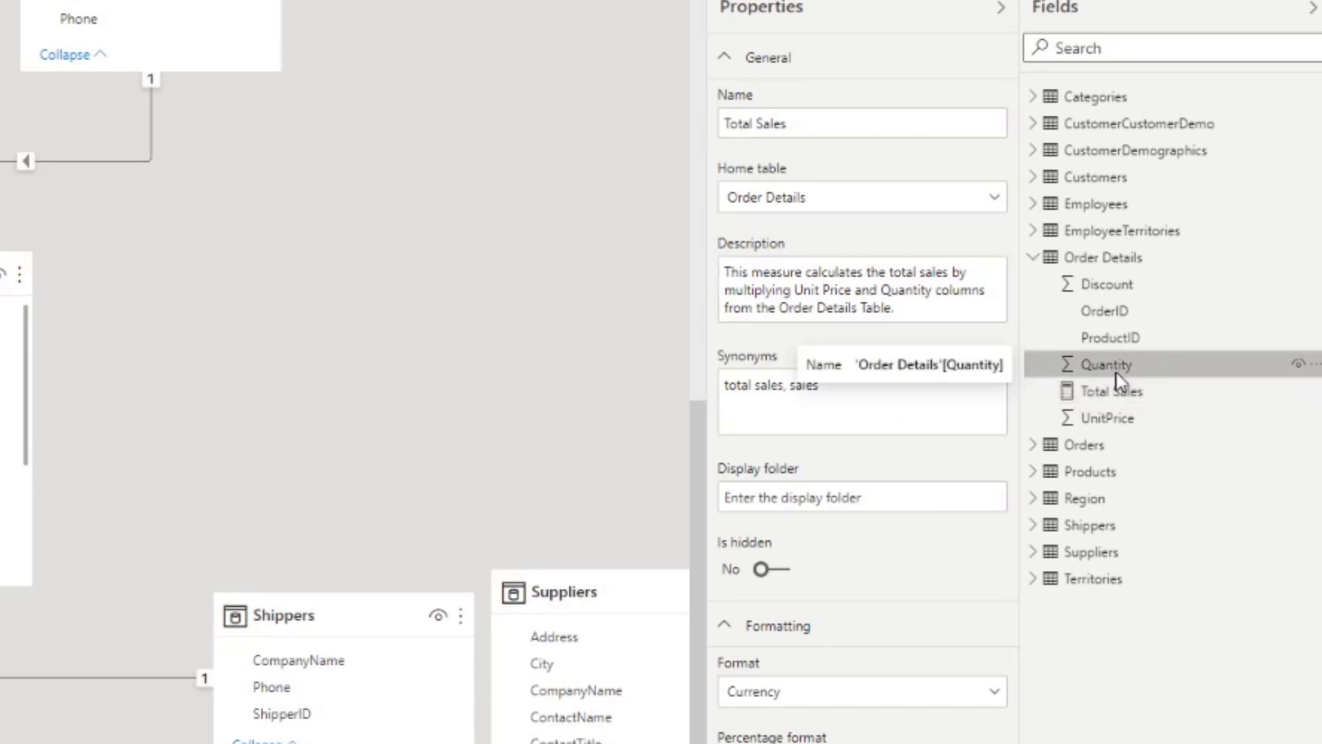
{"action": "left_click", "coordinate": [1102, 364]}
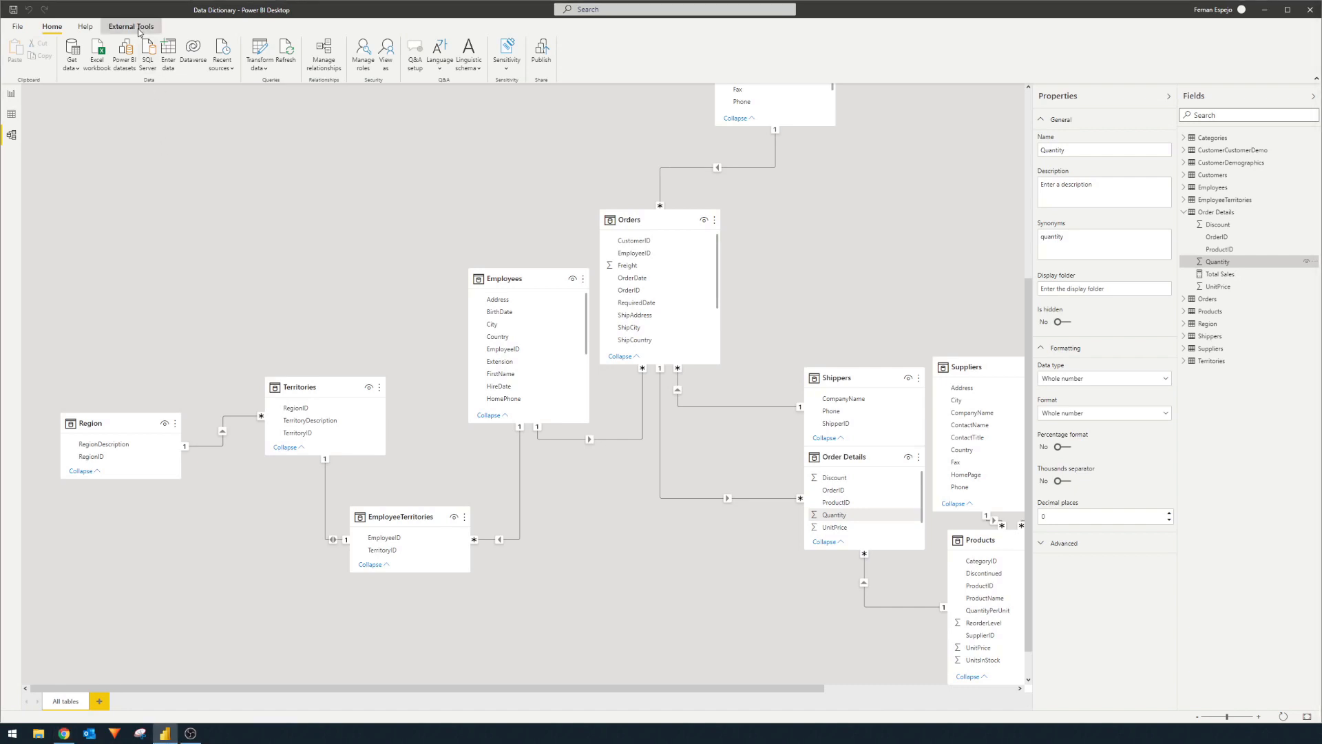
Launch DAX Studio from External Tools and expand then collapse the CustomerCustomerDemo table
{"action": "left_click", "coordinate": [133, 26]}
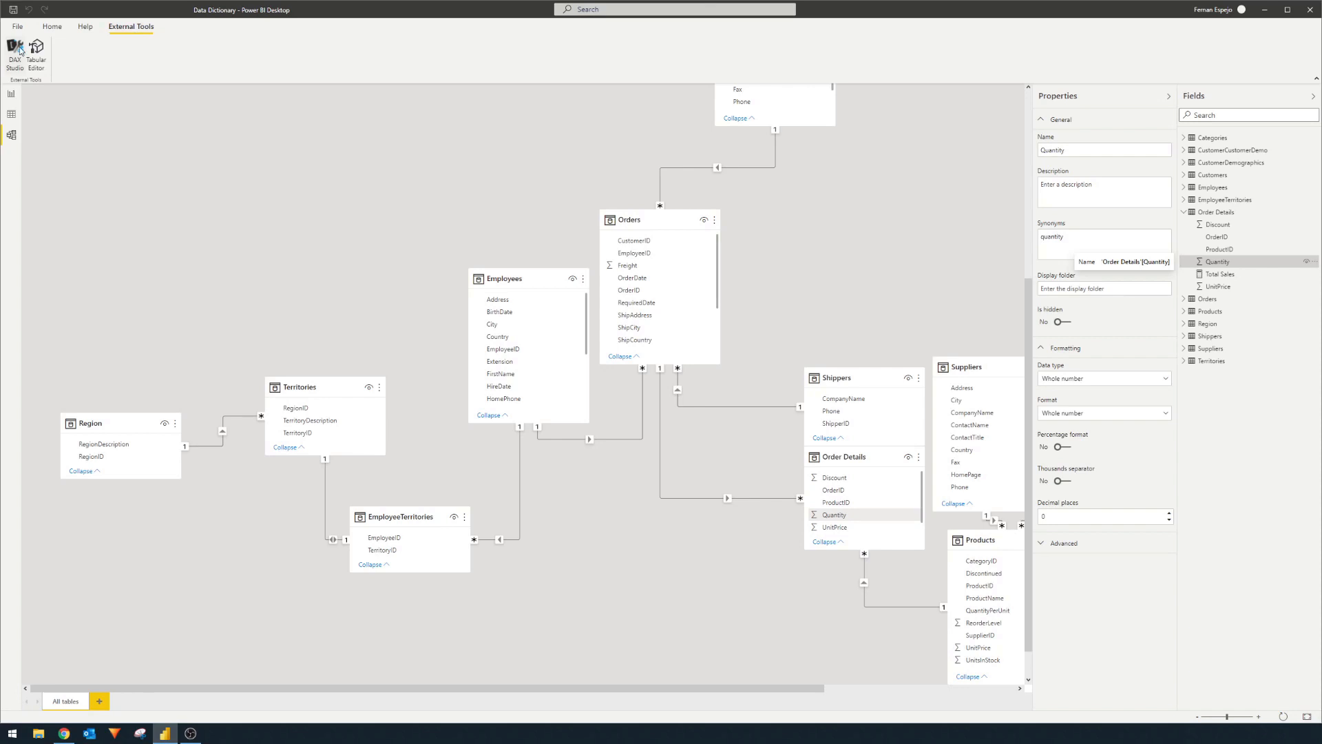
{"action": "left_click", "coordinate": [15, 46]}
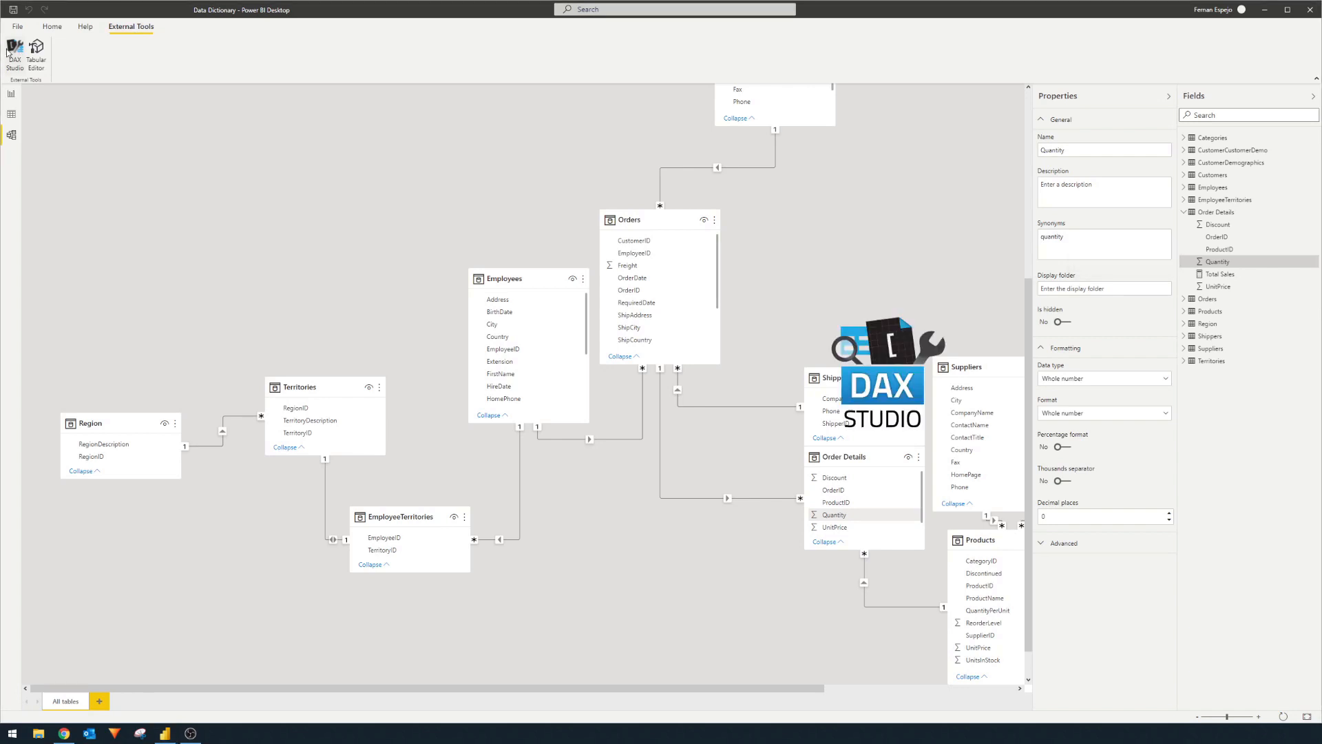
{"action": "left_click", "coordinate": [11, 51]}
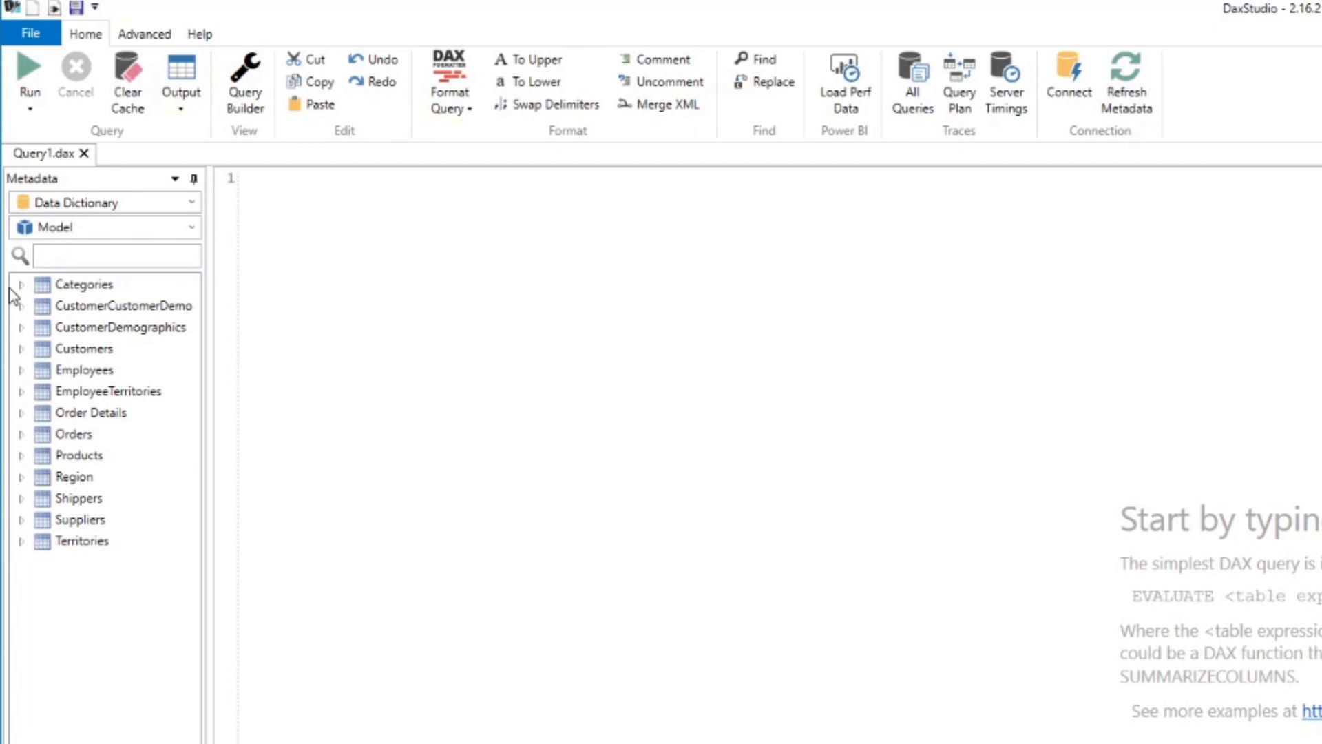
{"action": "mouse_move", "coordinate": [23, 320]}
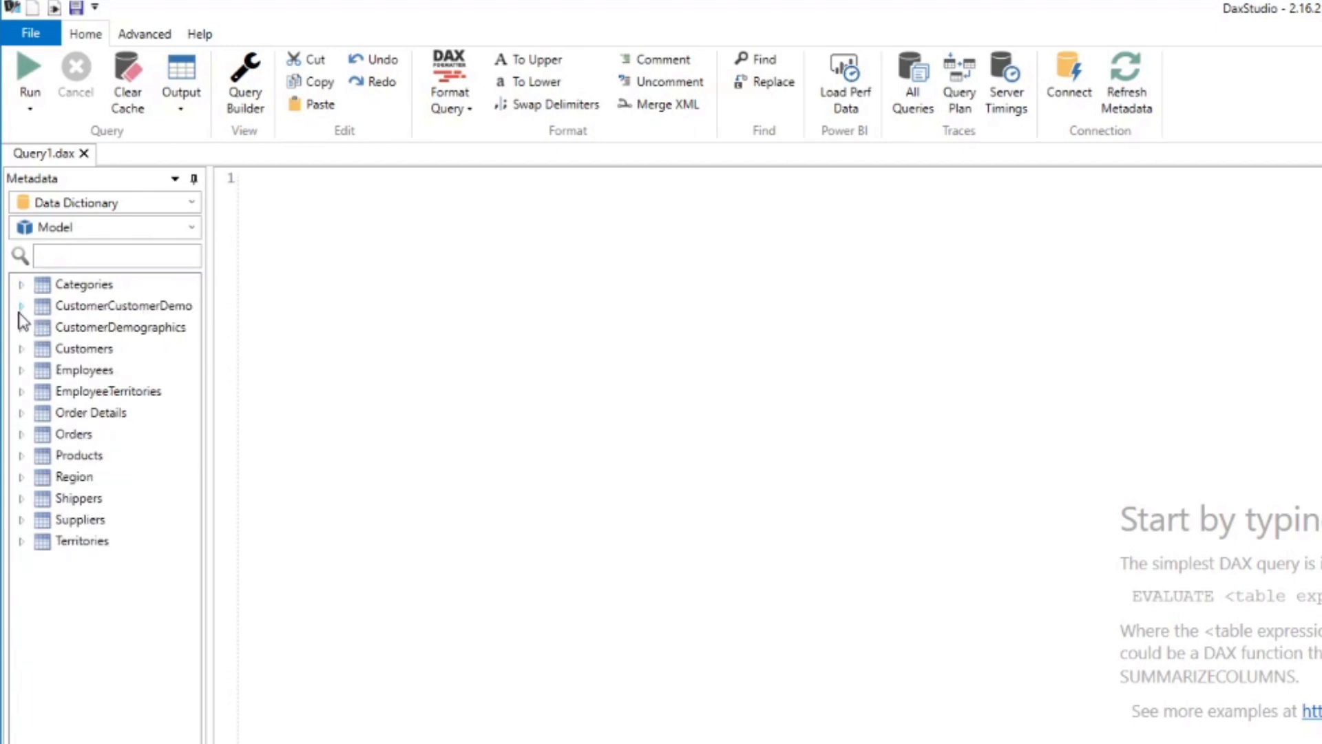
{"action": "left_click", "coordinate": [21, 306]}
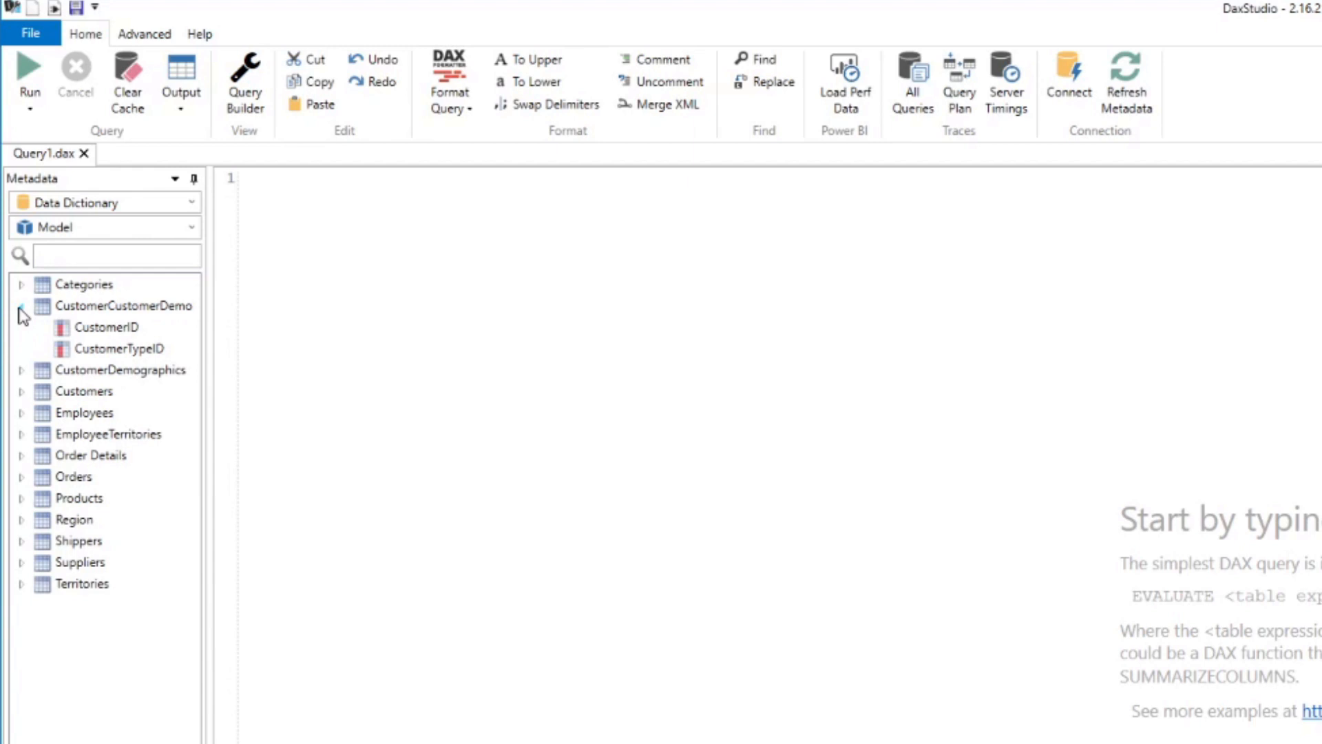
{"action": "left_click", "coordinate": [21, 306]}
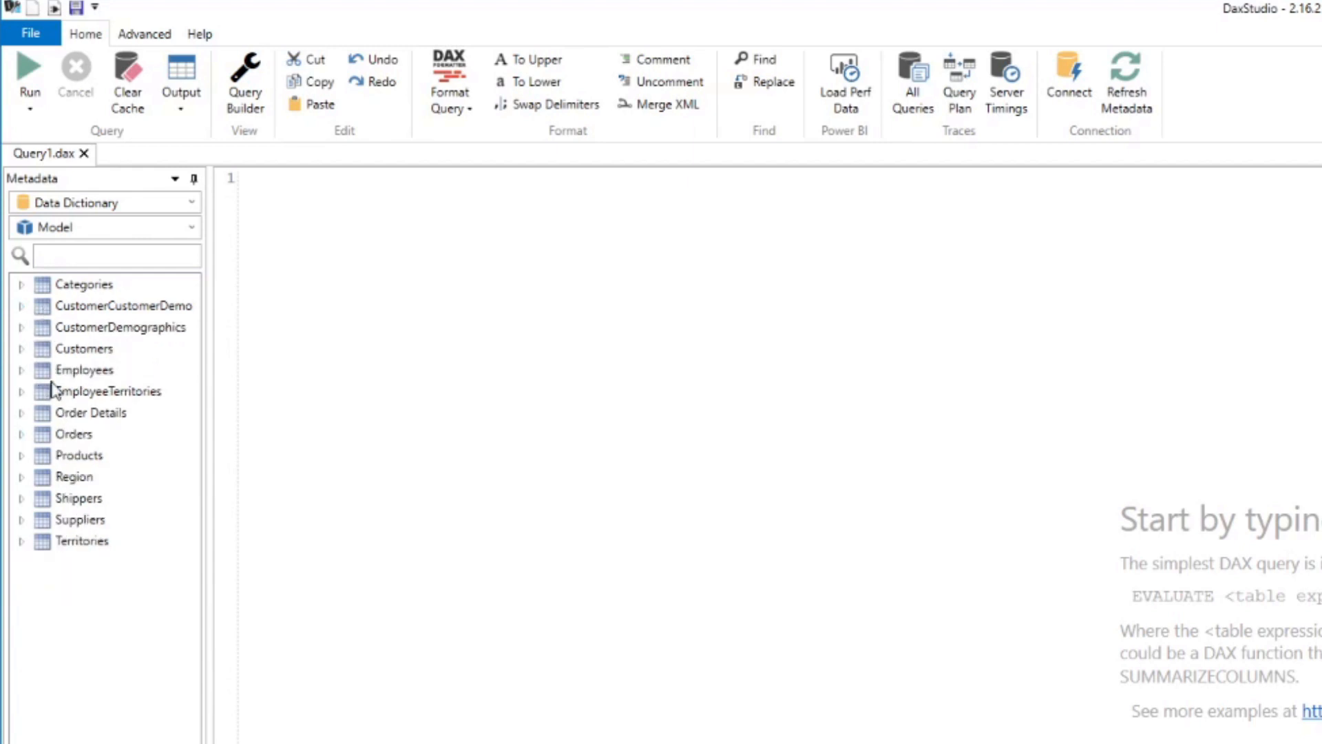
{"action": "mouse_move", "coordinate": [102, 626]}
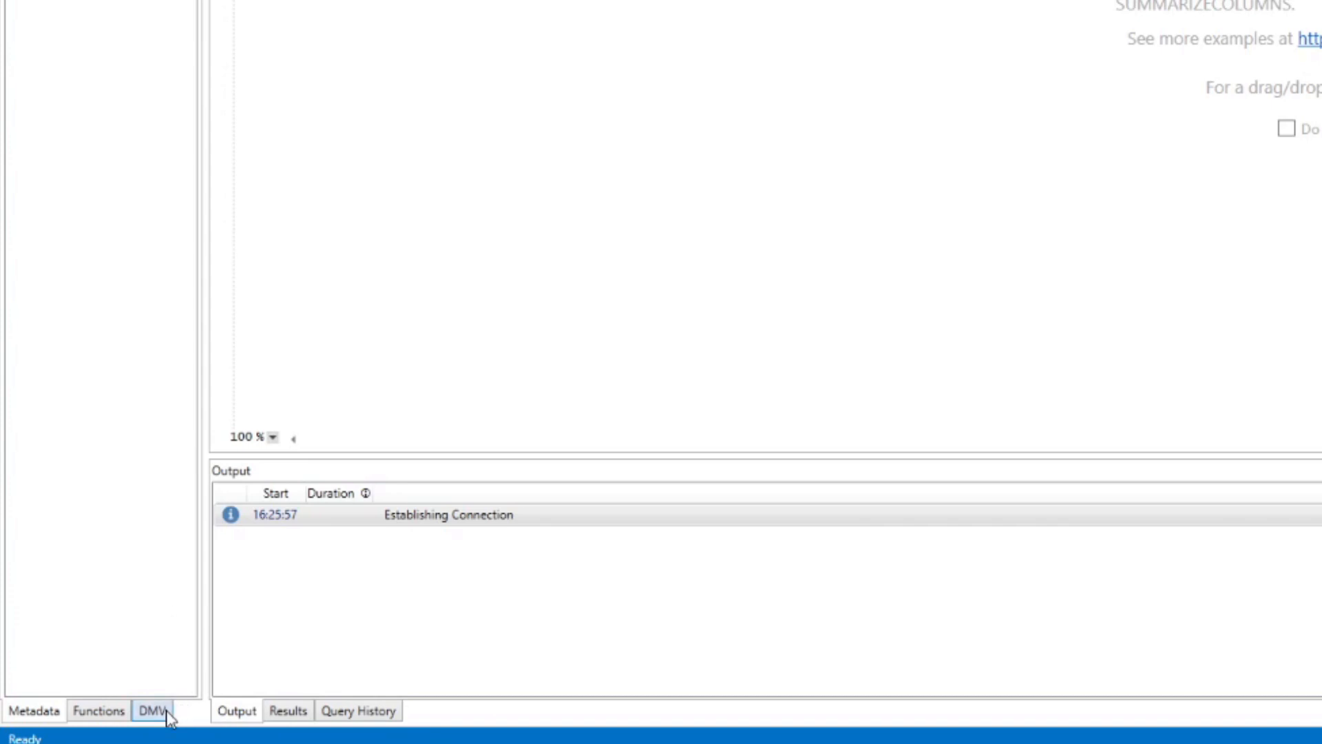
From the widened DMV list, insert a select * query on TMSCHEMA_MEASURES
{"action": "left_click", "coordinate": [150, 711]}
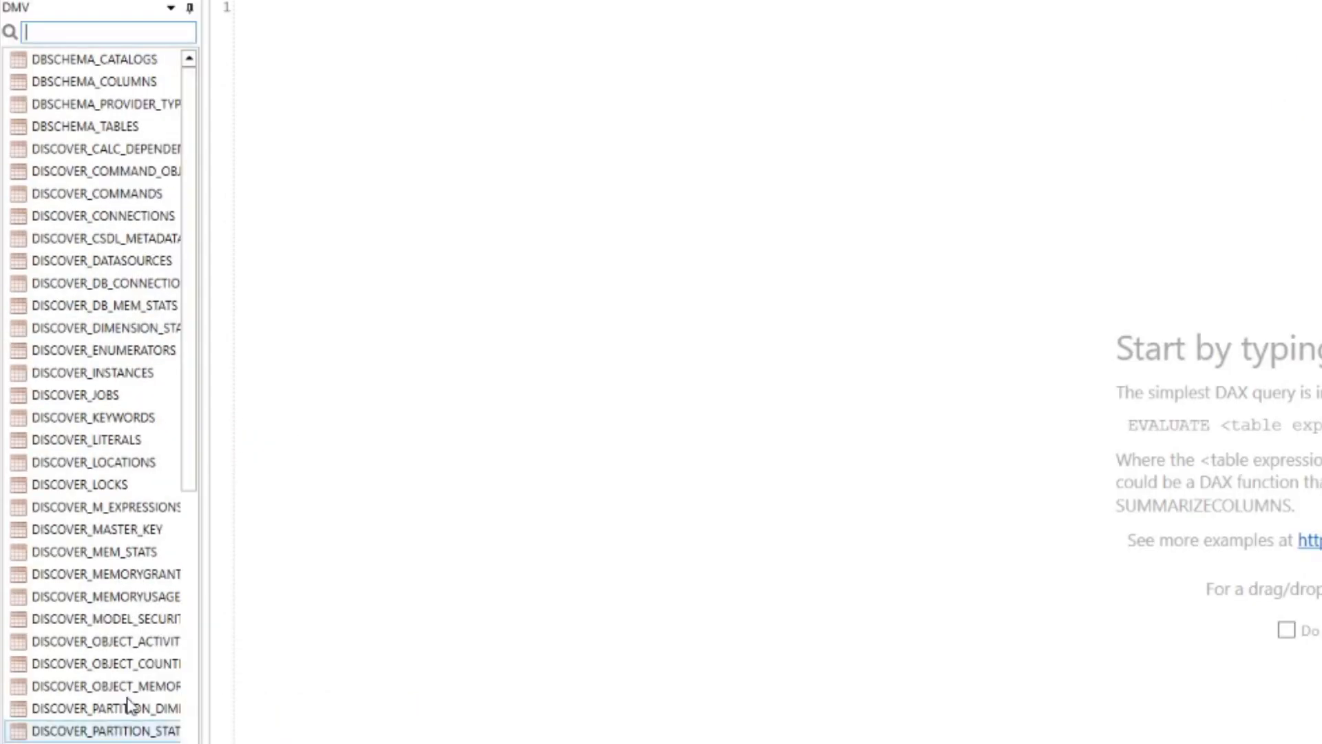
{"action": "left_click_drag", "start_coordinate": [208, 546], "coordinate": [270, 546]}
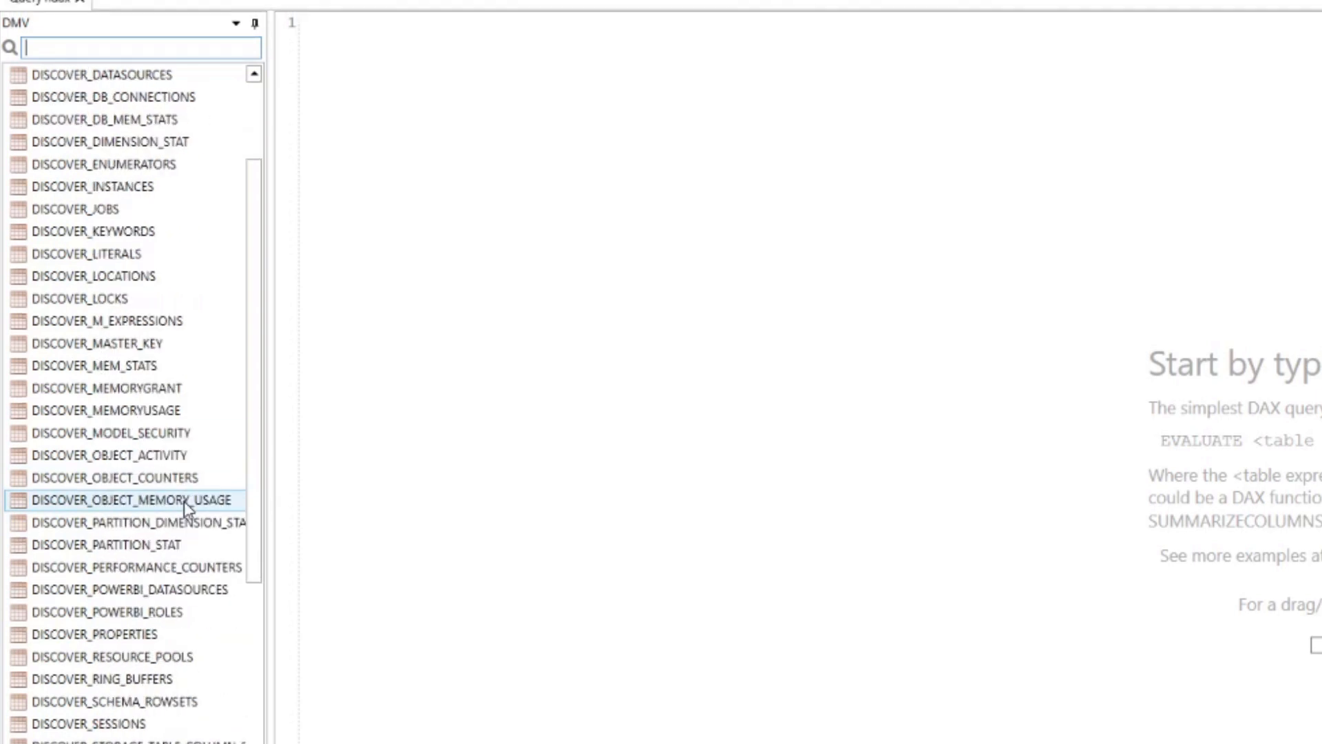
{"action": "scroll", "scroll_direction": "down", "scroll_amount": 3}
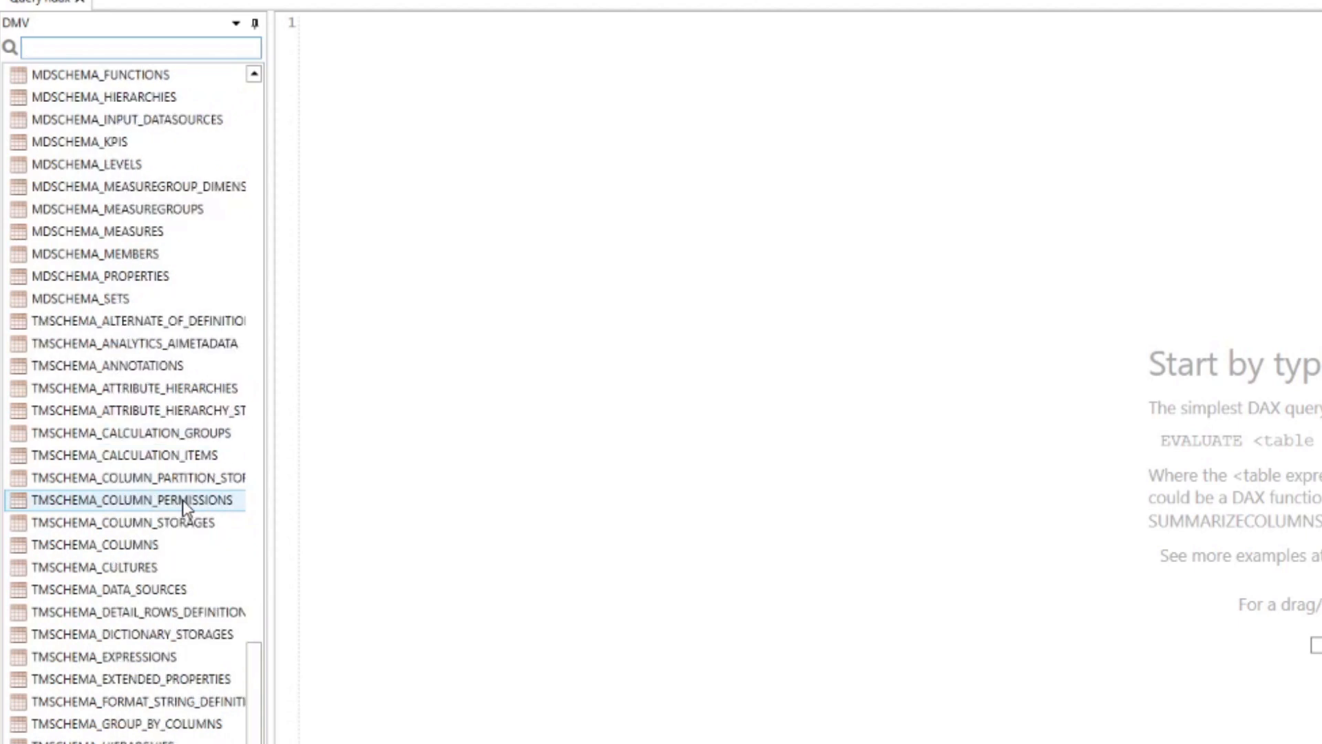
{"action": "scroll", "scroll_direction": "down", "scroll_amount": 3}
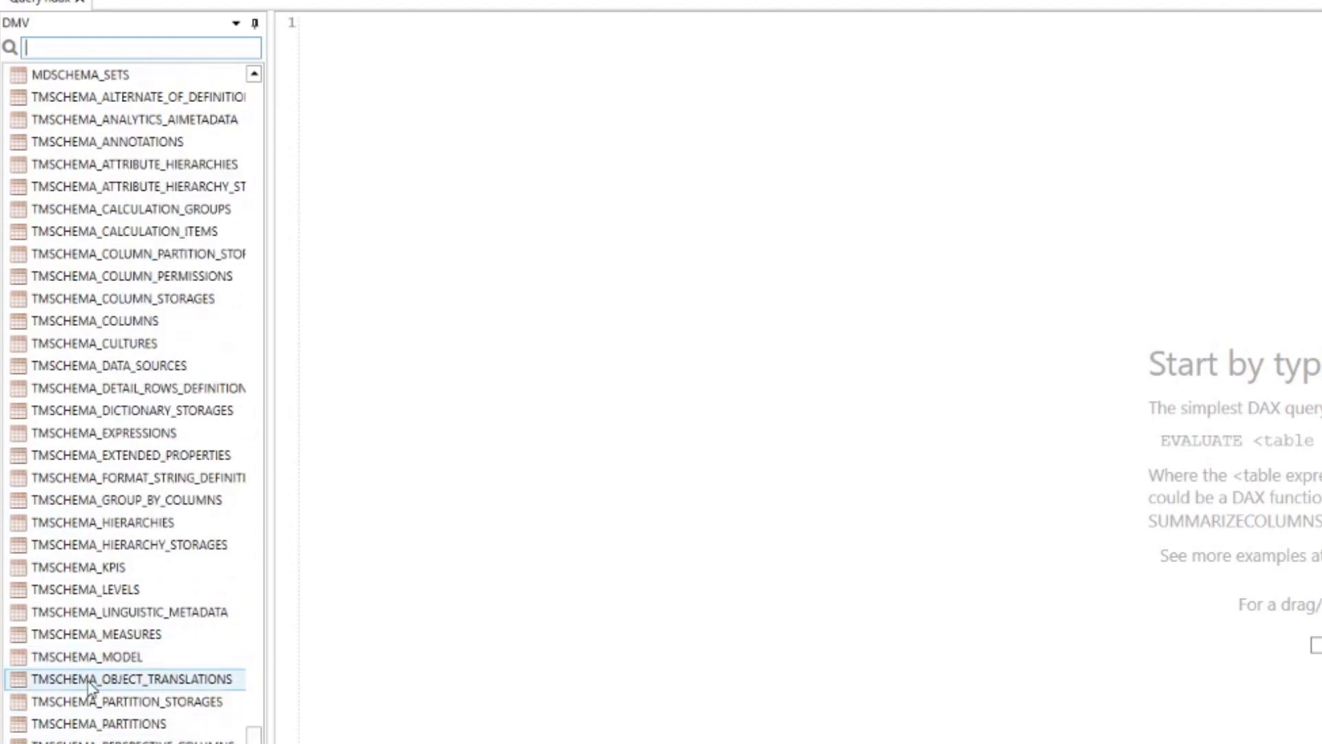
{"action": "left_click", "coordinate": [97, 634]}
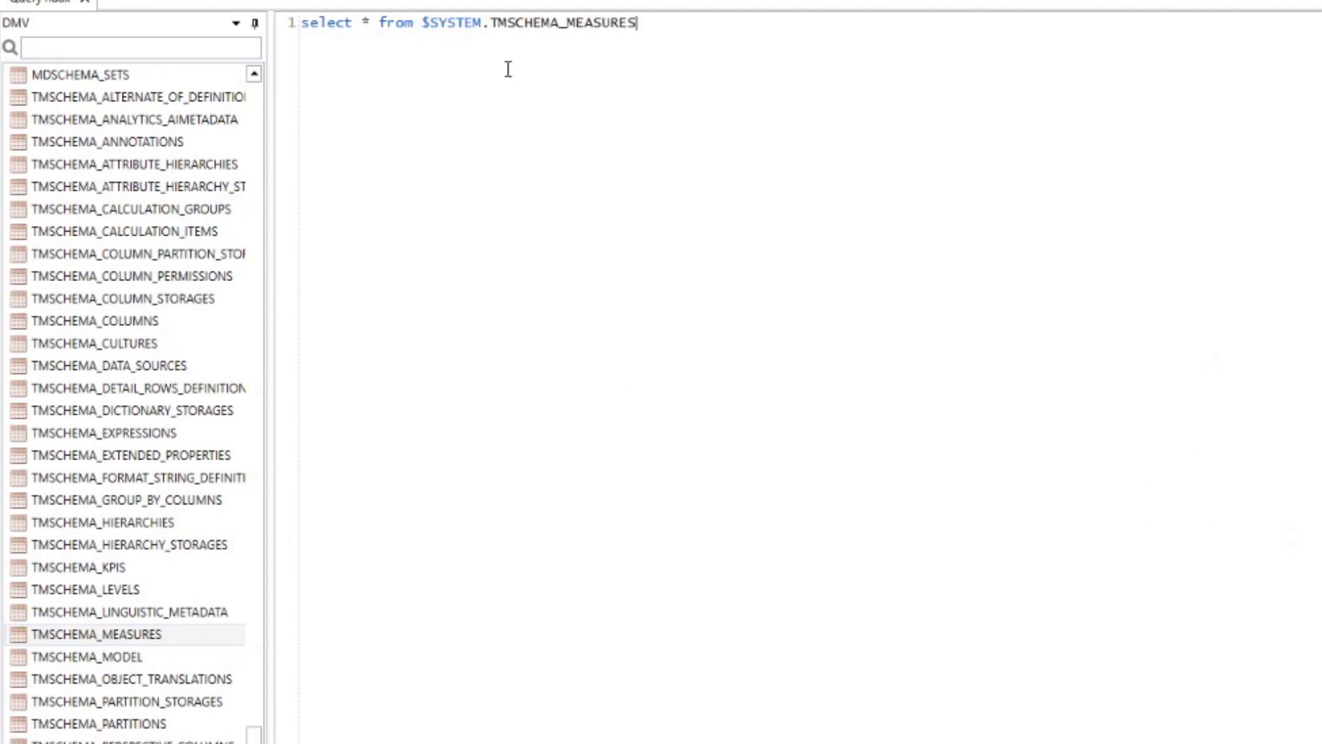
{"action": "mouse_move", "coordinate": [473, 135]}
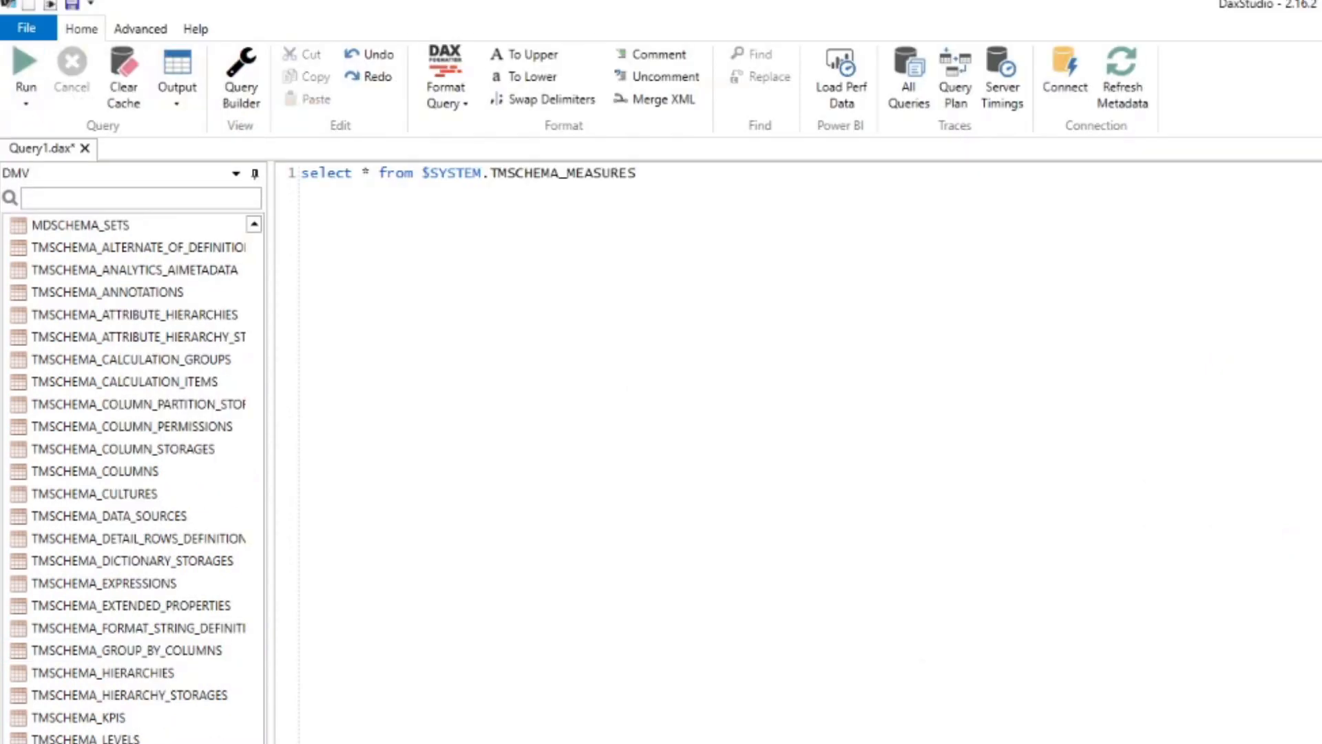
{"action": "left_click", "coordinate": [24, 62]}
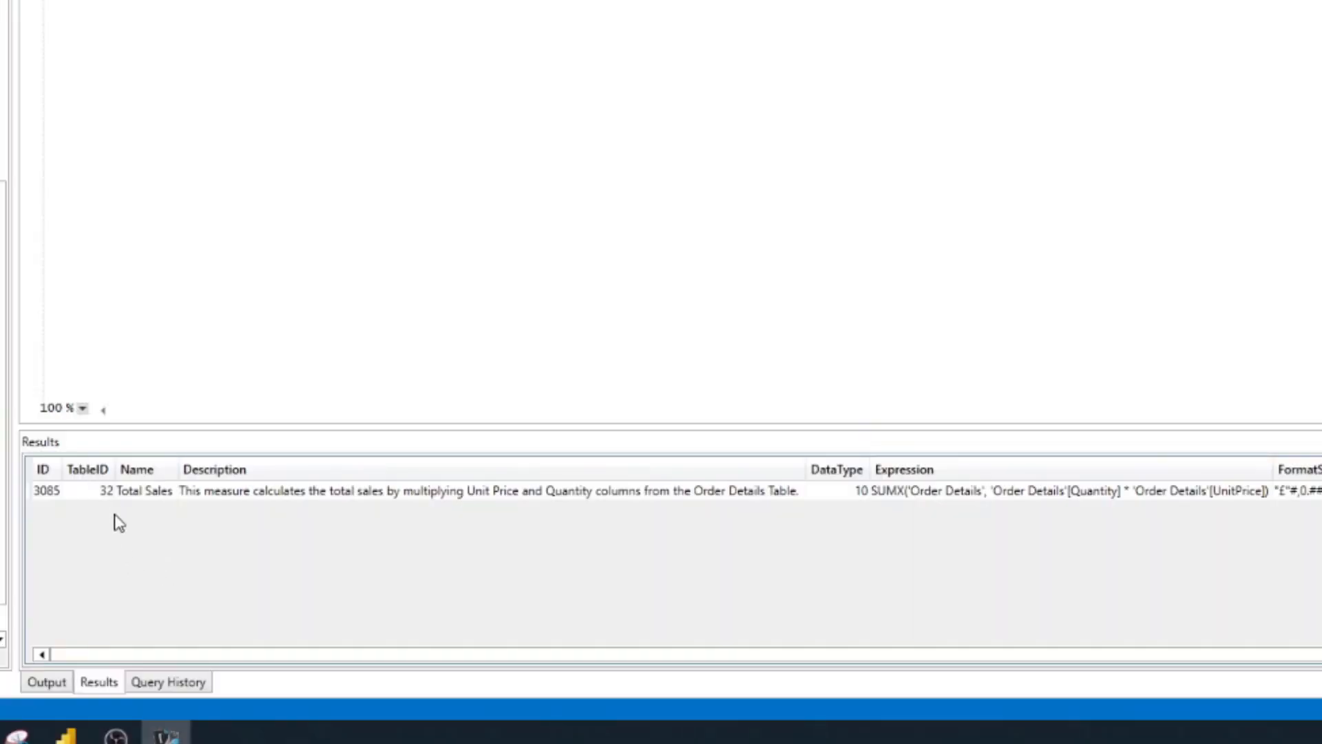
{"action": "double_click", "coordinate": [144, 490]}
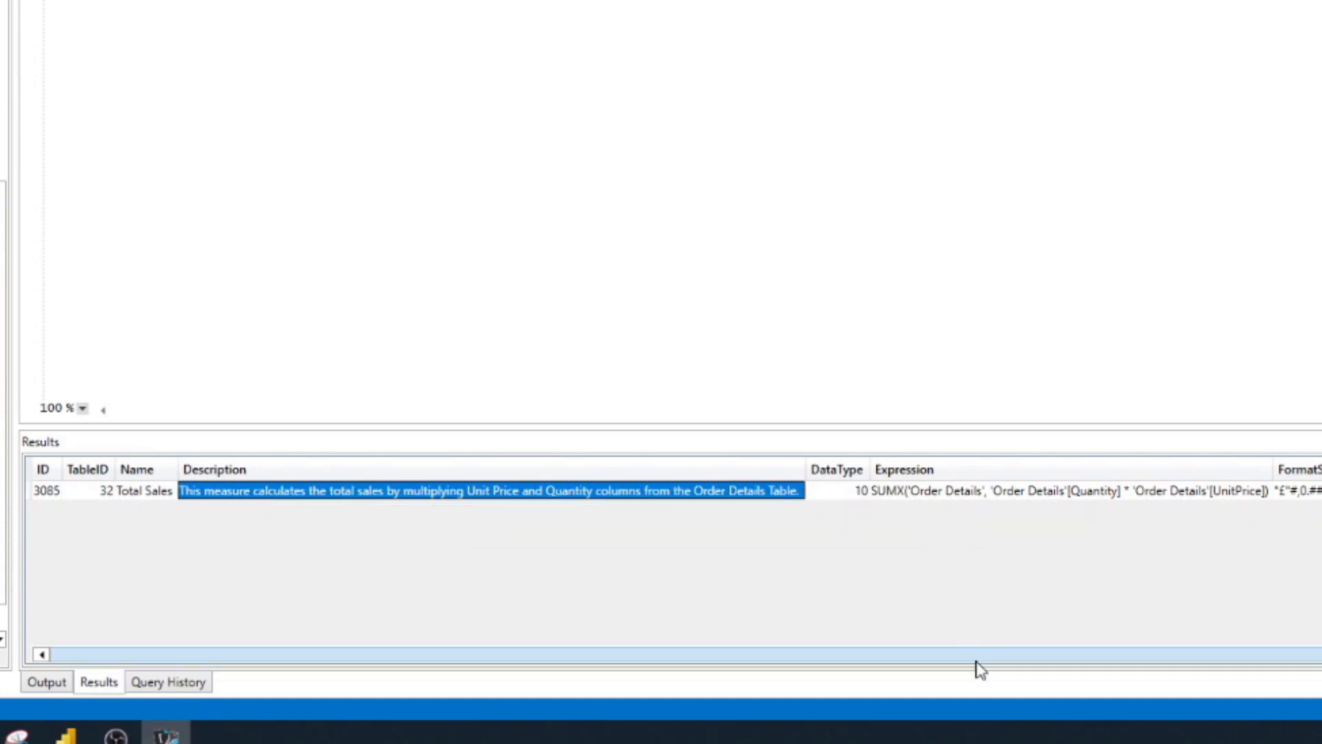
{"action": "scroll", "scroll_direction": "right", "scroll_amount": 3}
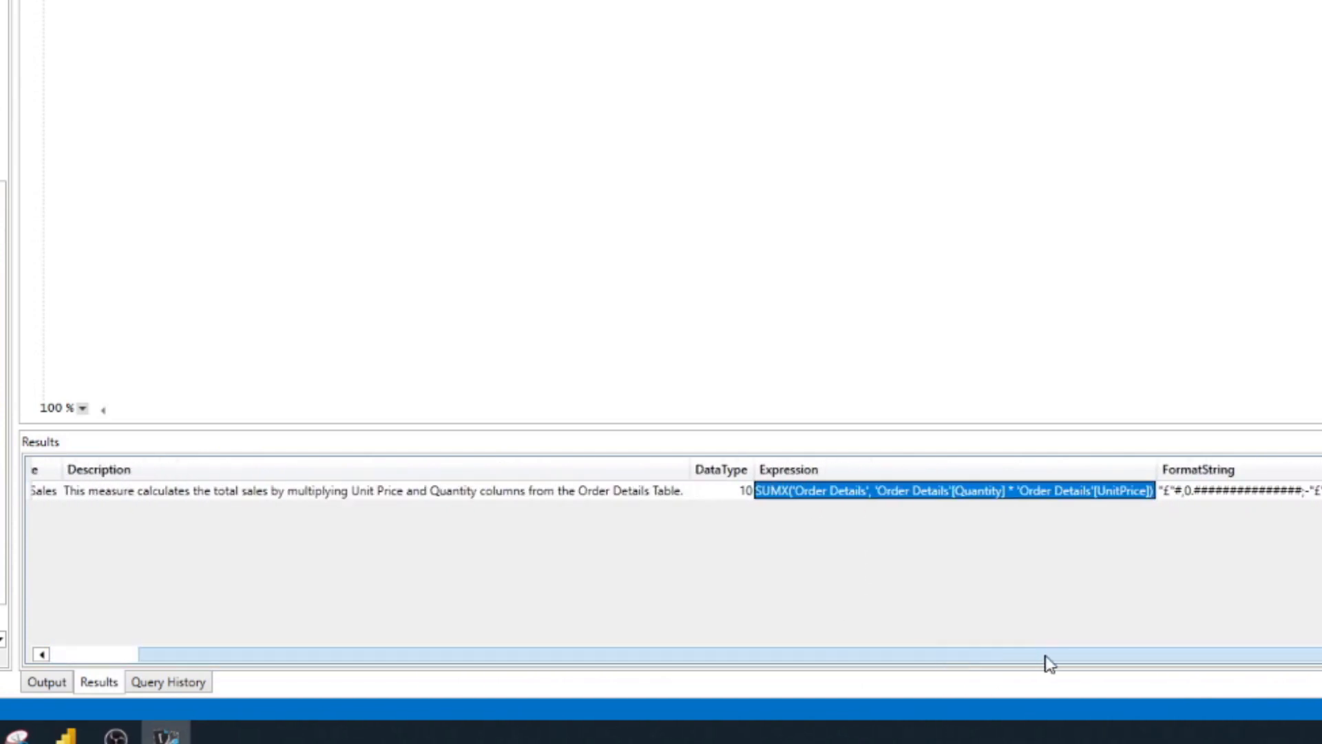
{"action": "scroll", "scroll_direction": "right", "scroll_amount": 3}
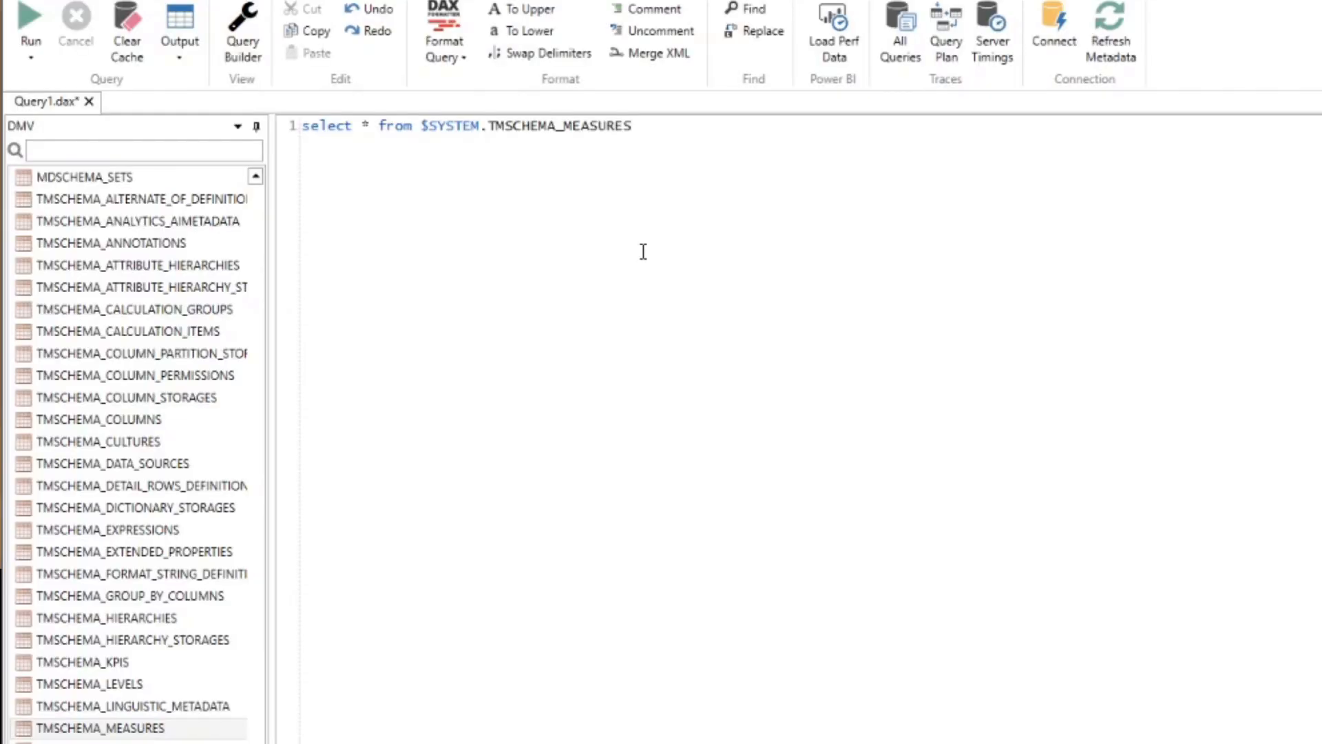
{"action": "mouse_move", "coordinate": [642, 237]}
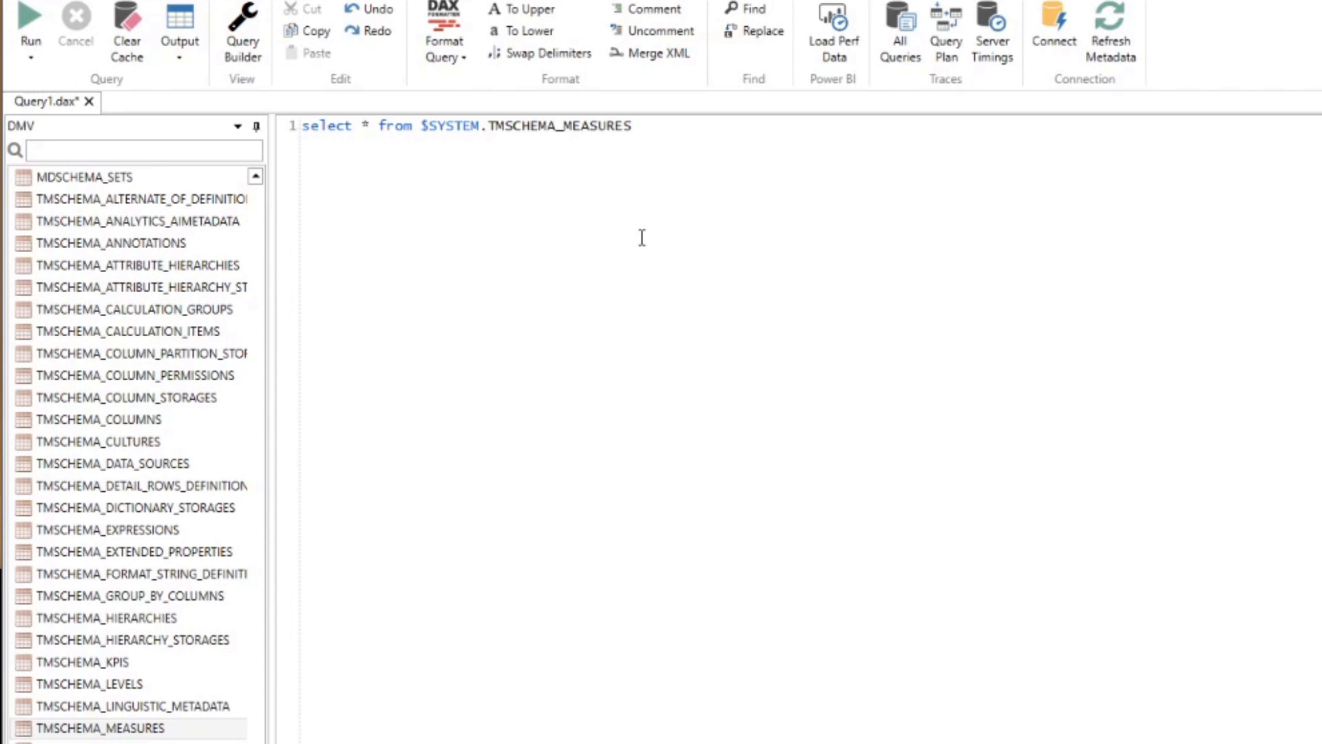
{"action": "mouse_move", "coordinate": [684, 132]}
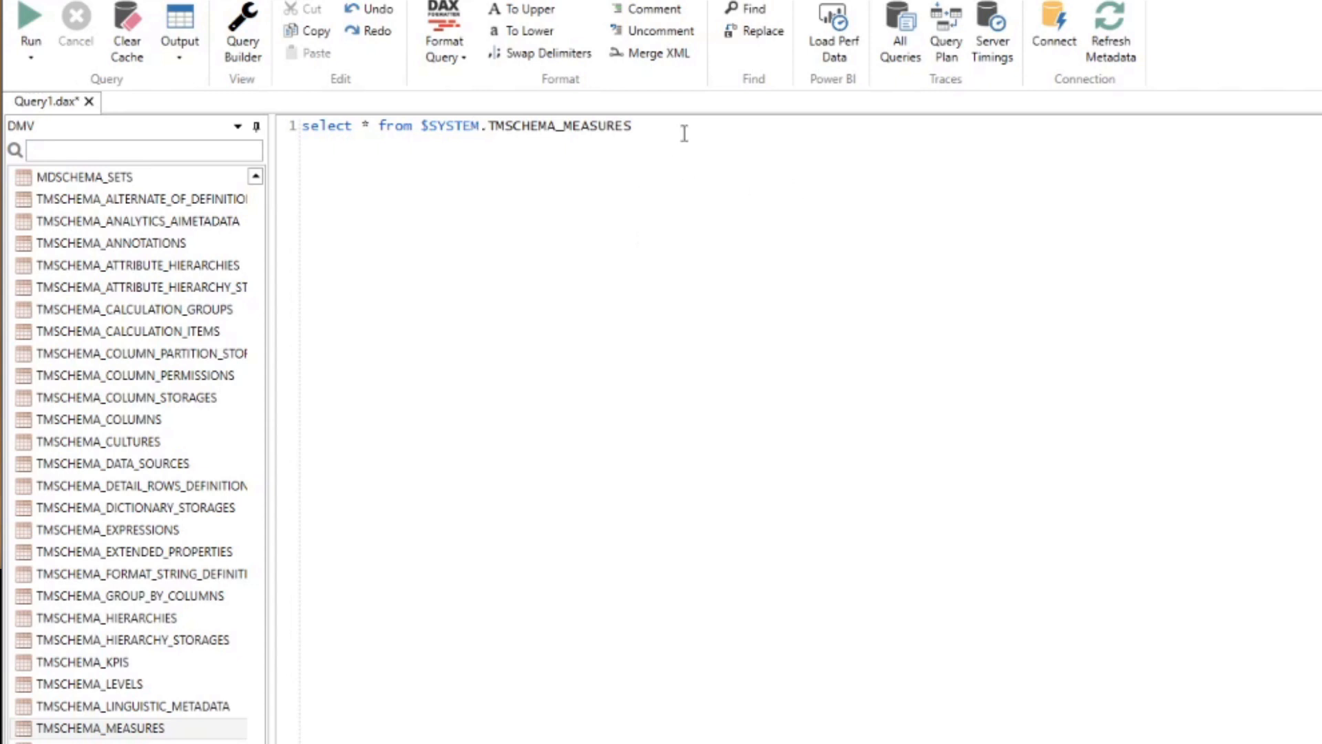
{"action": "triple_click", "coordinate": [464, 126]}
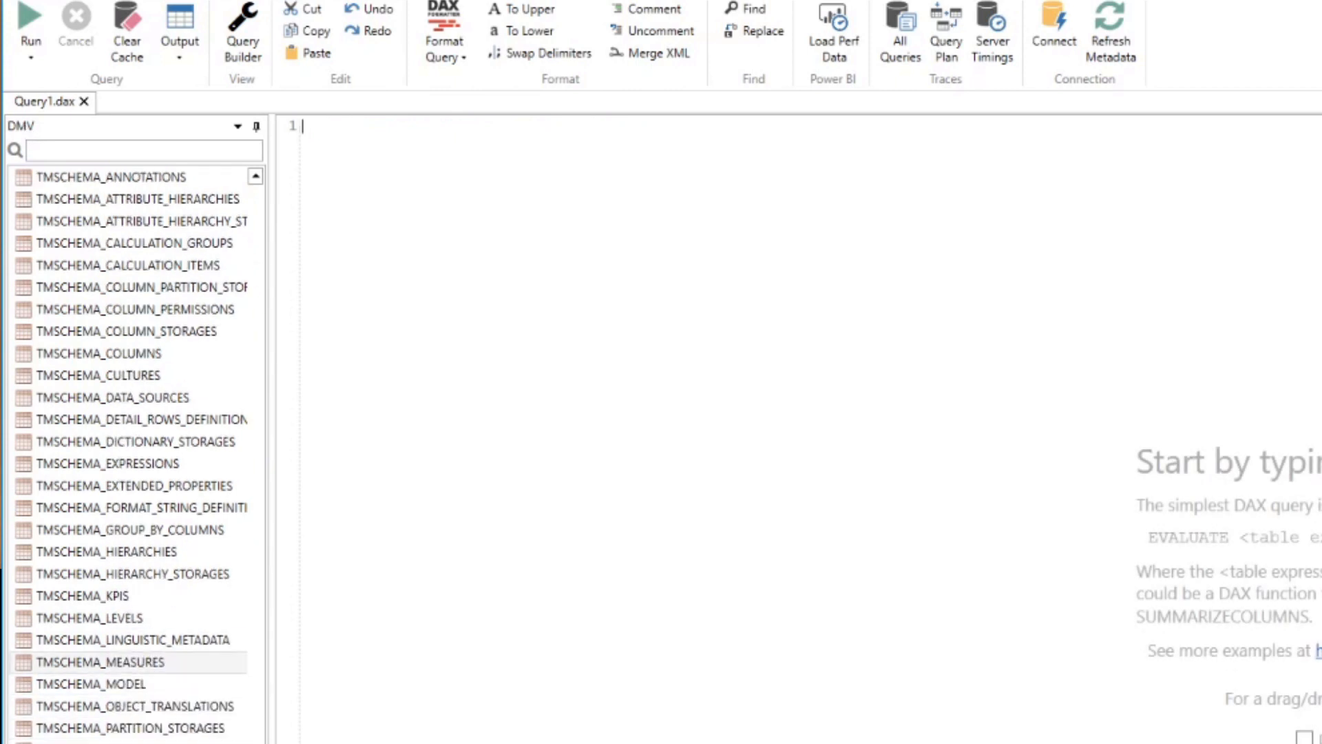
{"action": "type", "text": "select * from $SYSTEM.TMSCHEMA_TABLES"}
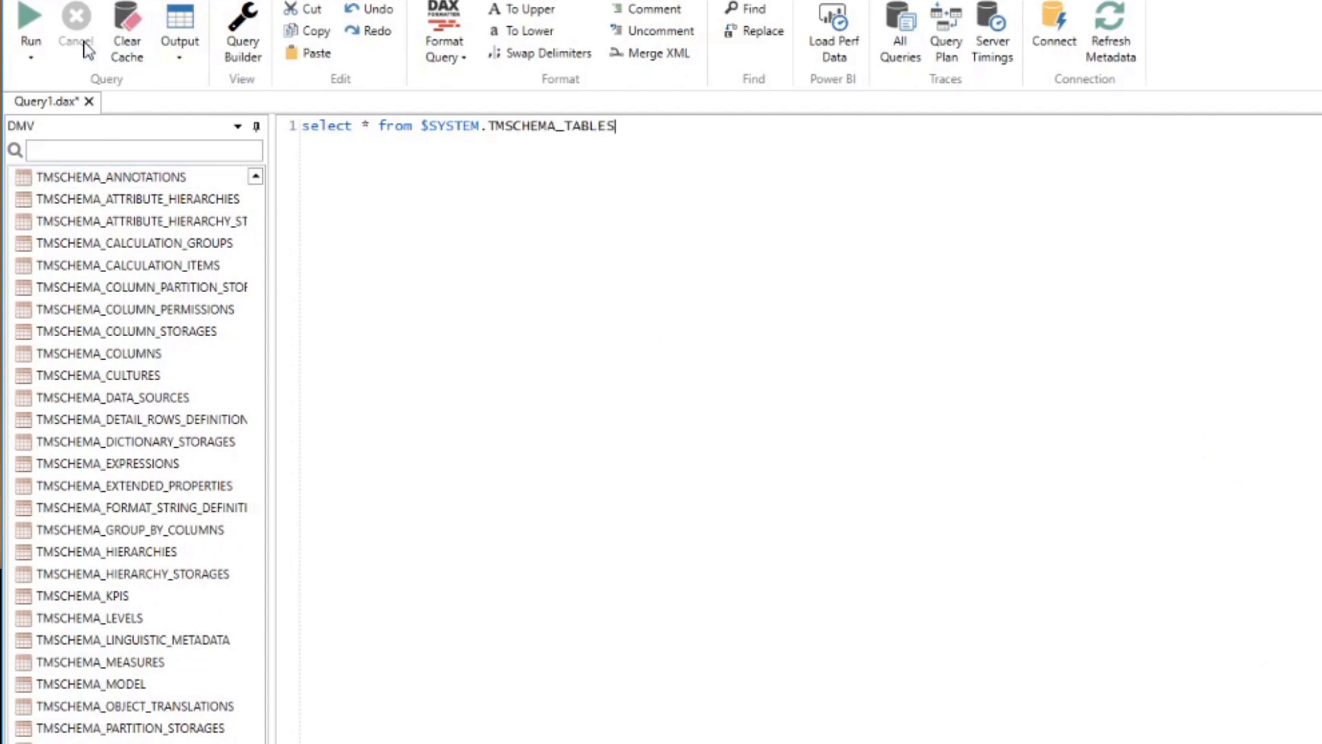
{"action": "left_click", "coordinate": [27, 12]}
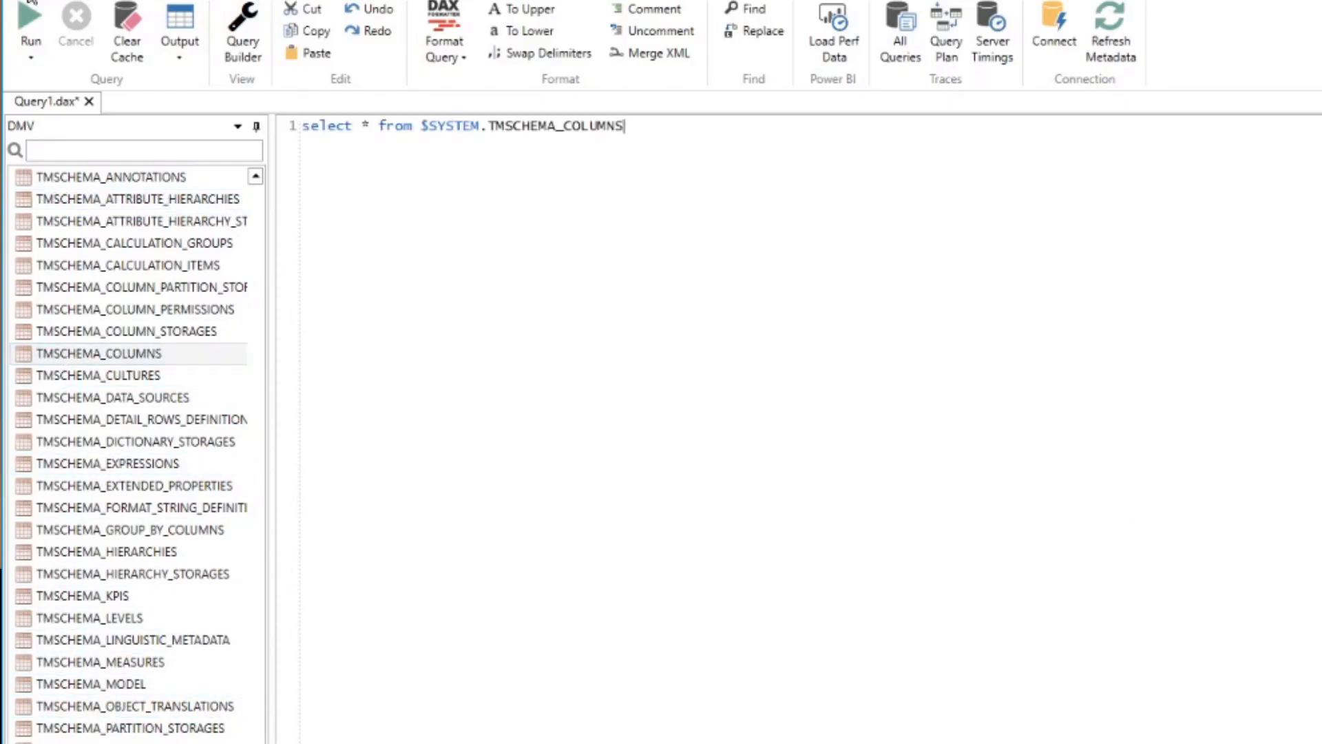
{"action": "left_click", "coordinate": [29, 16]}
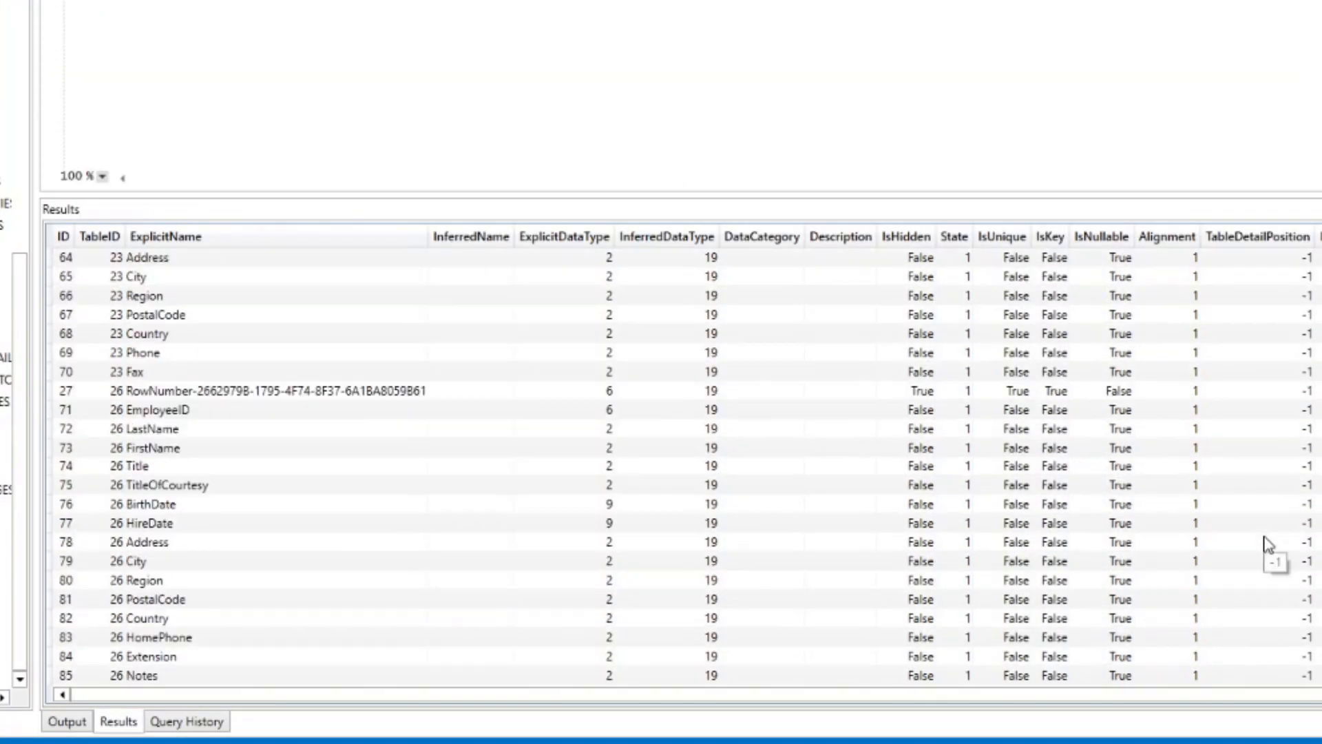
{"action": "scroll", "scroll_direction": "down", "scroll_amount": 3}
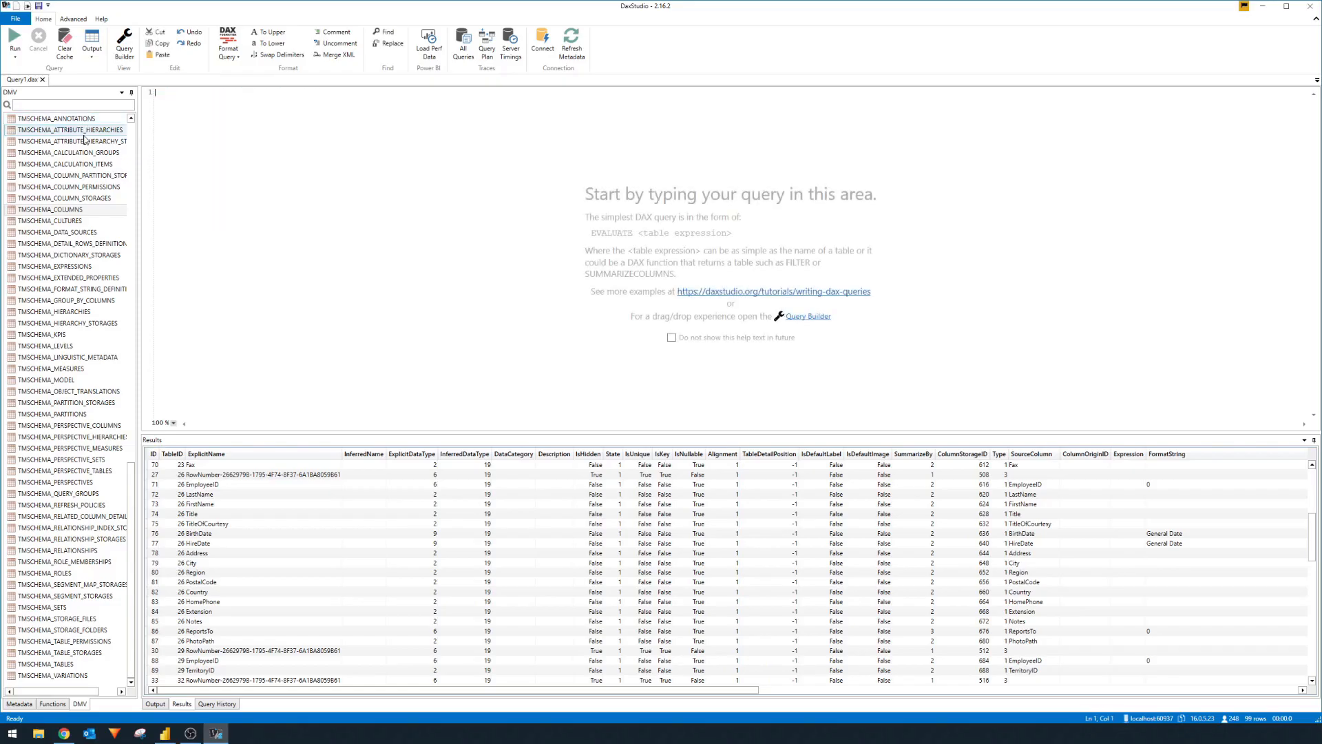
{"action": "left_click", "coordinate": [52, 368]}
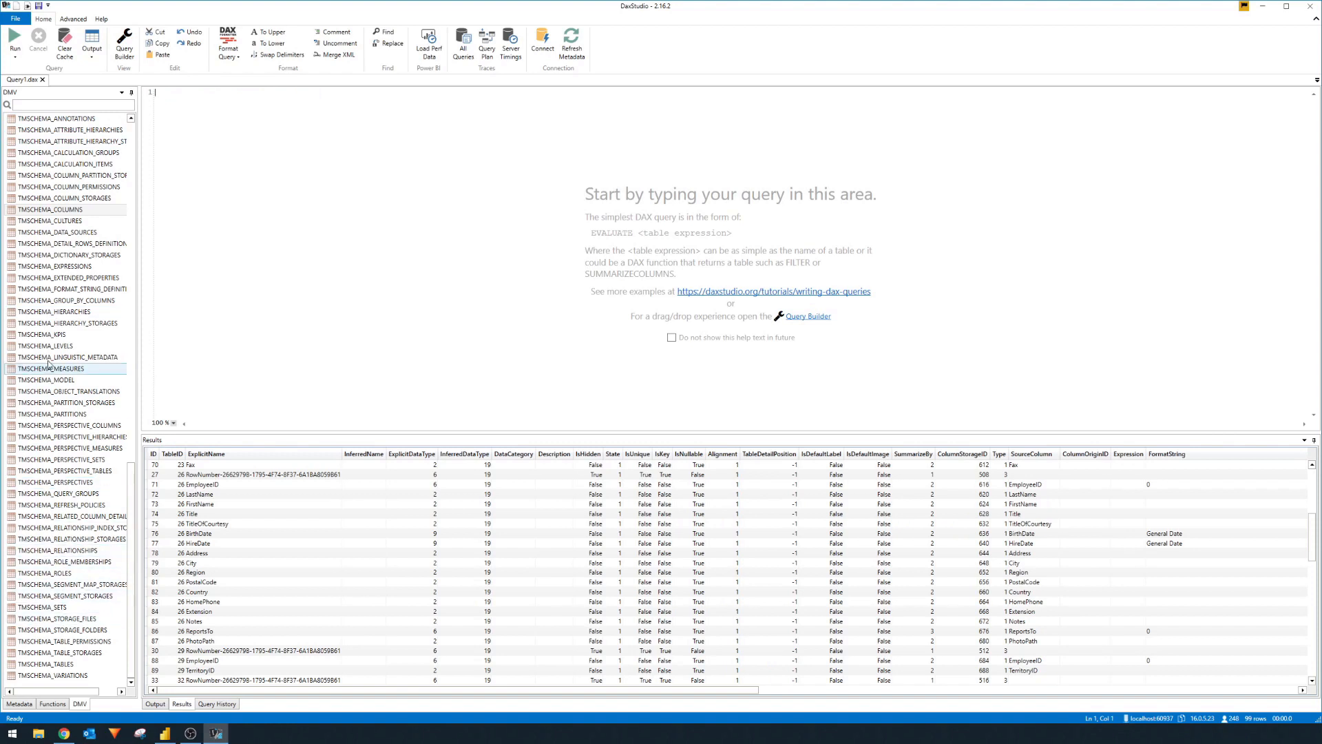
{"action": "left_click", "coordinate": [45, 379]}
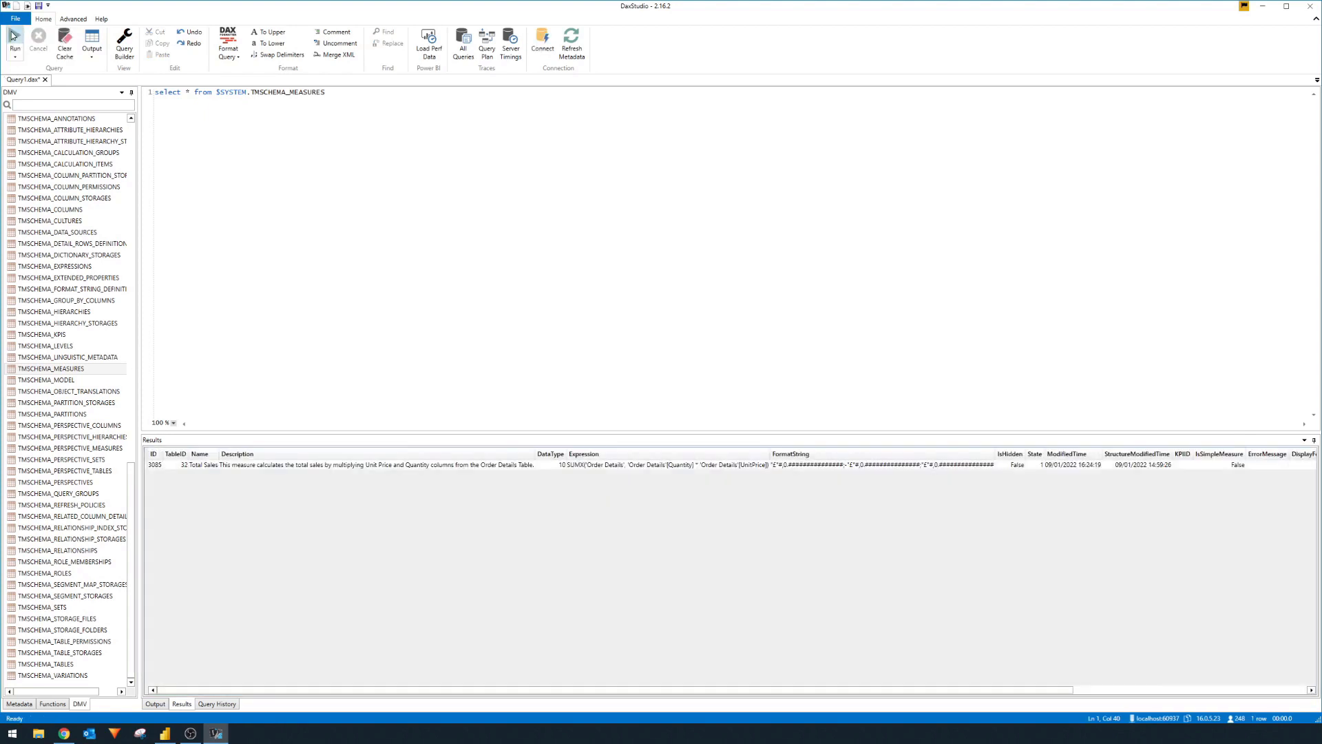
{"action": "mouse_move", "coordinate": [485, 274]}
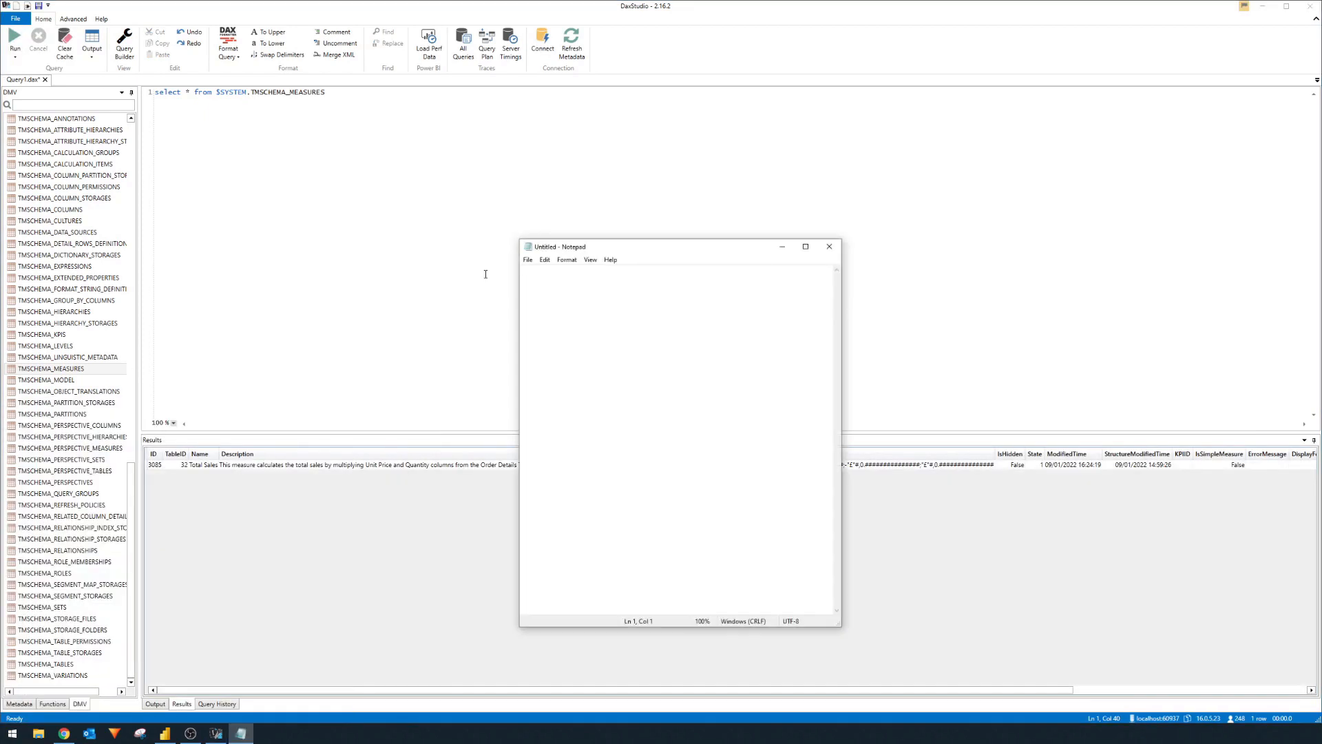
Record localhost:60937 in Notepad followed by blank lines, then return to DAX Studio
{"action": "left_click_drag", "start_coordinate": [596, 246], "coordinate": [597, 224]}
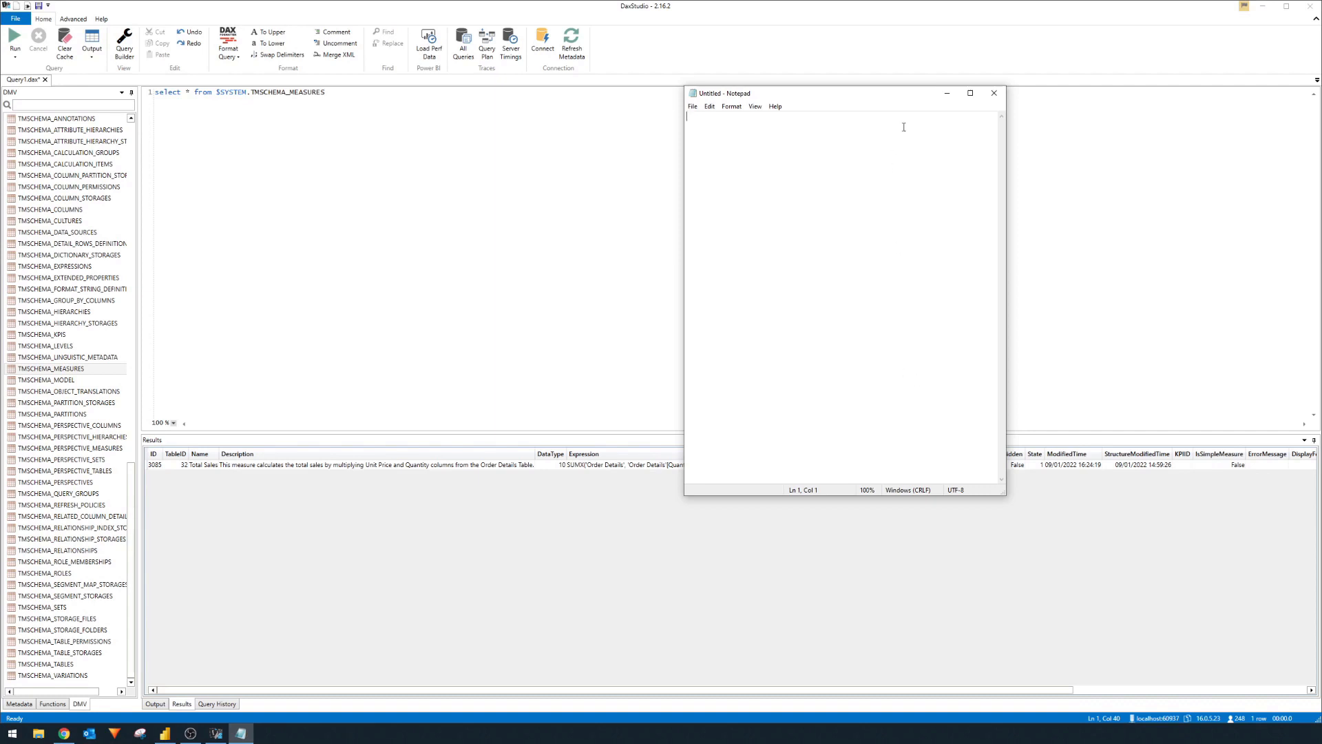
{"action": "left_click", "coordinate": [993, 93]}
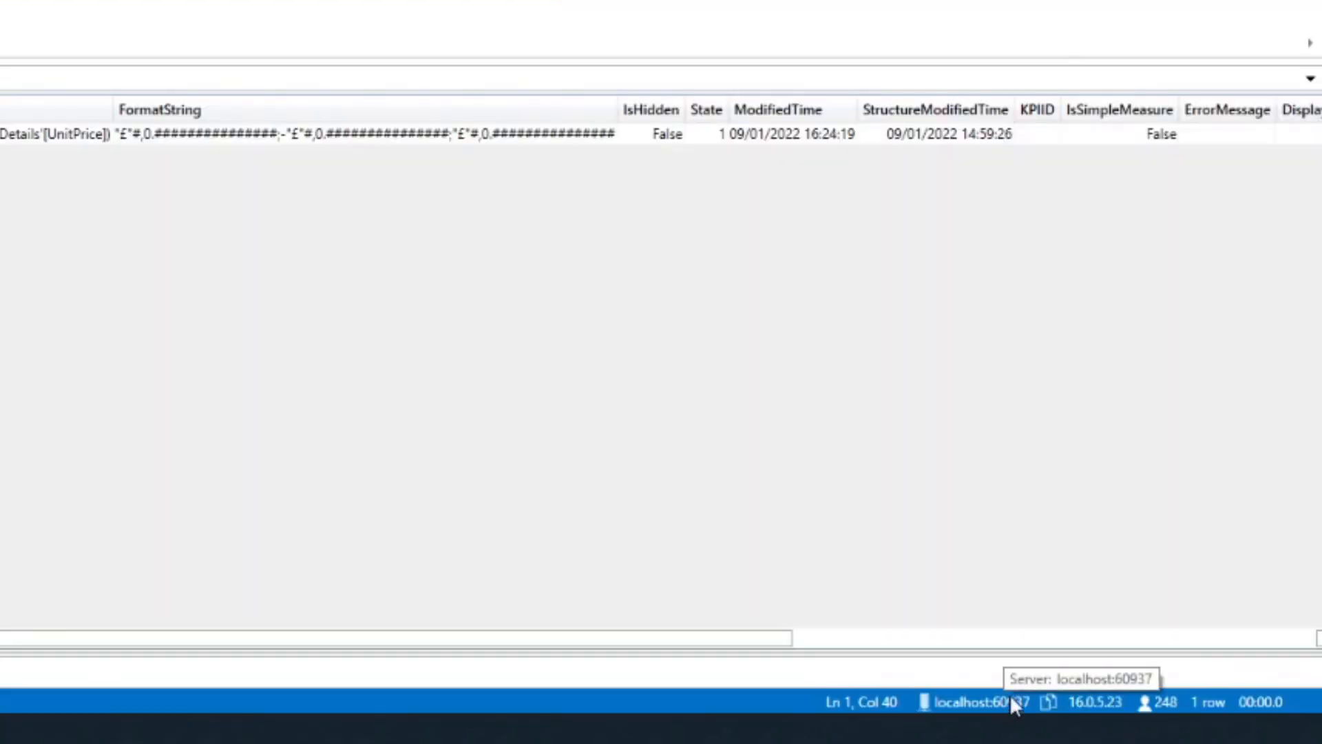
{"action": "mouse_move", "coordinate": [1050, 709]}
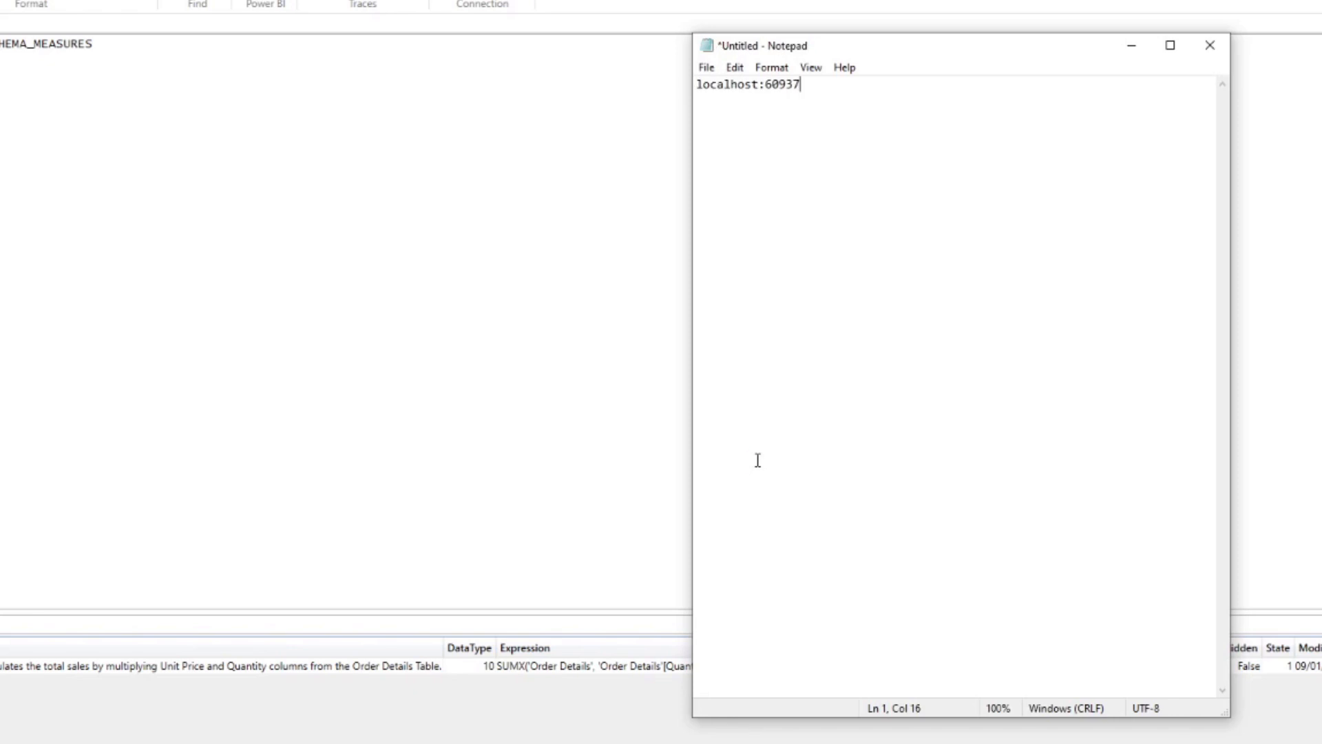
{"action": "key", "text": "Enter"}
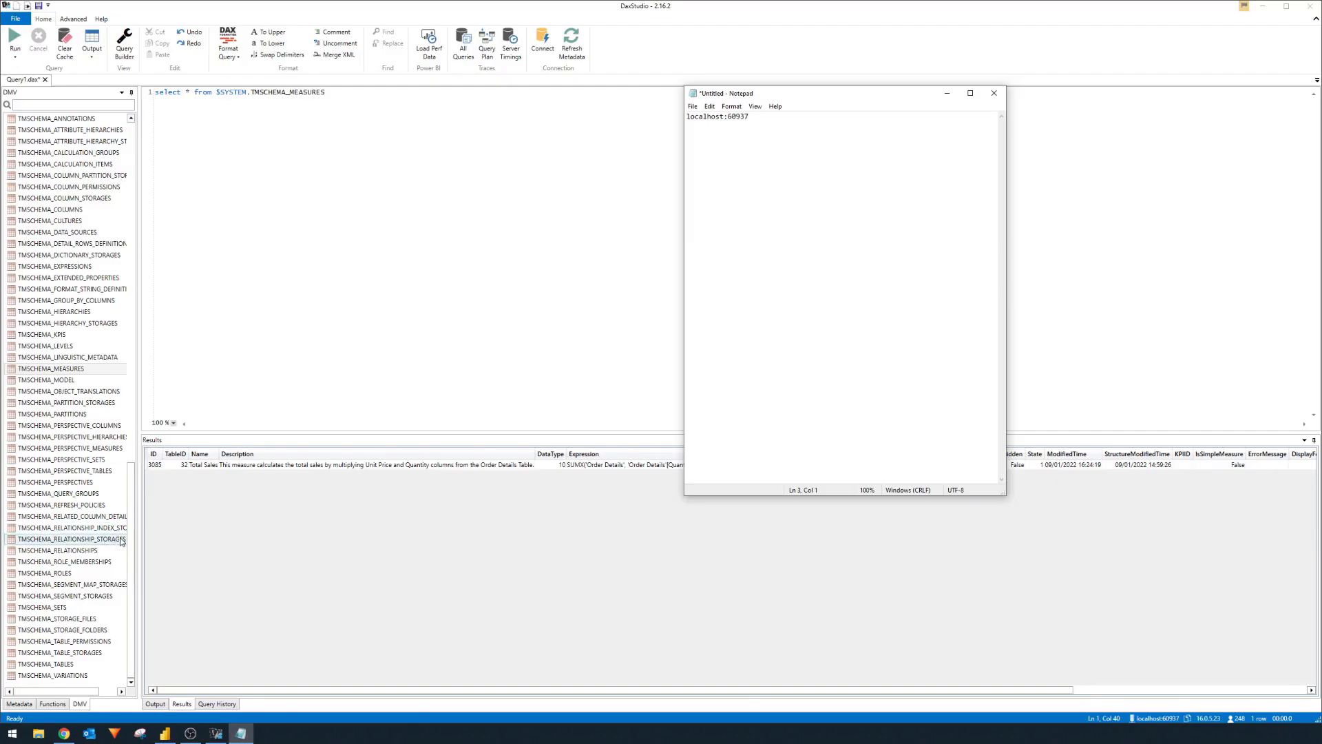
{"action": "left_click", "coordinate": [994, 94]}
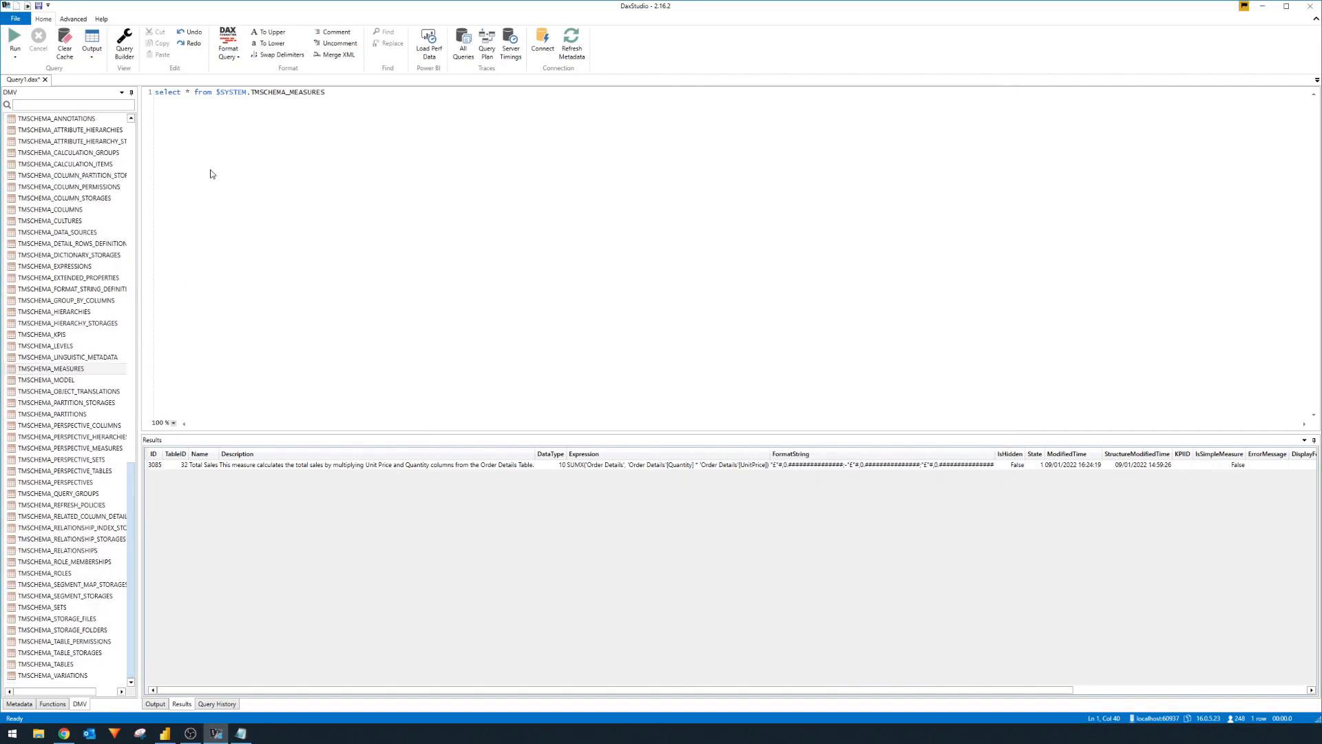
Copy the database ID and full measures query, then close DAX Studio with Don't Save
{"action": "left_click", "coordinate": [16, 704]}
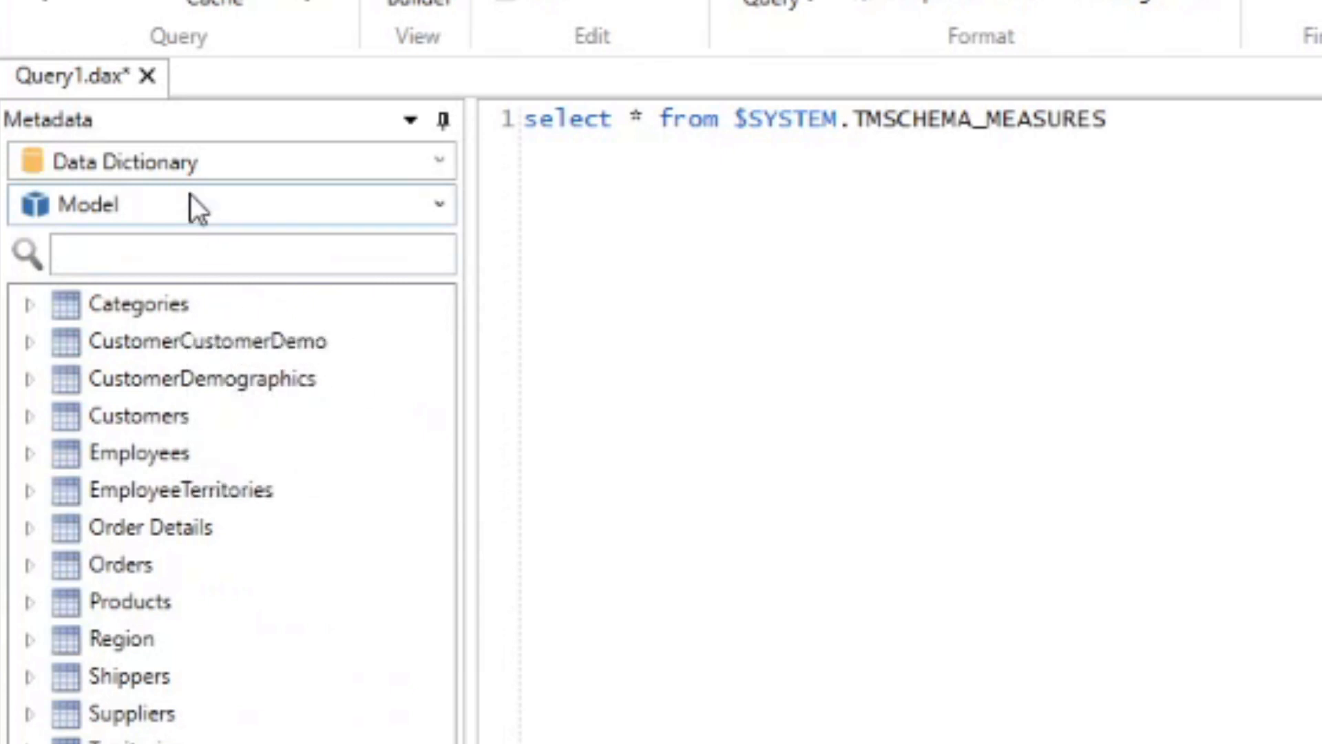
{"action": "mouse_move", "coordinate": [183, 173]}
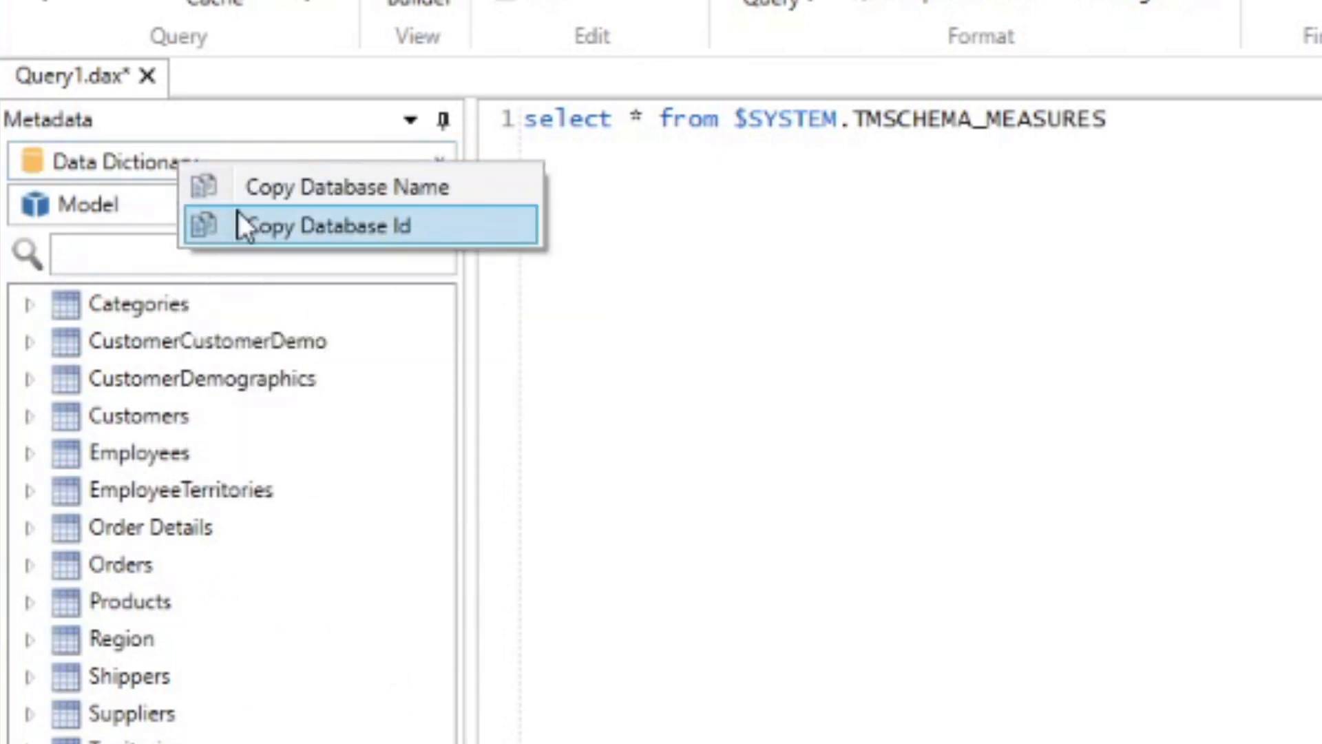
{"action": "left_click", "coordinate": [329, 225]}
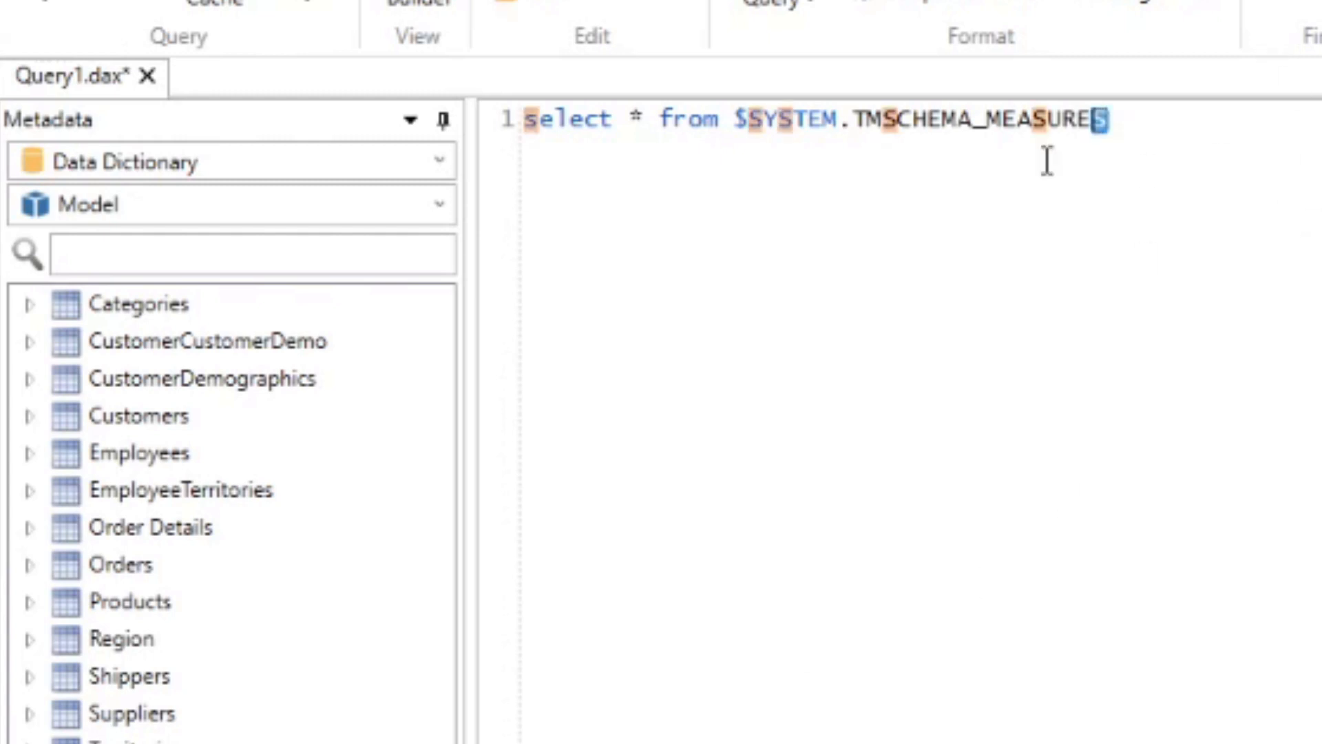
{"action": "key", "text": "ctrl+a"}
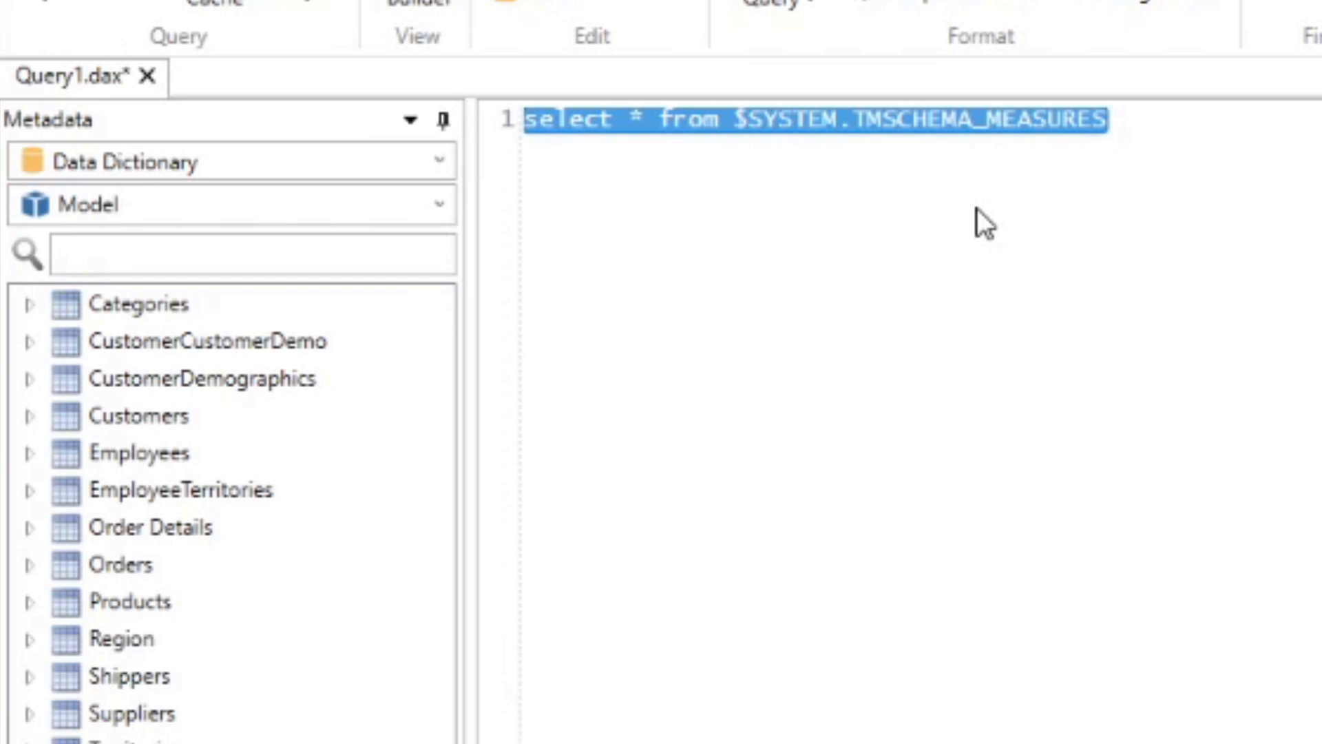
{"action": "mouse_move", "coordinate": [1111, 142]}
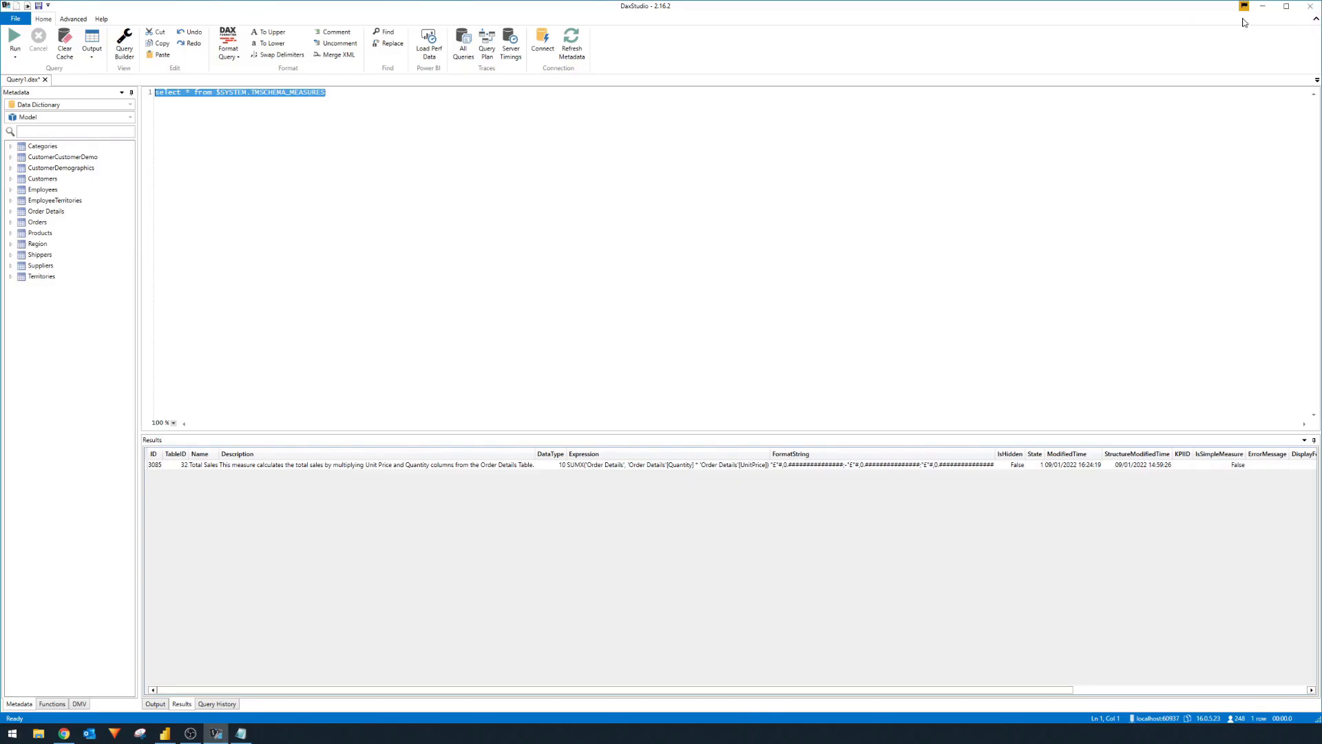
{"action": "left_click", "coordinate": [1309, 6]}
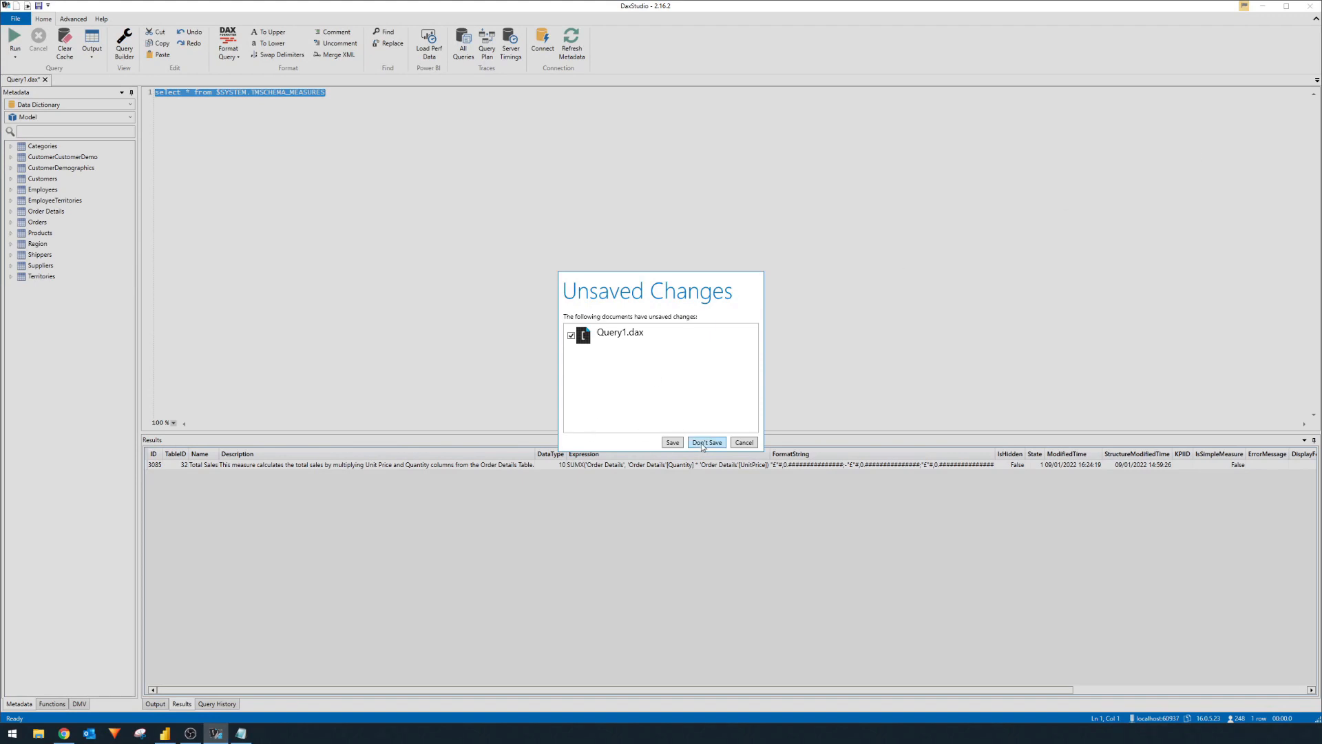
{"action": "left_click", "coordinate": [707, 442]}
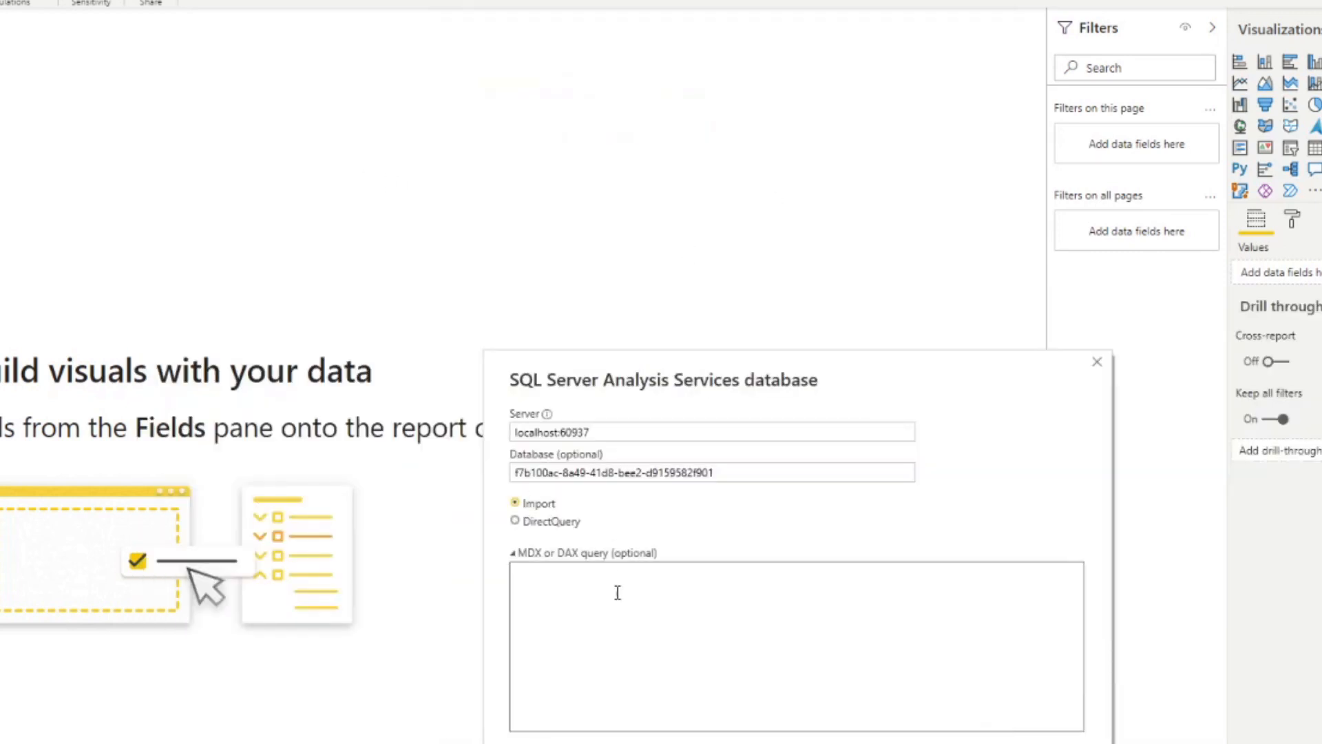
Enter the query 'select * from $SYSTEM.TMSCHEMA_MEASURES' and connect with current Windows credentials
{"action": "type", "text": "select * from $SYSTEM.TMSCHEMA_MEASURES"}
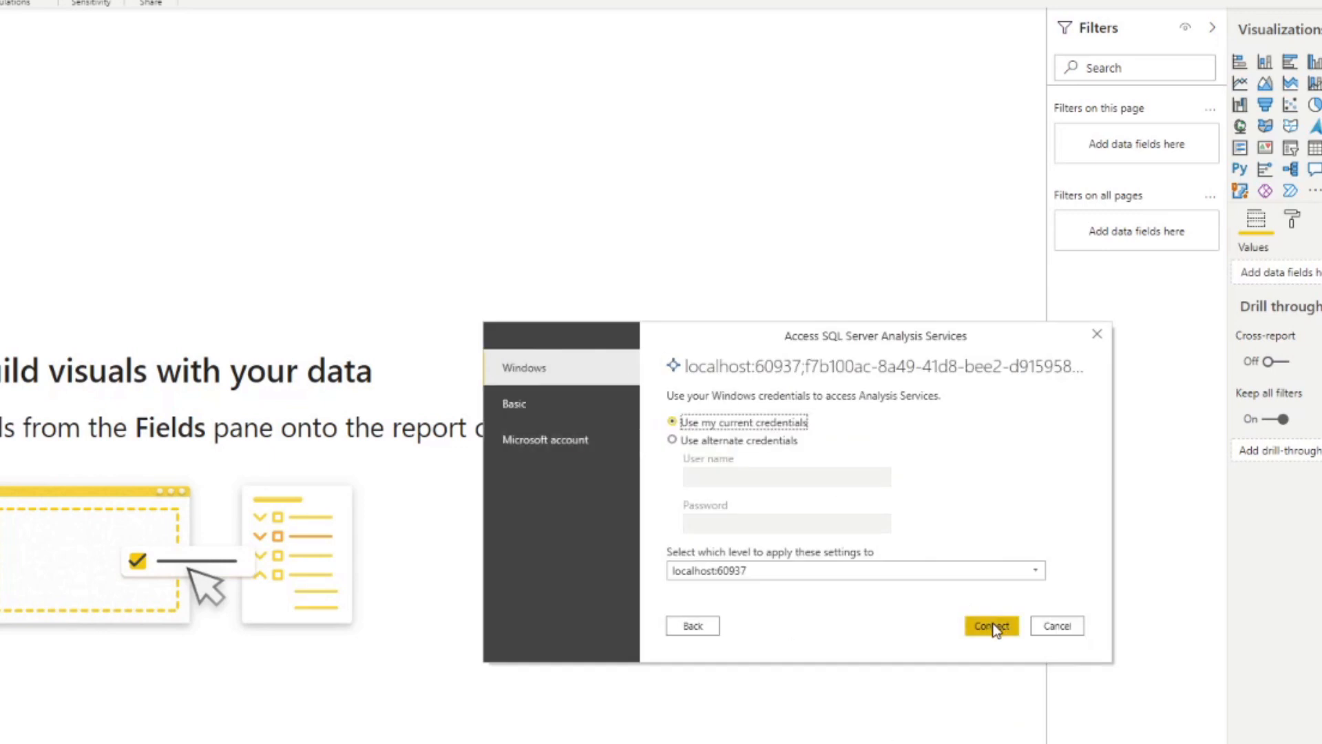
{"action": "left_click", "coordinate": [992, 625]}
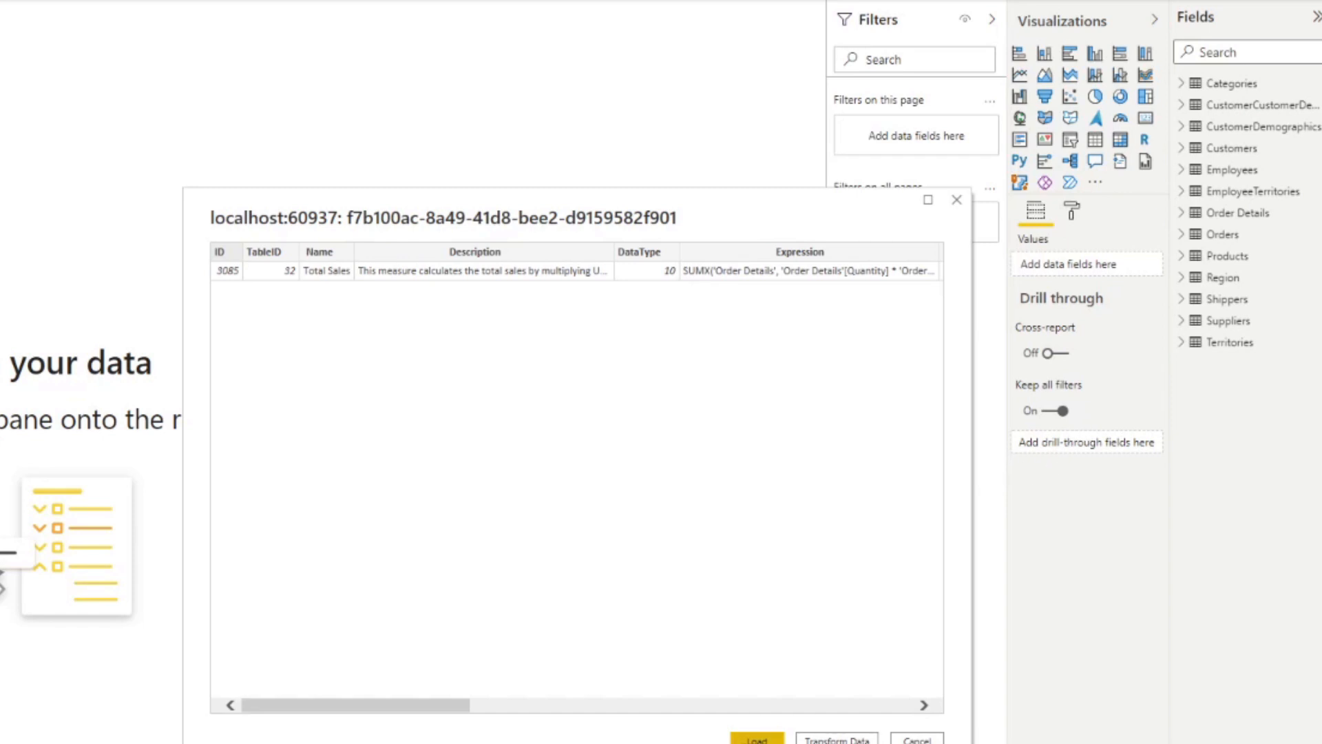
Load the measures result and rename the Query1 table to 'Data Dictionary'
{"action": "left_click", "coordinate": [757, 740]}
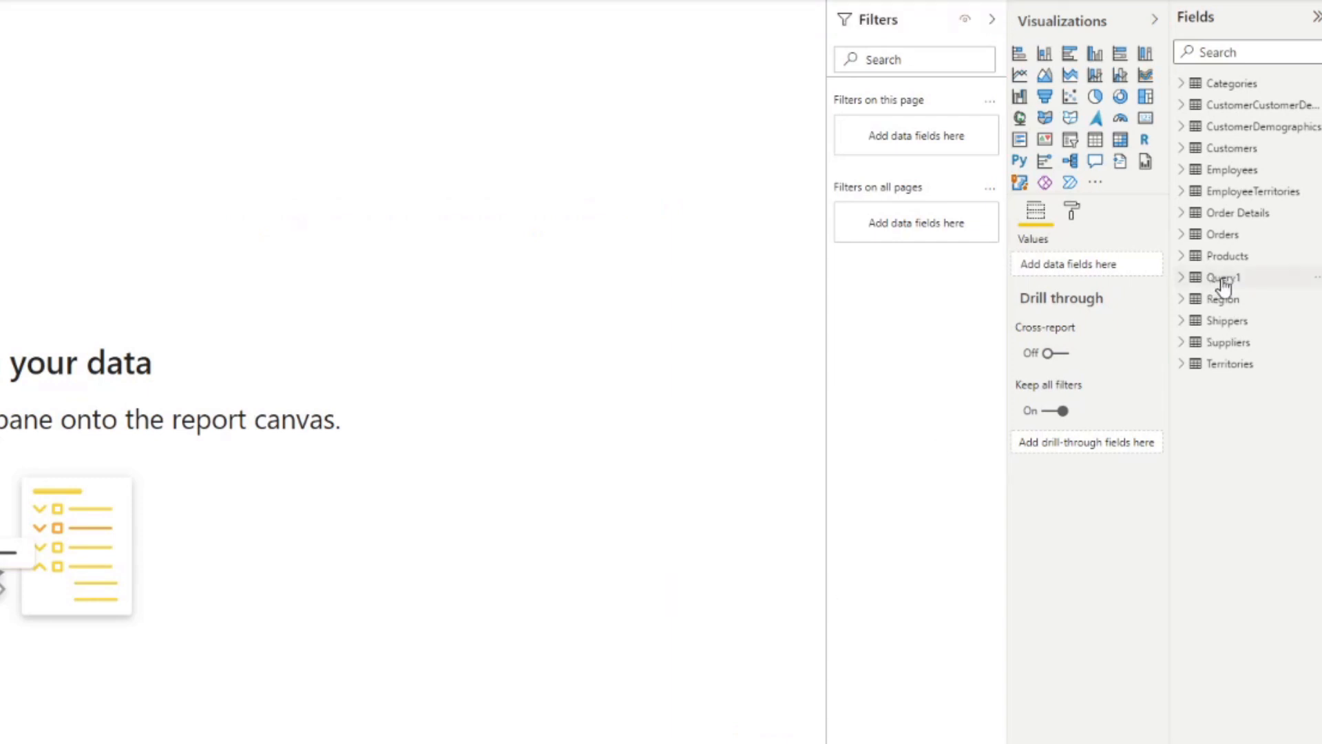
{"action": "right_click", "coordinate": [1222, 277]}
{"action": "type", "text": "M"}
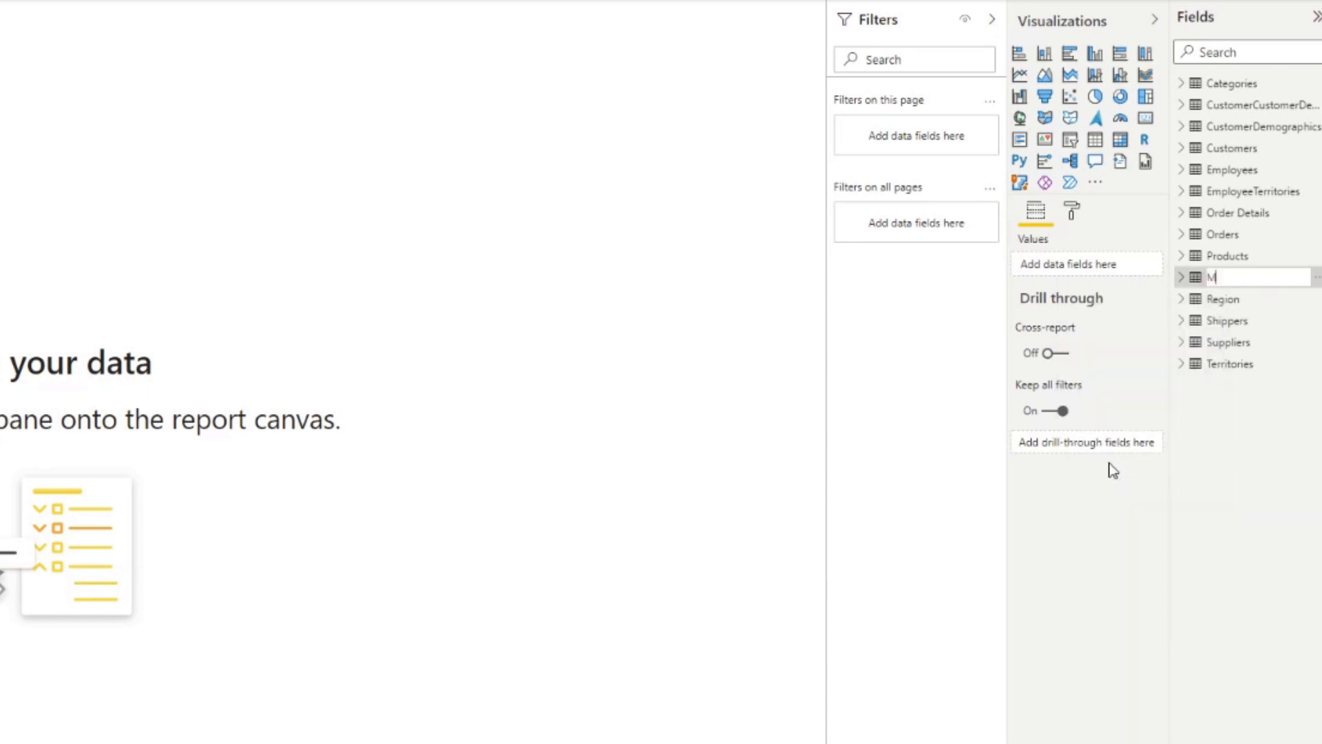
{"action": "type", "text": "easures"}
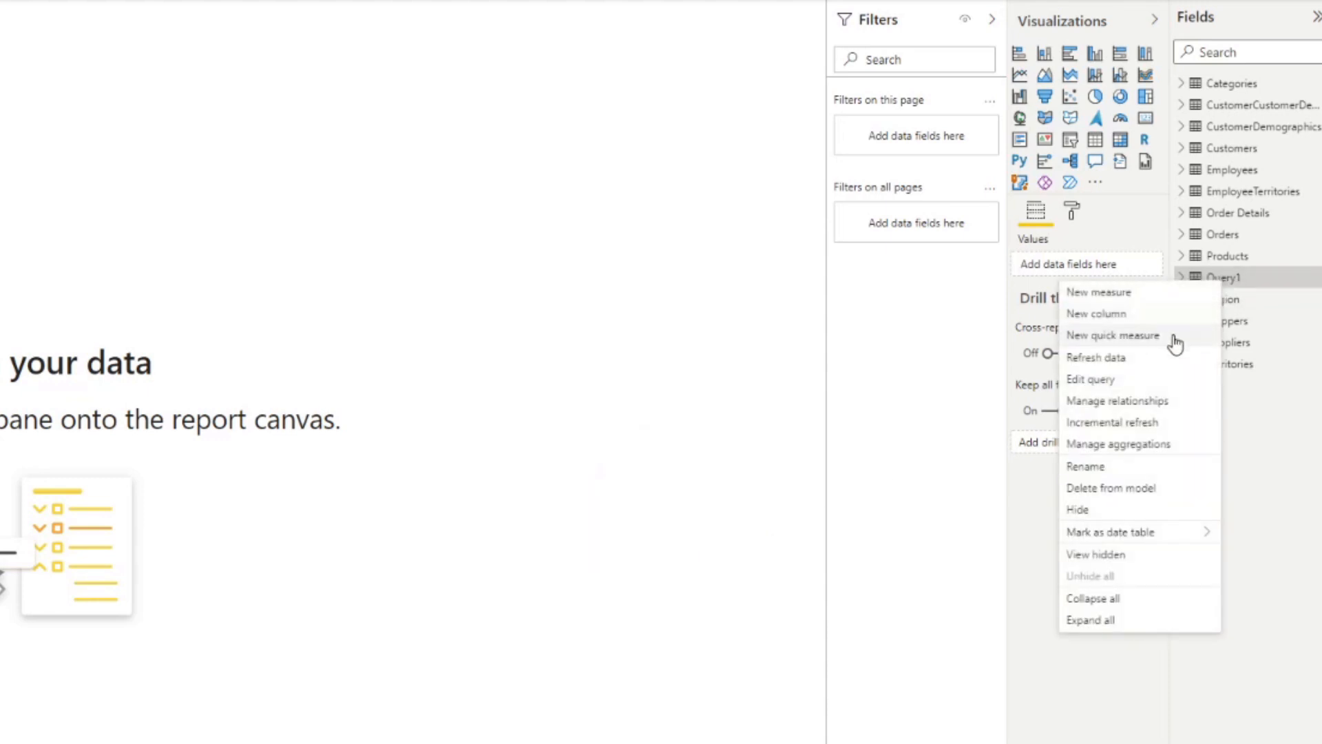
{"action": "left_click", "coordinate": [1223, 276]}
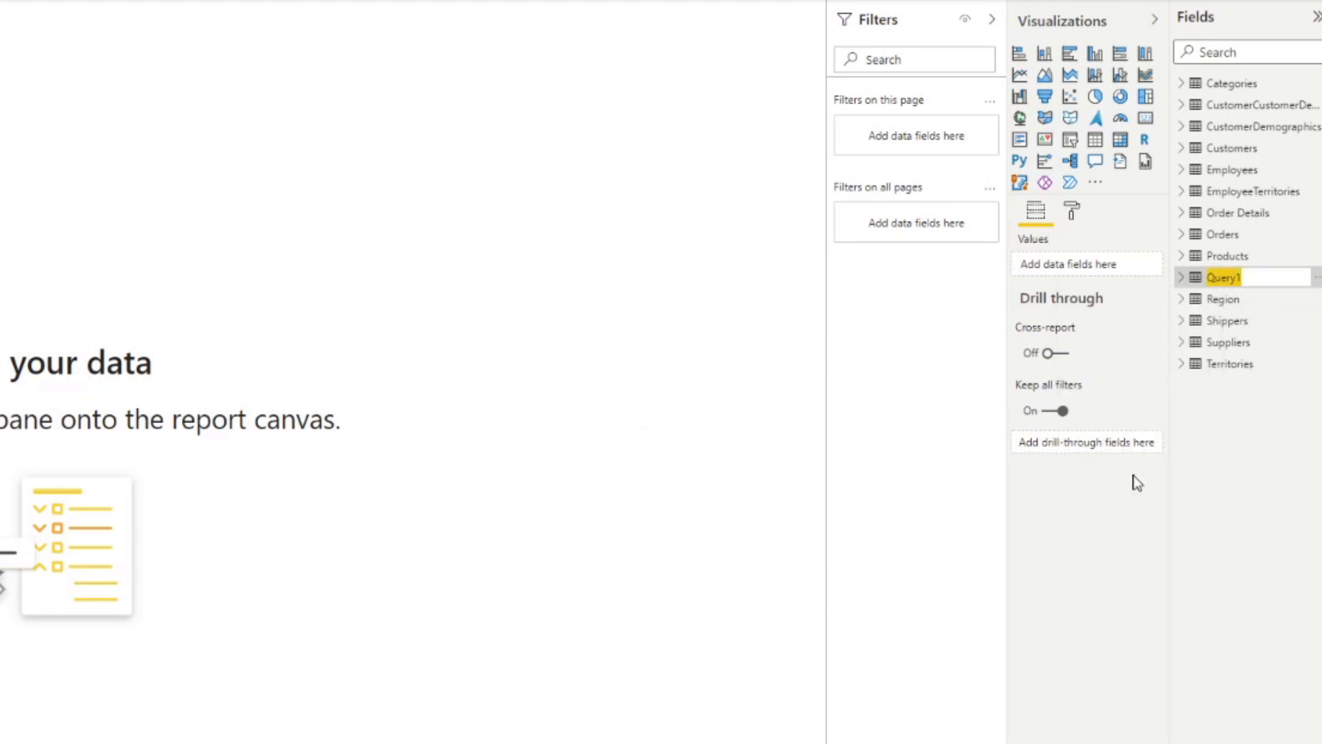
{"action": "type", "text": "Data Dictionary"}
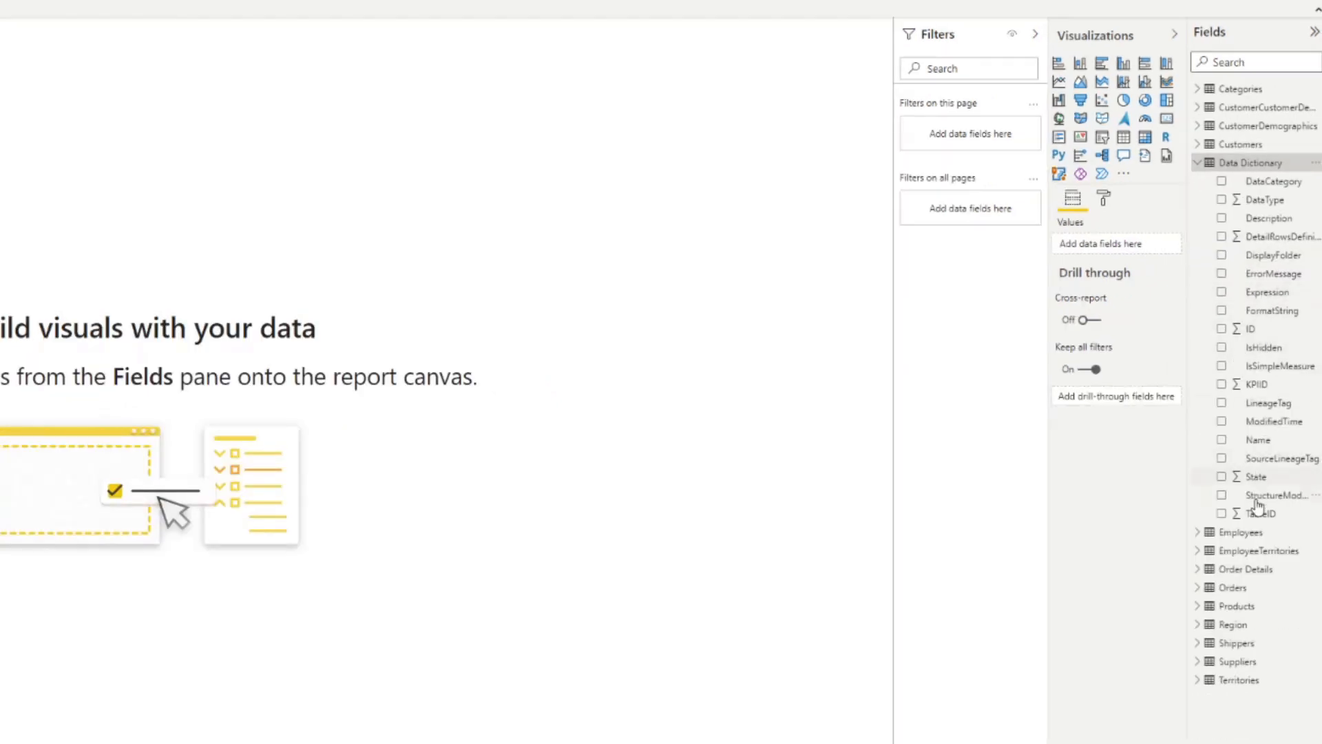
Add Name and further Data Dictionary fields to a new table visual
{"action": "left_click", "coordinate": [1222, 440]}
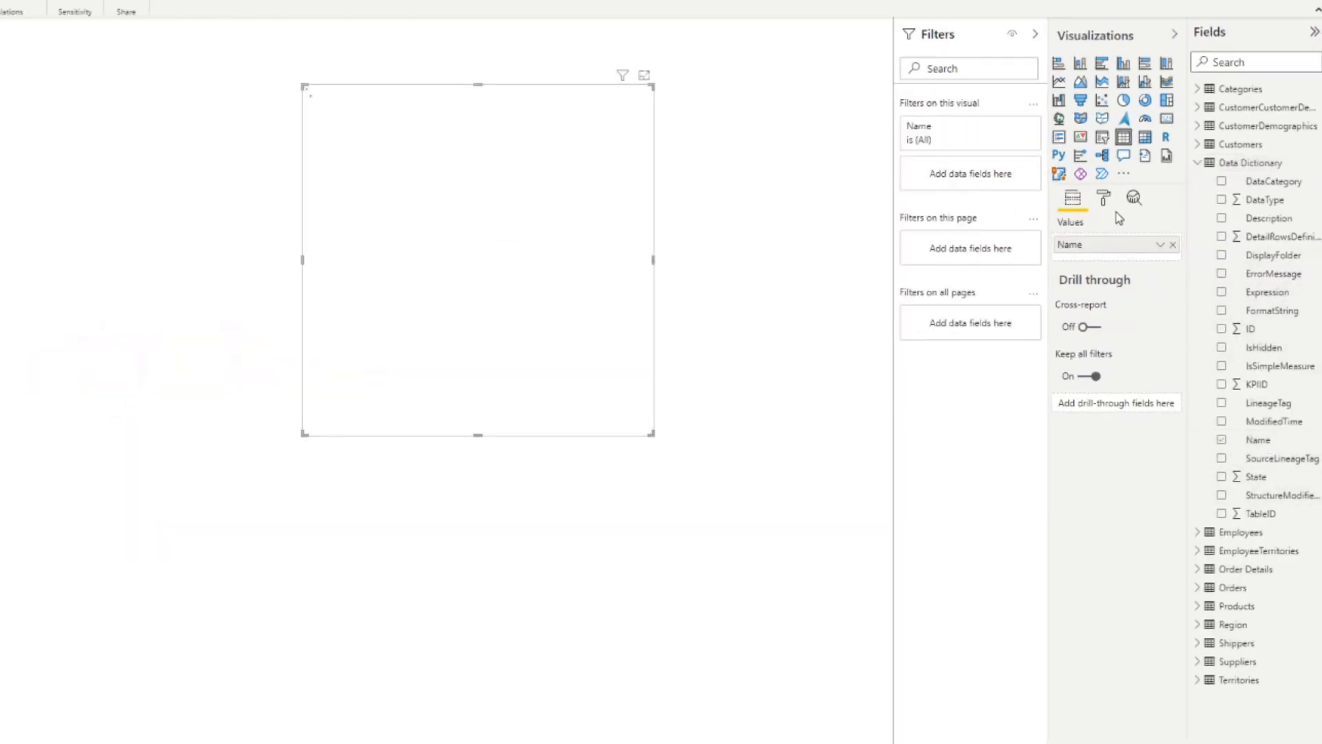
{"action": "left_click", "coordinate": [1223, 218]}
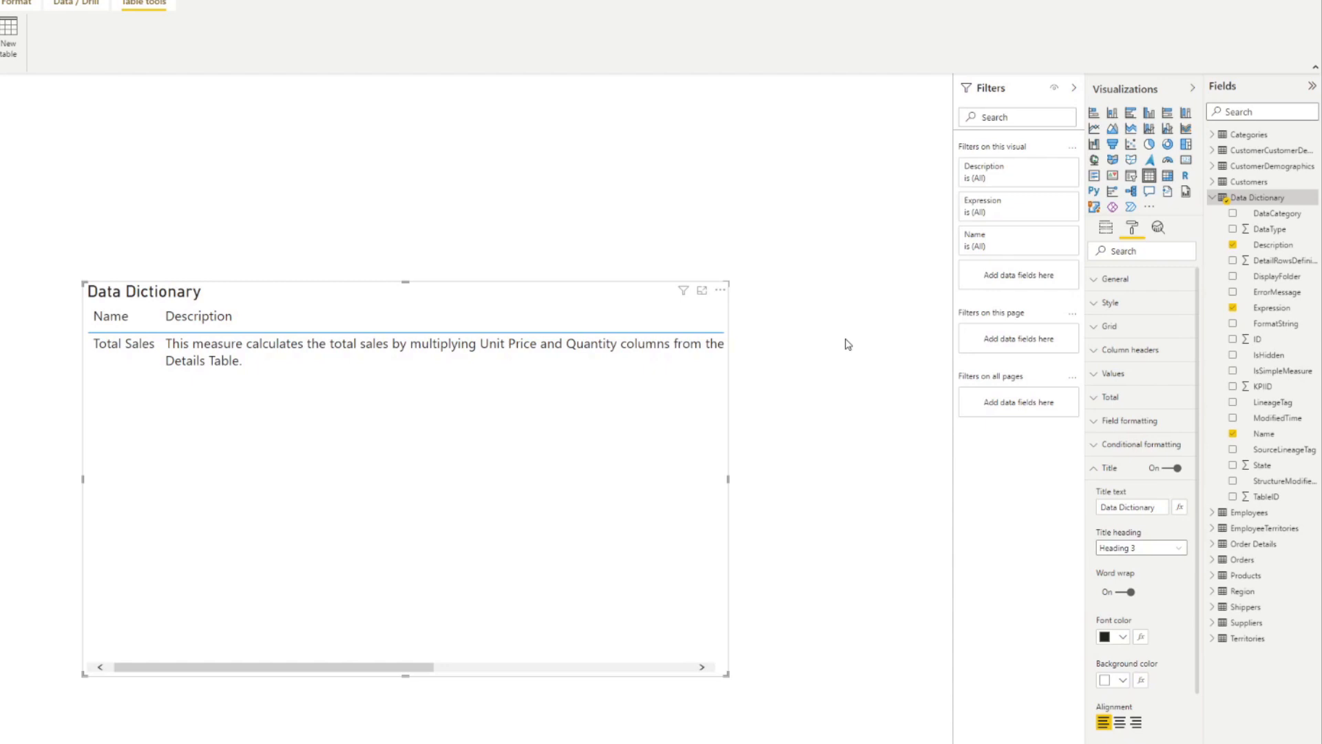
{"action": "mouse_move", "coordinate": [1267, 229]}
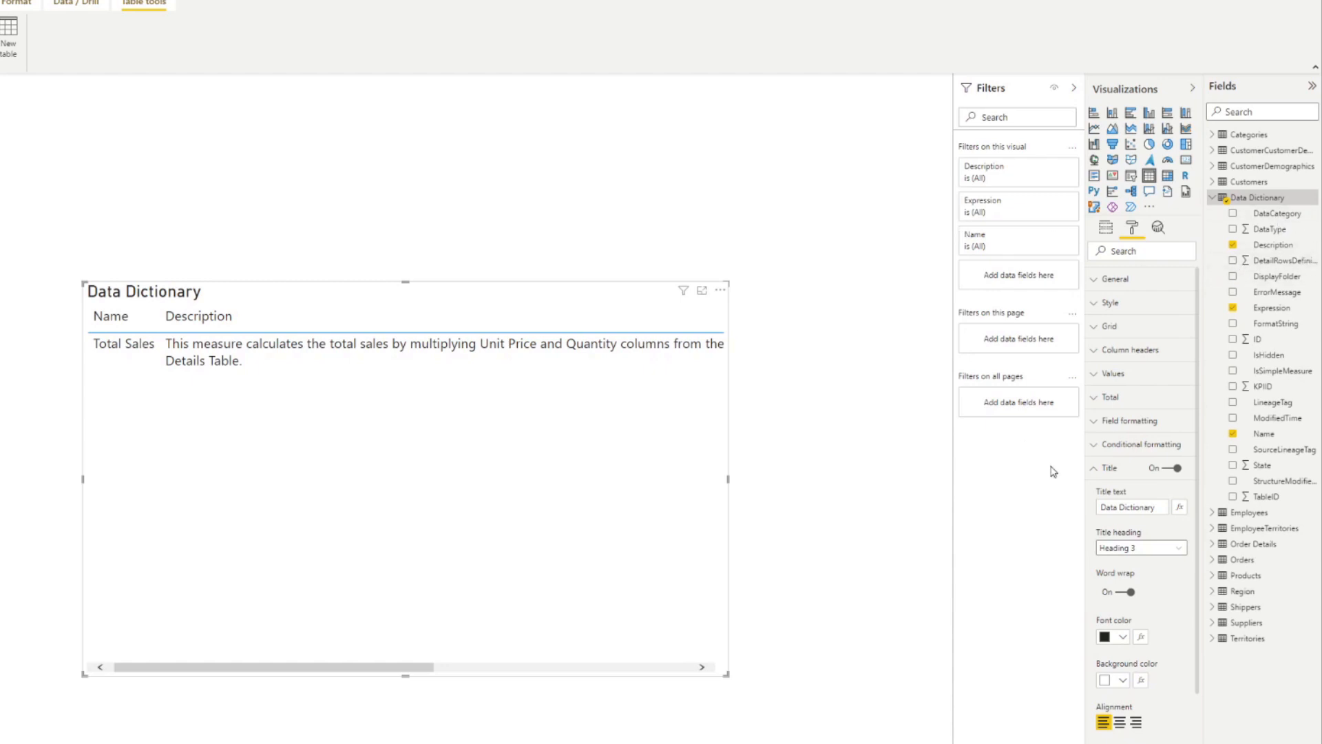
On the Data Dictionary table, write the measure 'Total Sales LY = CALCULATE(Total...'
{"action": "right_click", "coordinate": [1259, 197]}
{"action": "type", "text": "Total S"}
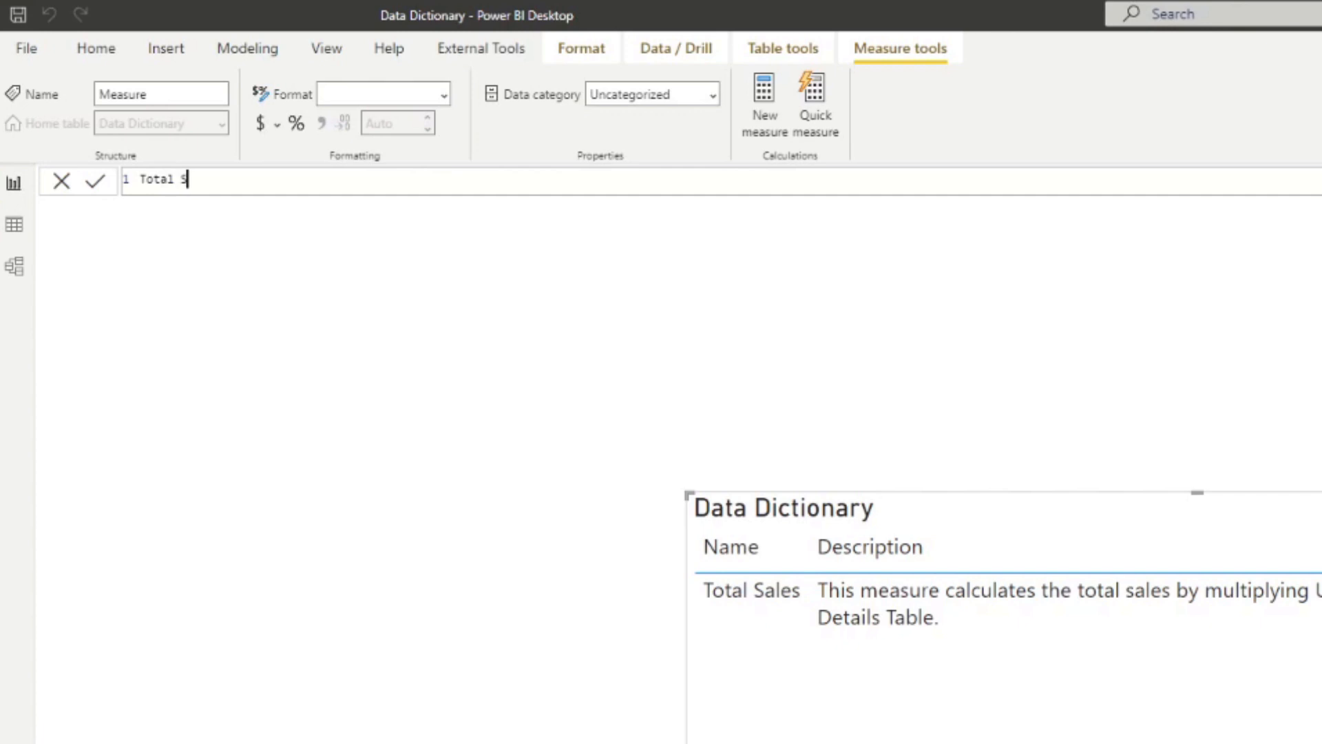
{"action": "type", "text": "ales LY ="}
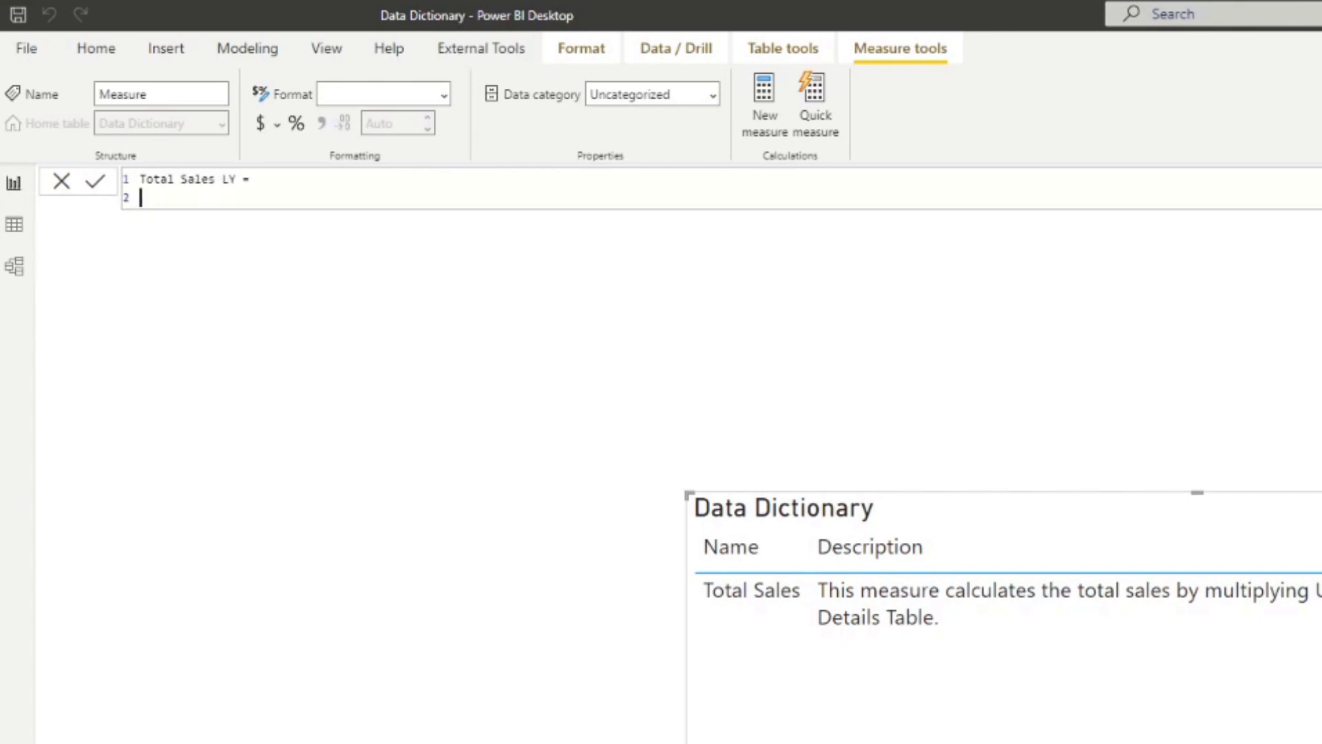
{"action": "type", "text": "CALCULATE()"}
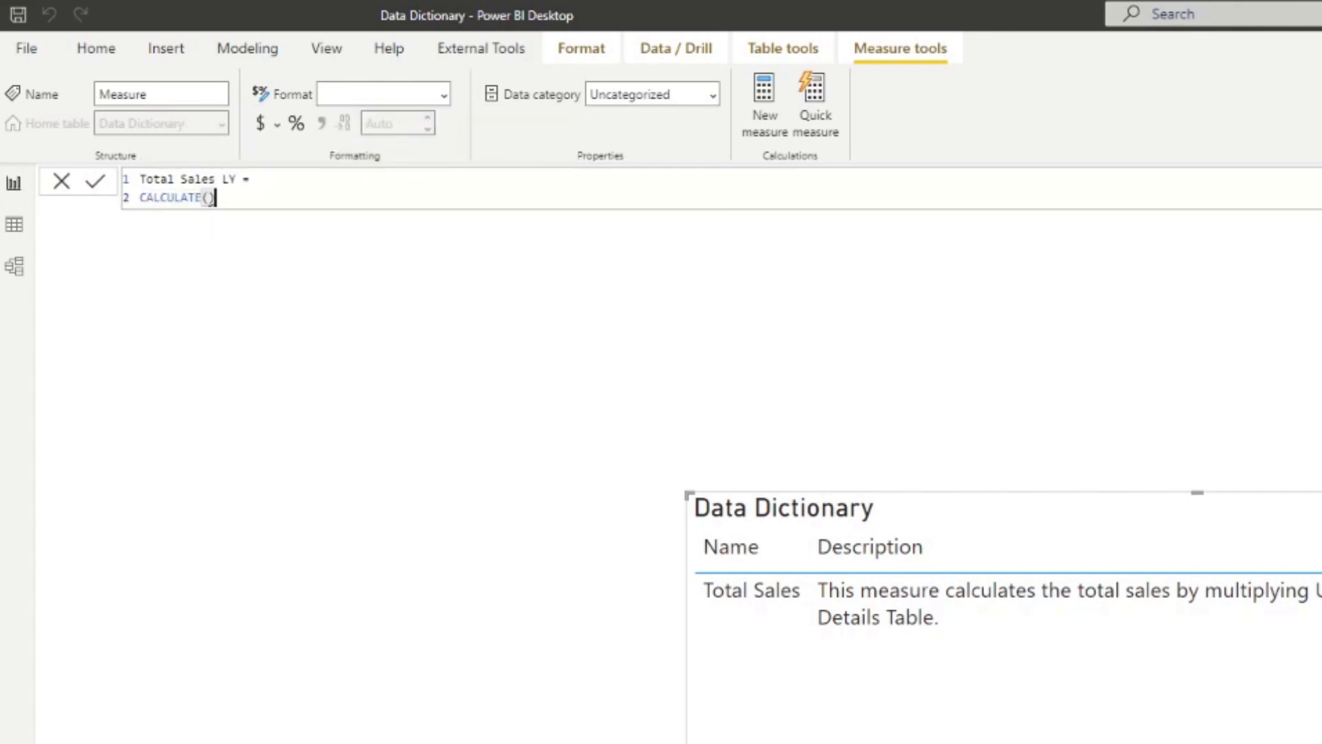
{"action": "type", "text": "Total"}
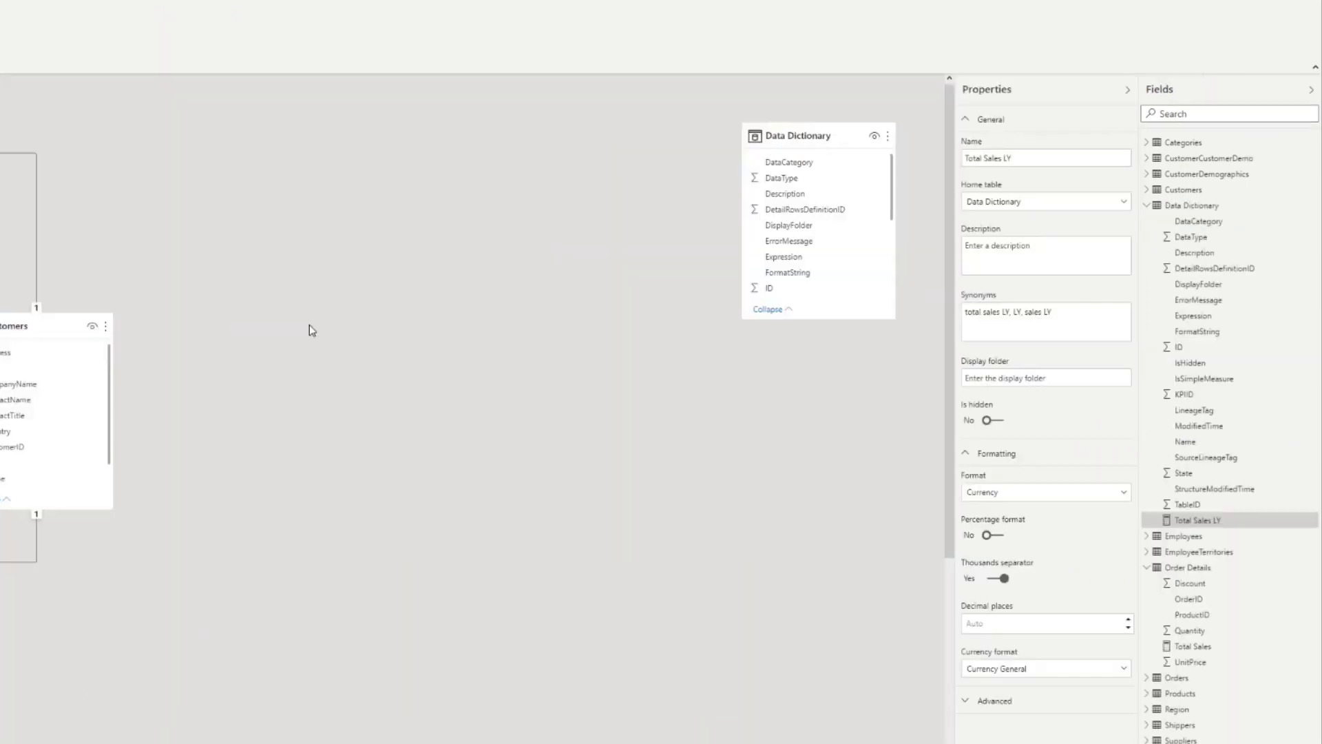
Describe Total Sales LY as 'This measure calculates total sales but only for the previous year.'
{"action": "left_click", "coordinate": [1189, 504]}
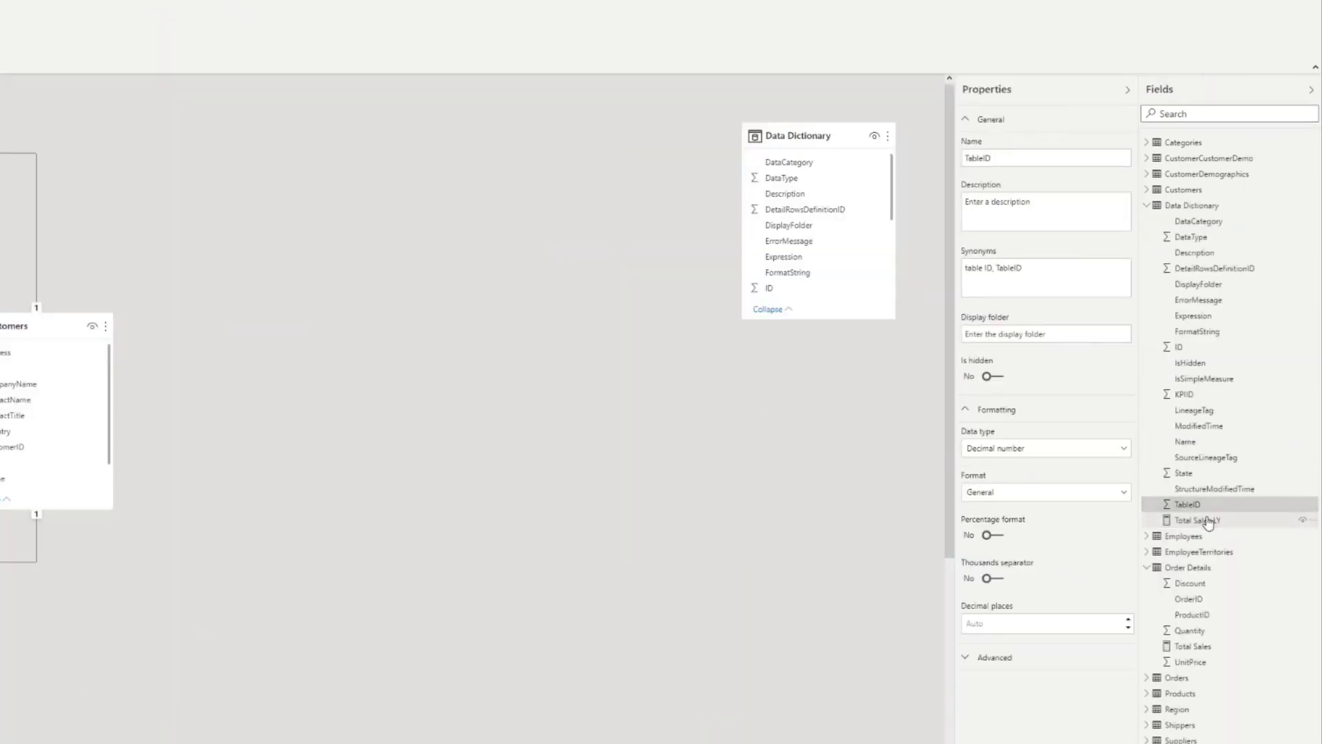
{"action": "left_click", "coordinate": [1196, 521]}
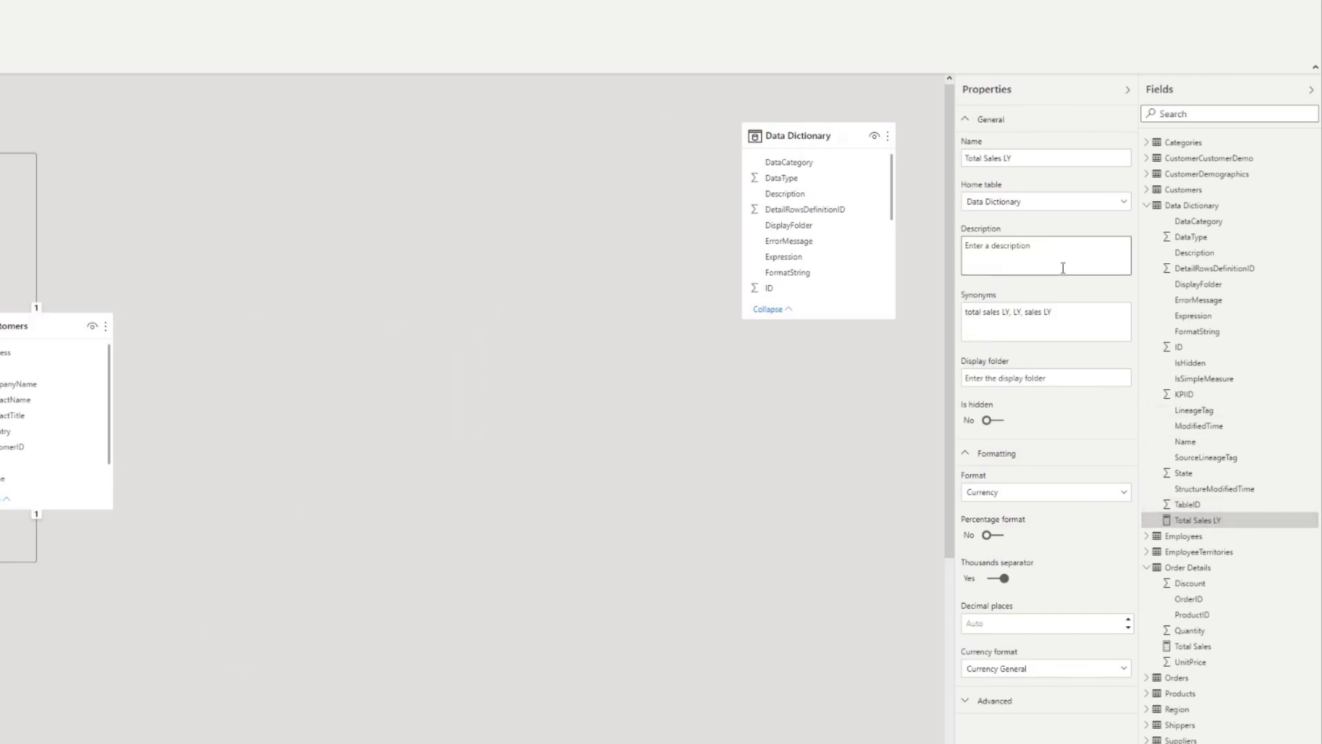
{"action": "type", "text": "This measure"}
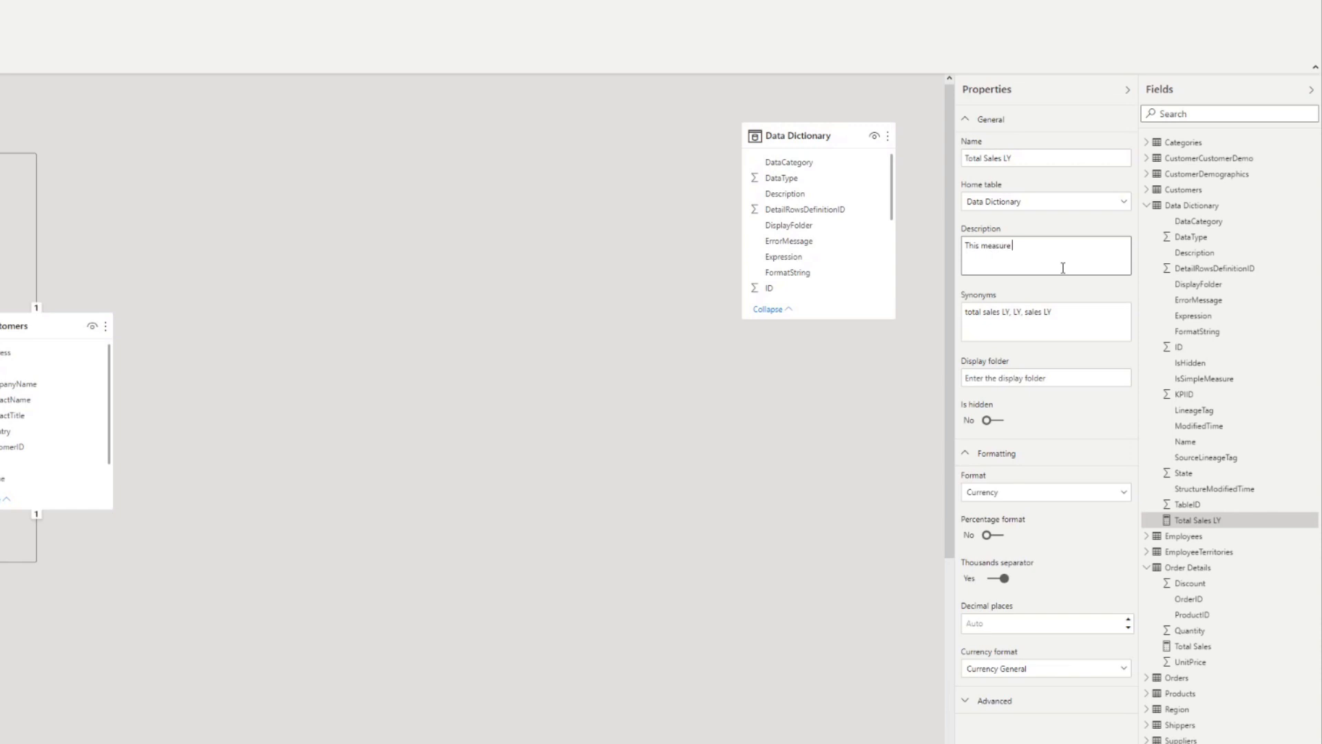
{"action": "type", "text": "calculates total sales but o"}
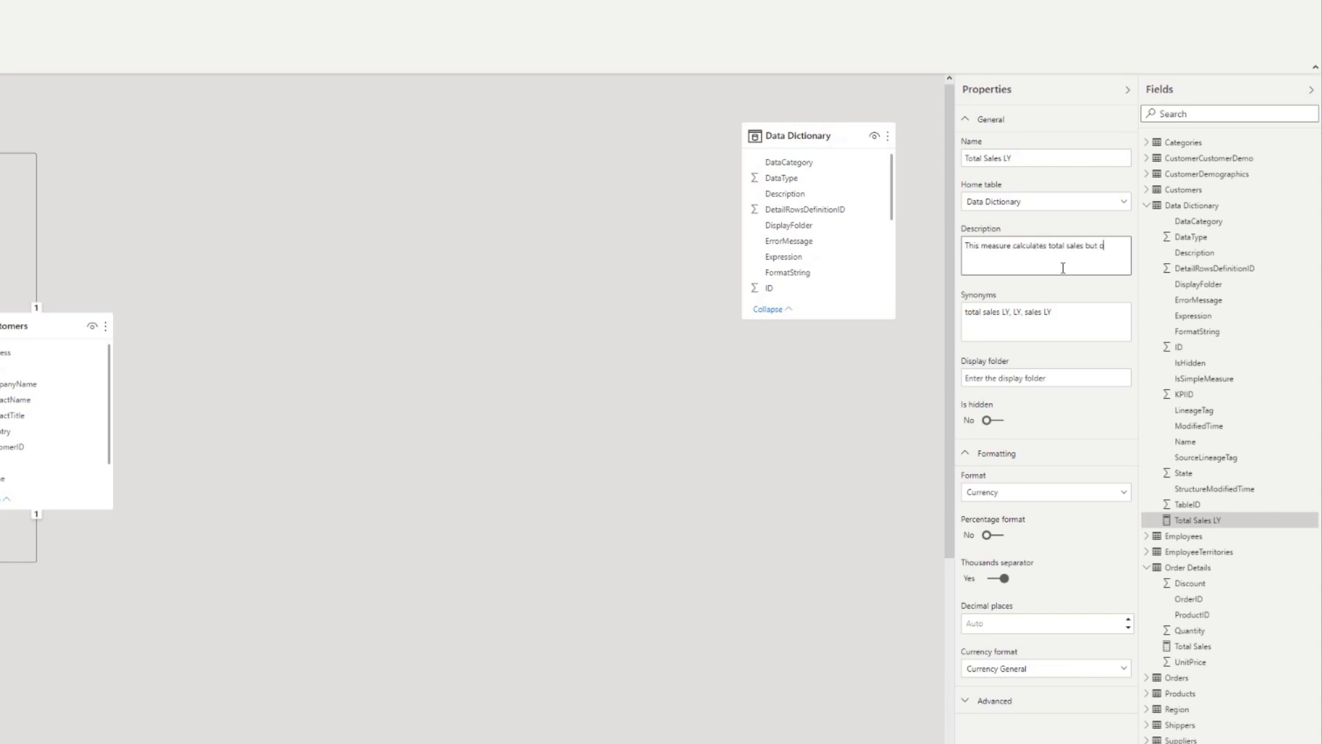
{"action": "type", "text": "nly for"}
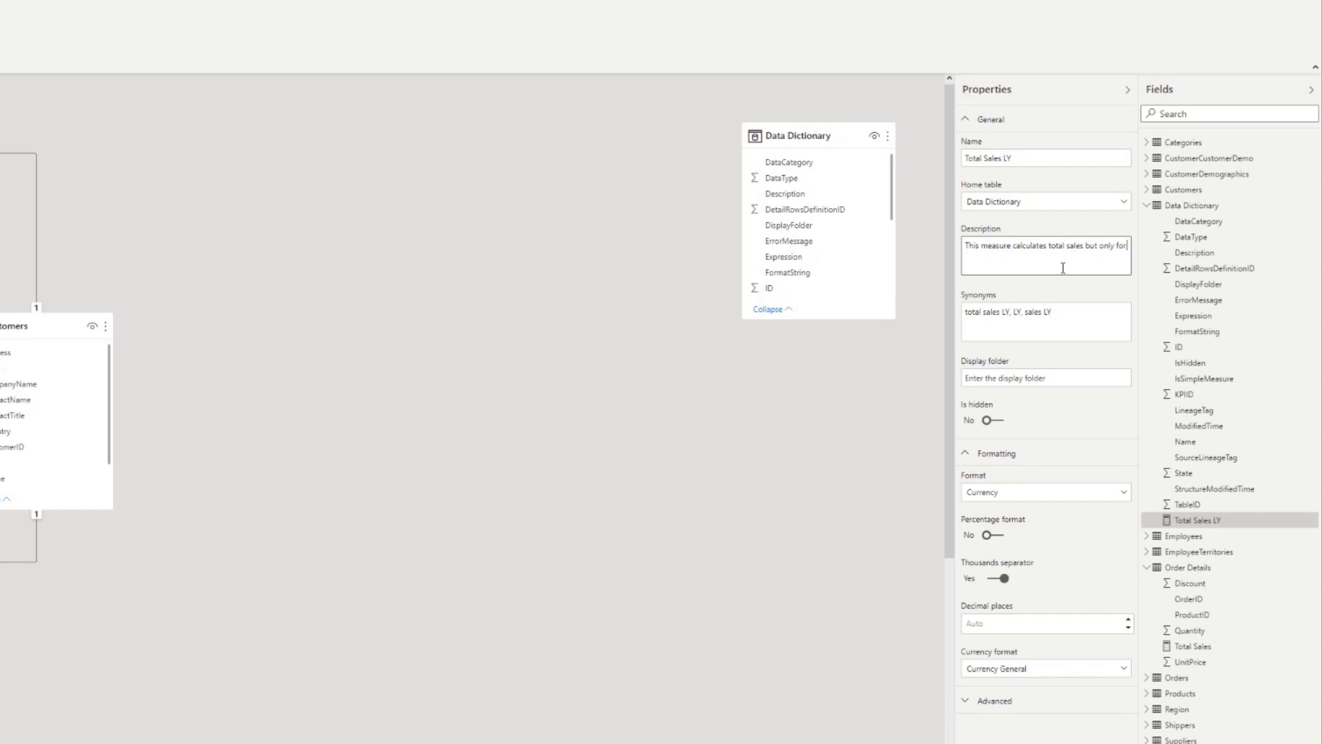
{"action": "type", "text": "the previous year."}
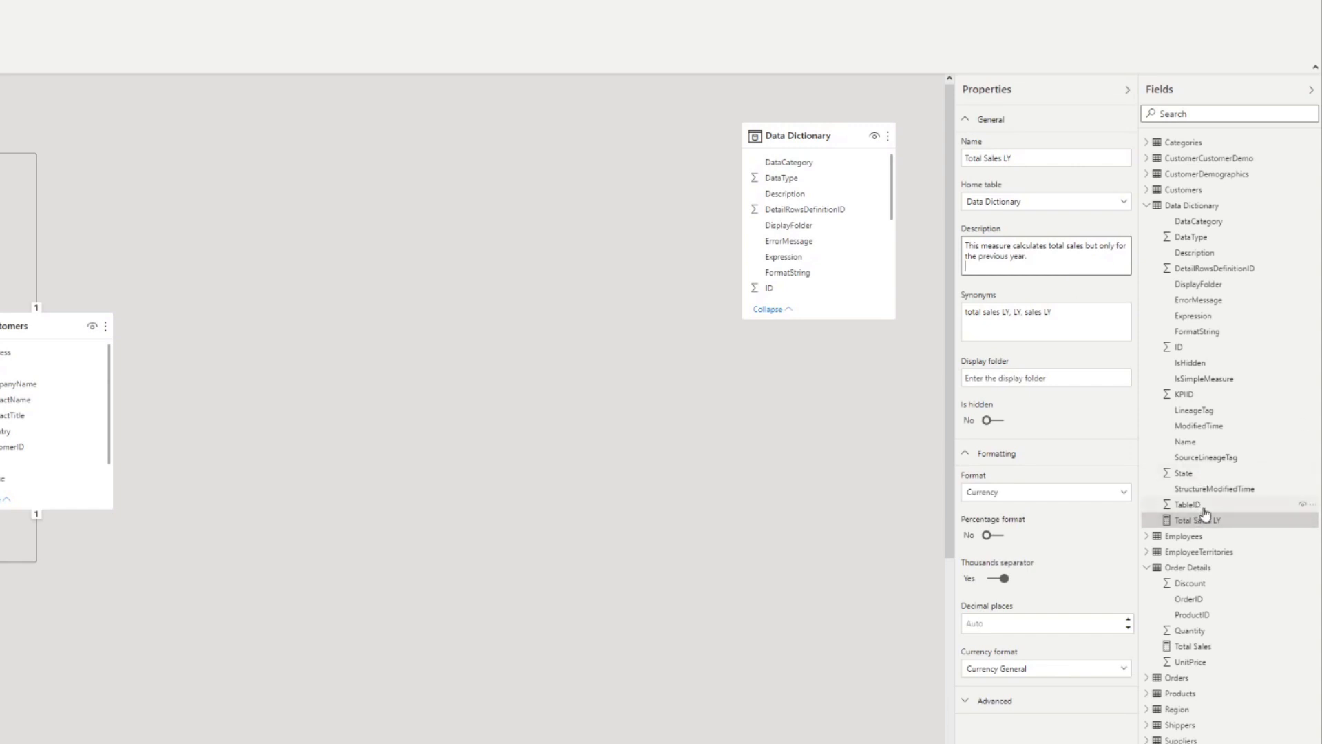
{"action": "left_click", "coordinate": [1182, 394]}
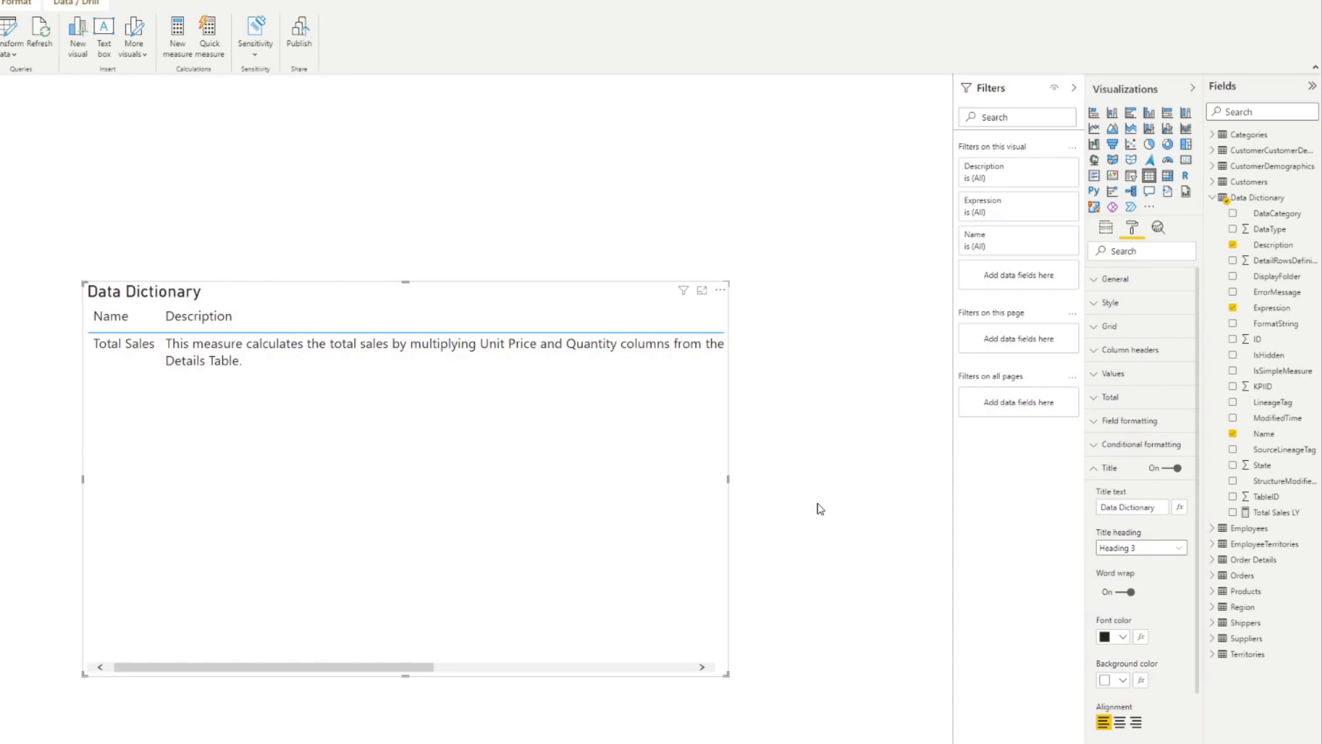
{"action": "mouse_move", "coordinate": [1277, 267]}
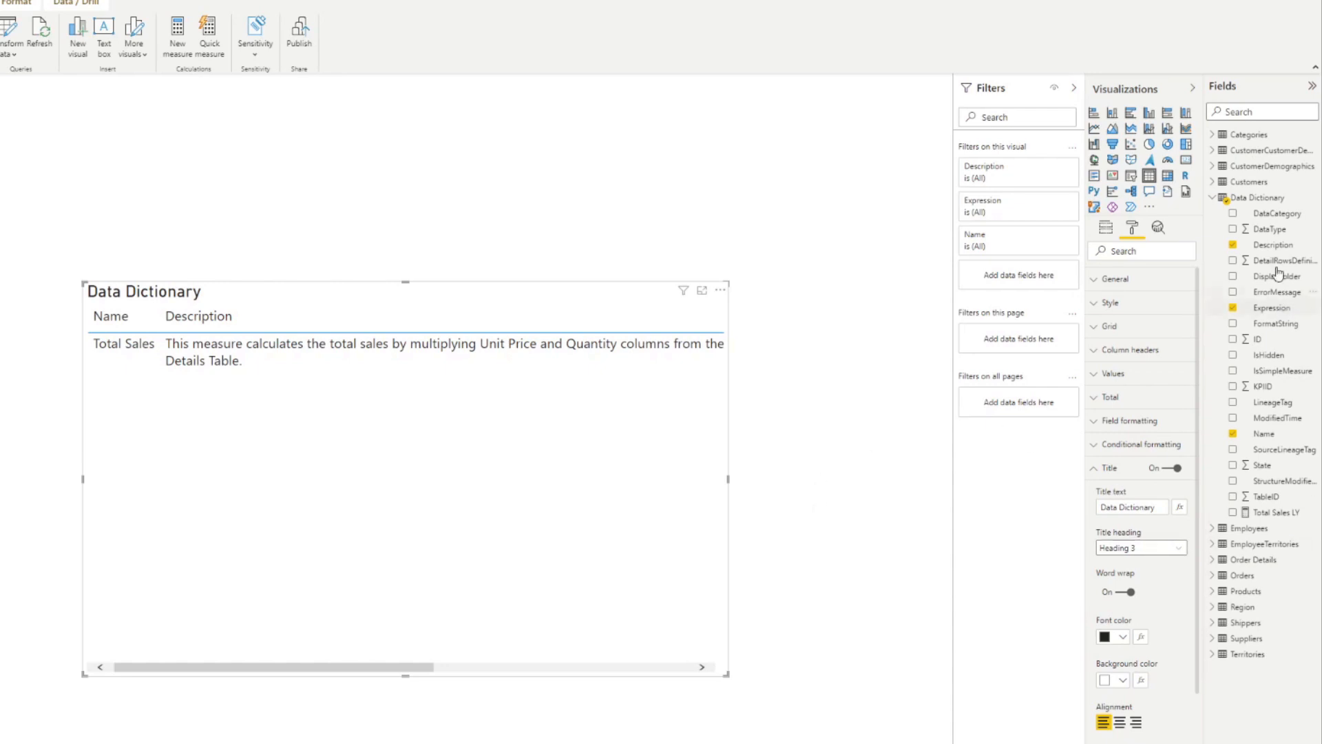
Refresh Data Dictionary and scroll to Total Sales LY's CALCULATE expression in the table
{"action": "right_click", "coordinate": [1253, 198]}
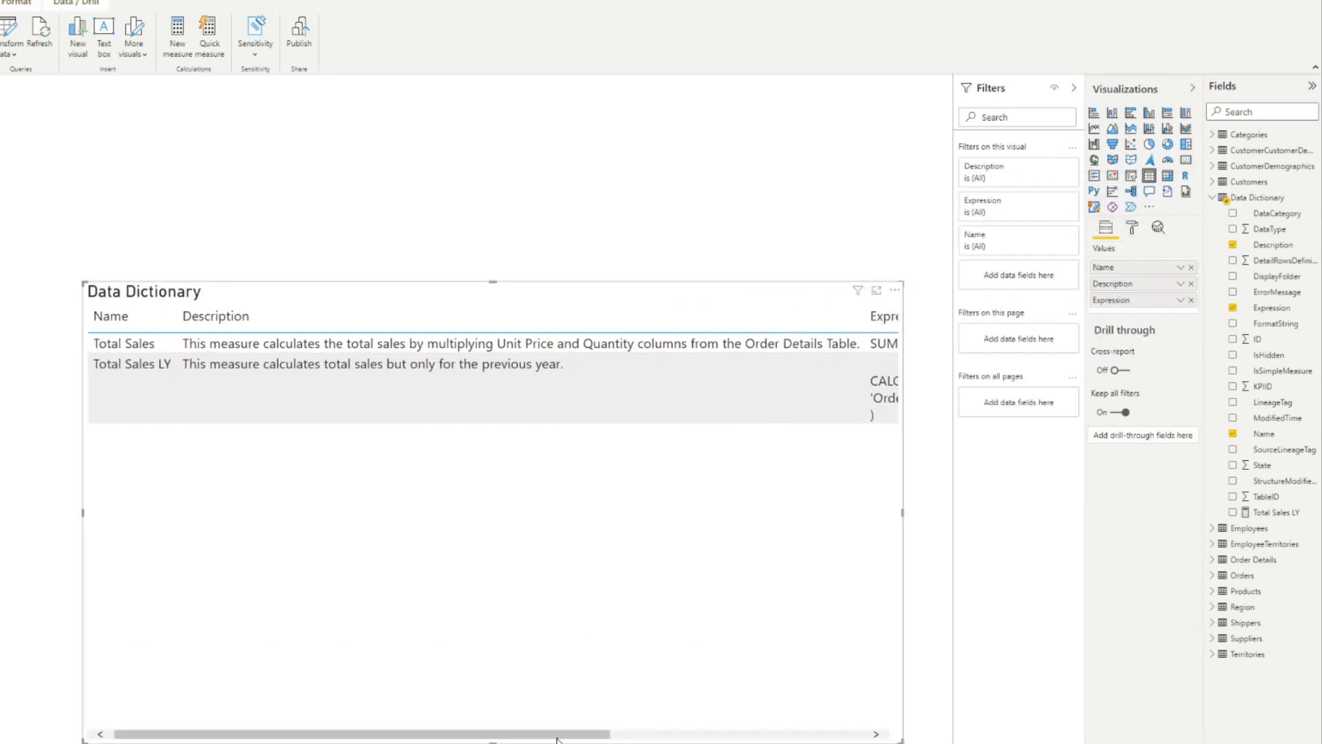
{"action": "mouse_move", "coordinate": [495, 734]}
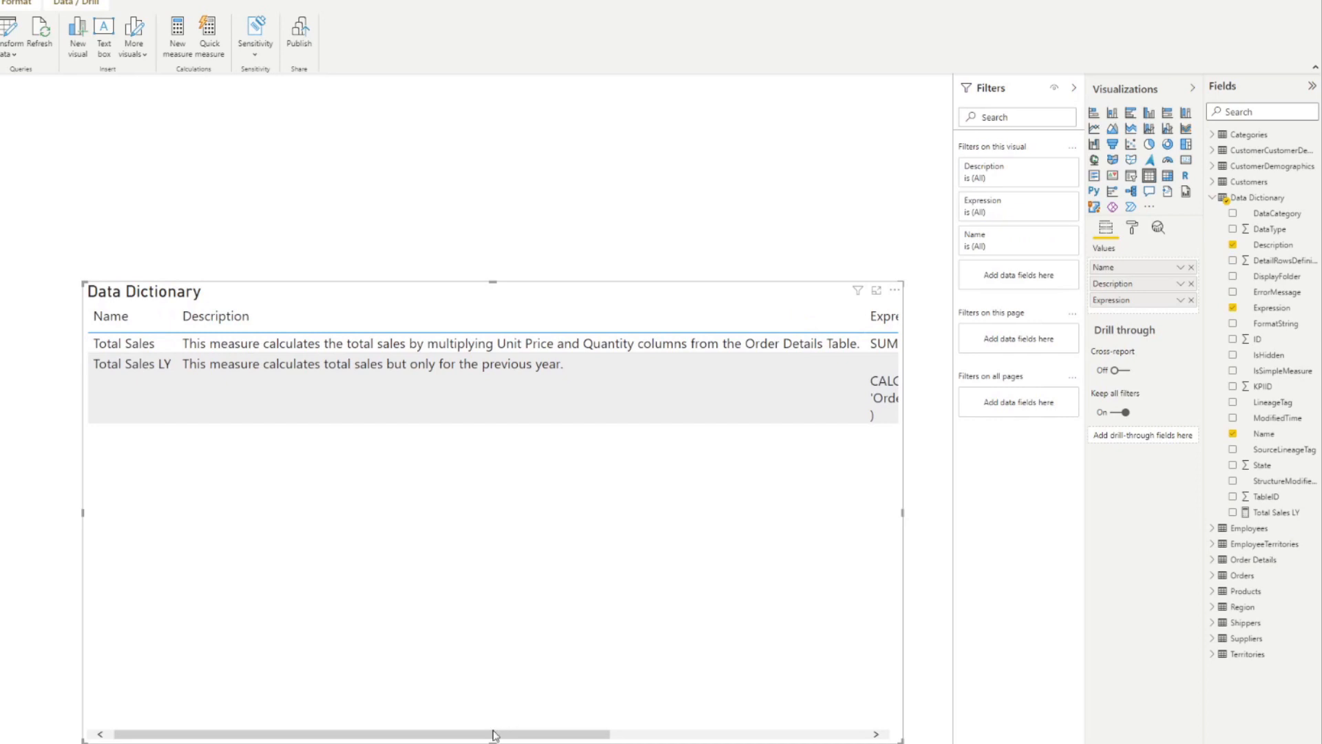
{"action": "left_click", "coordinate": [400, 367]}
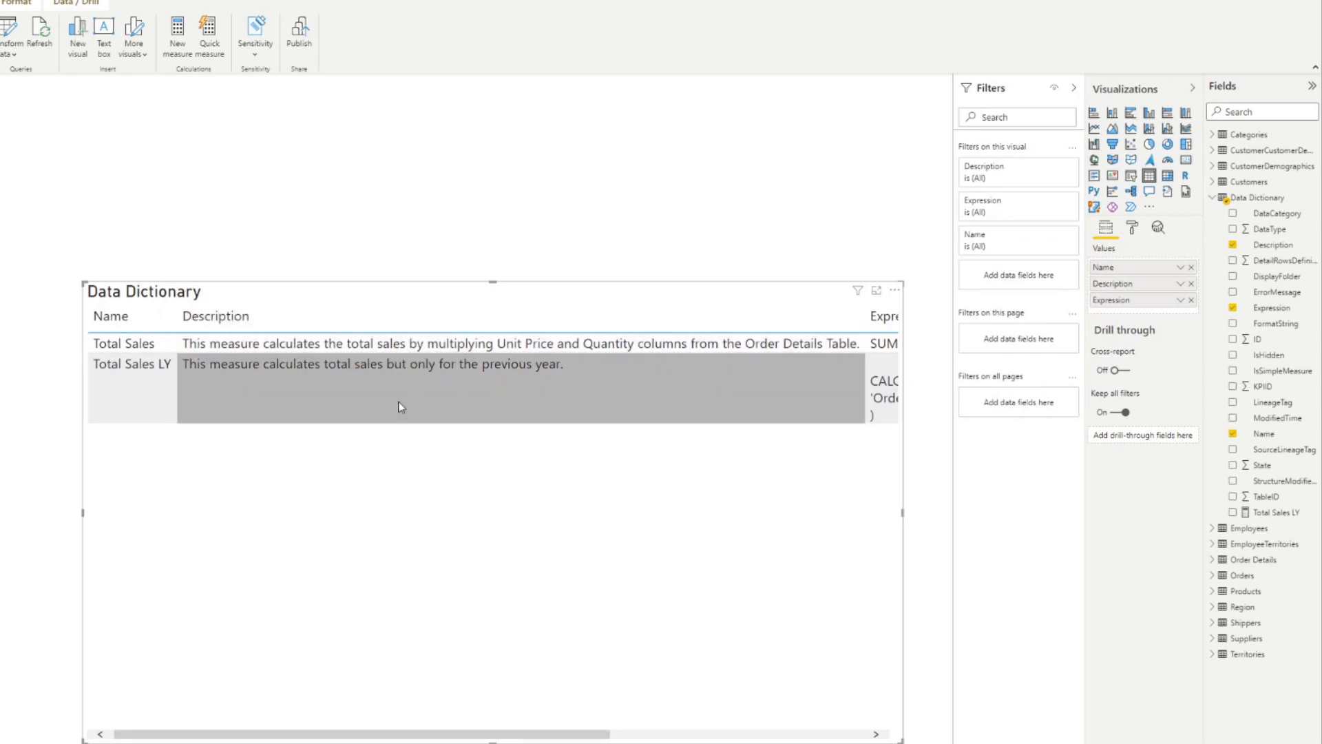
{"action": "scroll", "scroll_direction": "right", "scroll_amount": 3}
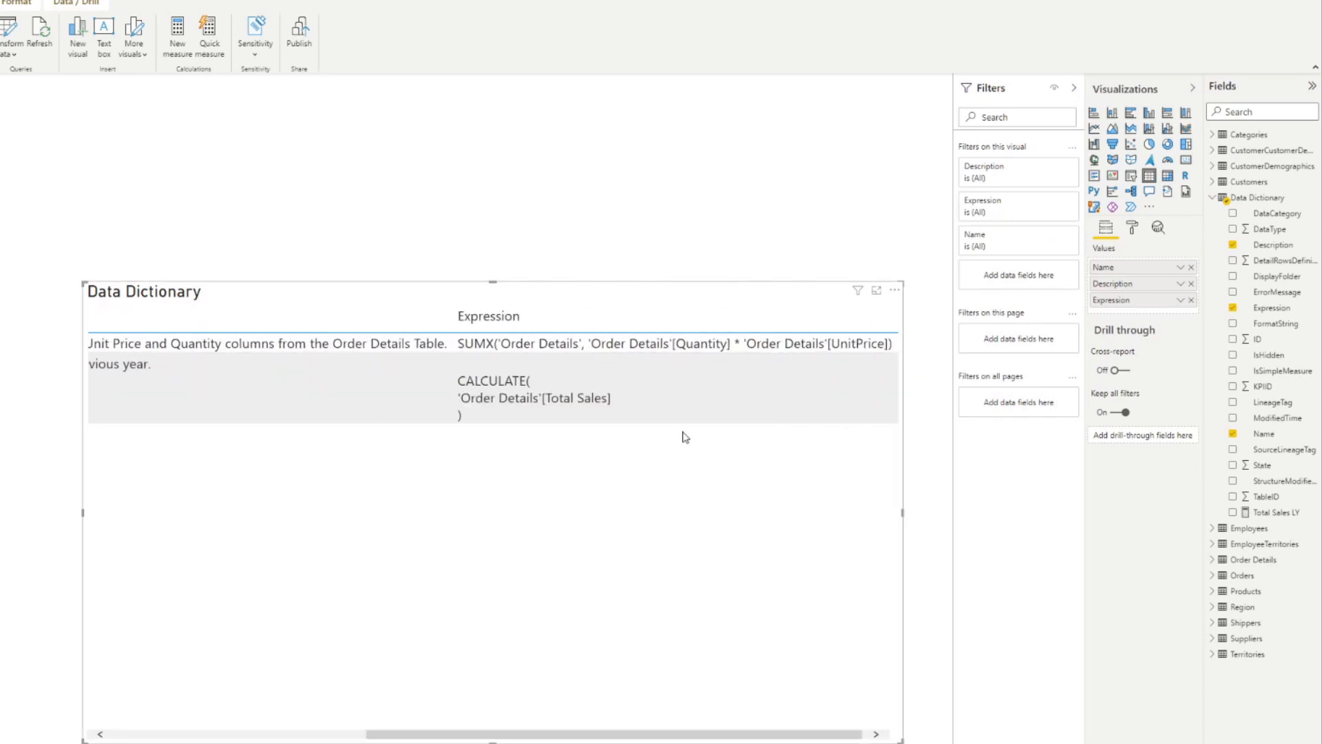
{"action": "mouse_move", "coordinate": [513, 488]}
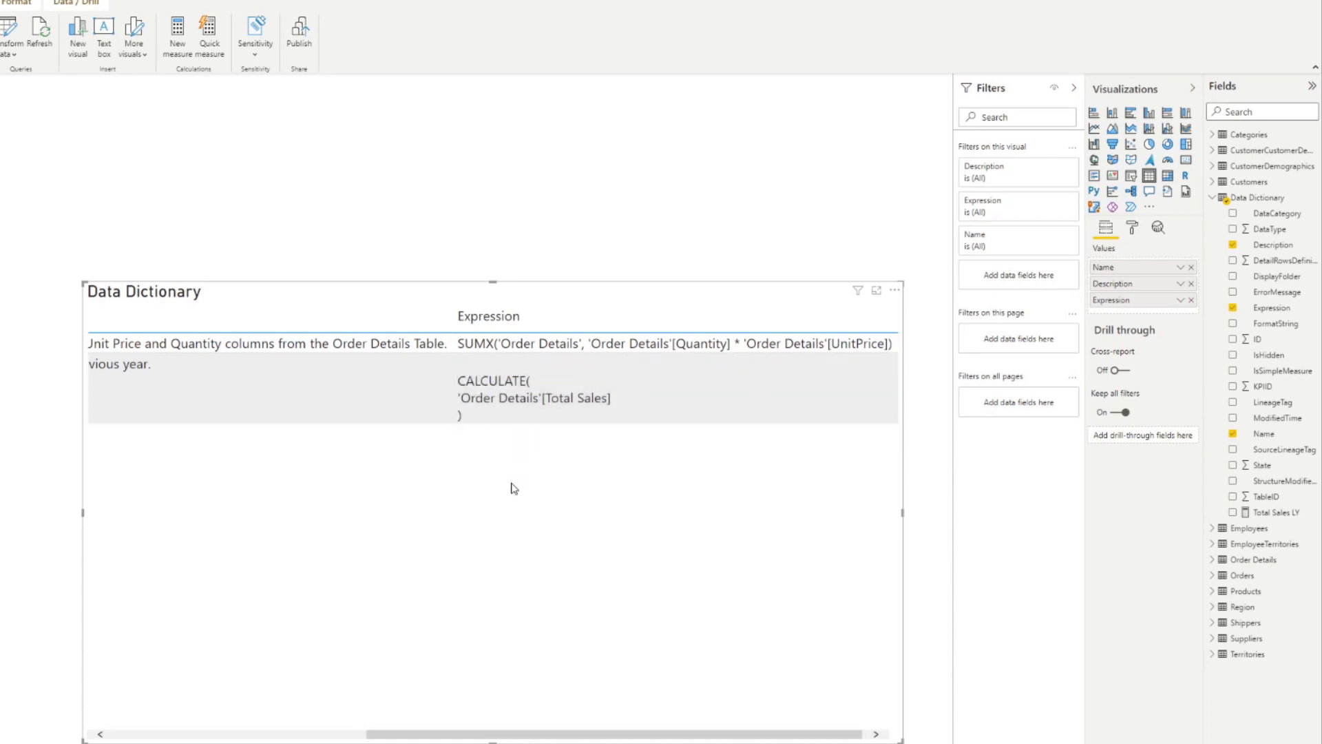